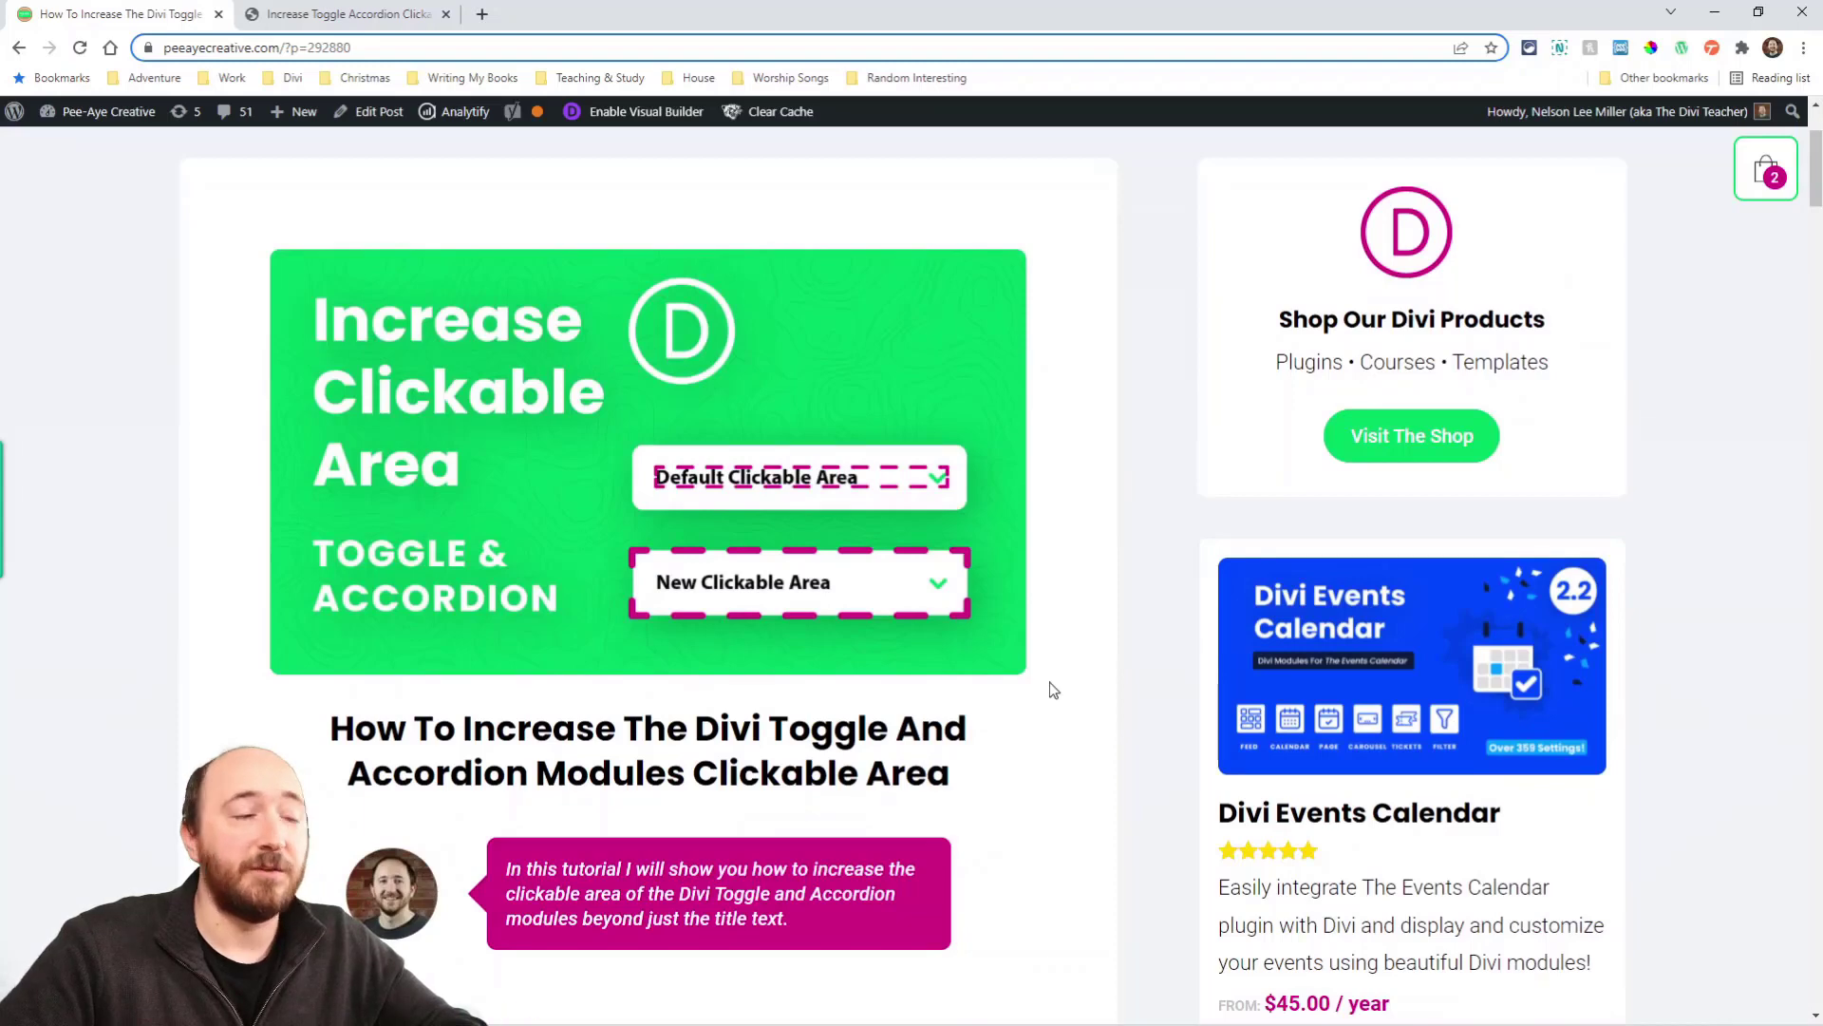
Step: Switch to the demo page and view the expanded Toggle and the Accordion below it
{"action": "scroll", "scroll_direction": "down", "scroll_amount": 3}
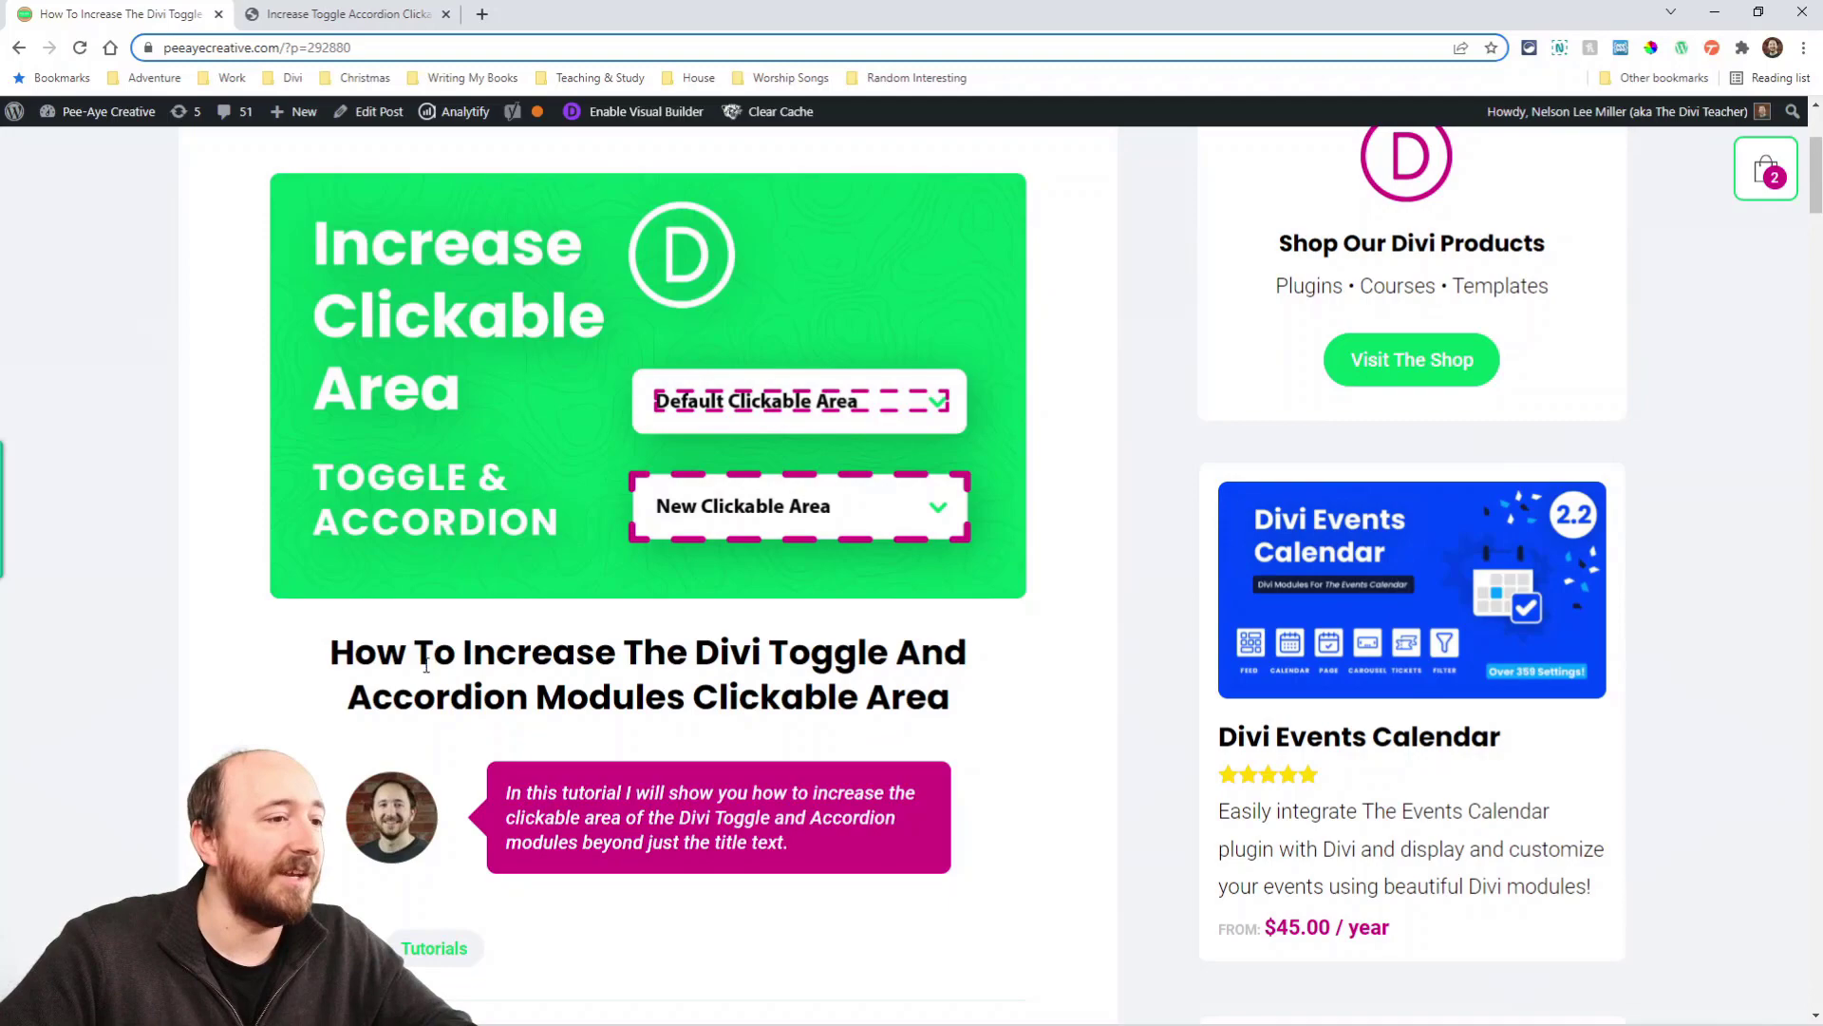
{"action": "scroll", "scroll_direction": "down", "scroll_amount": 3}
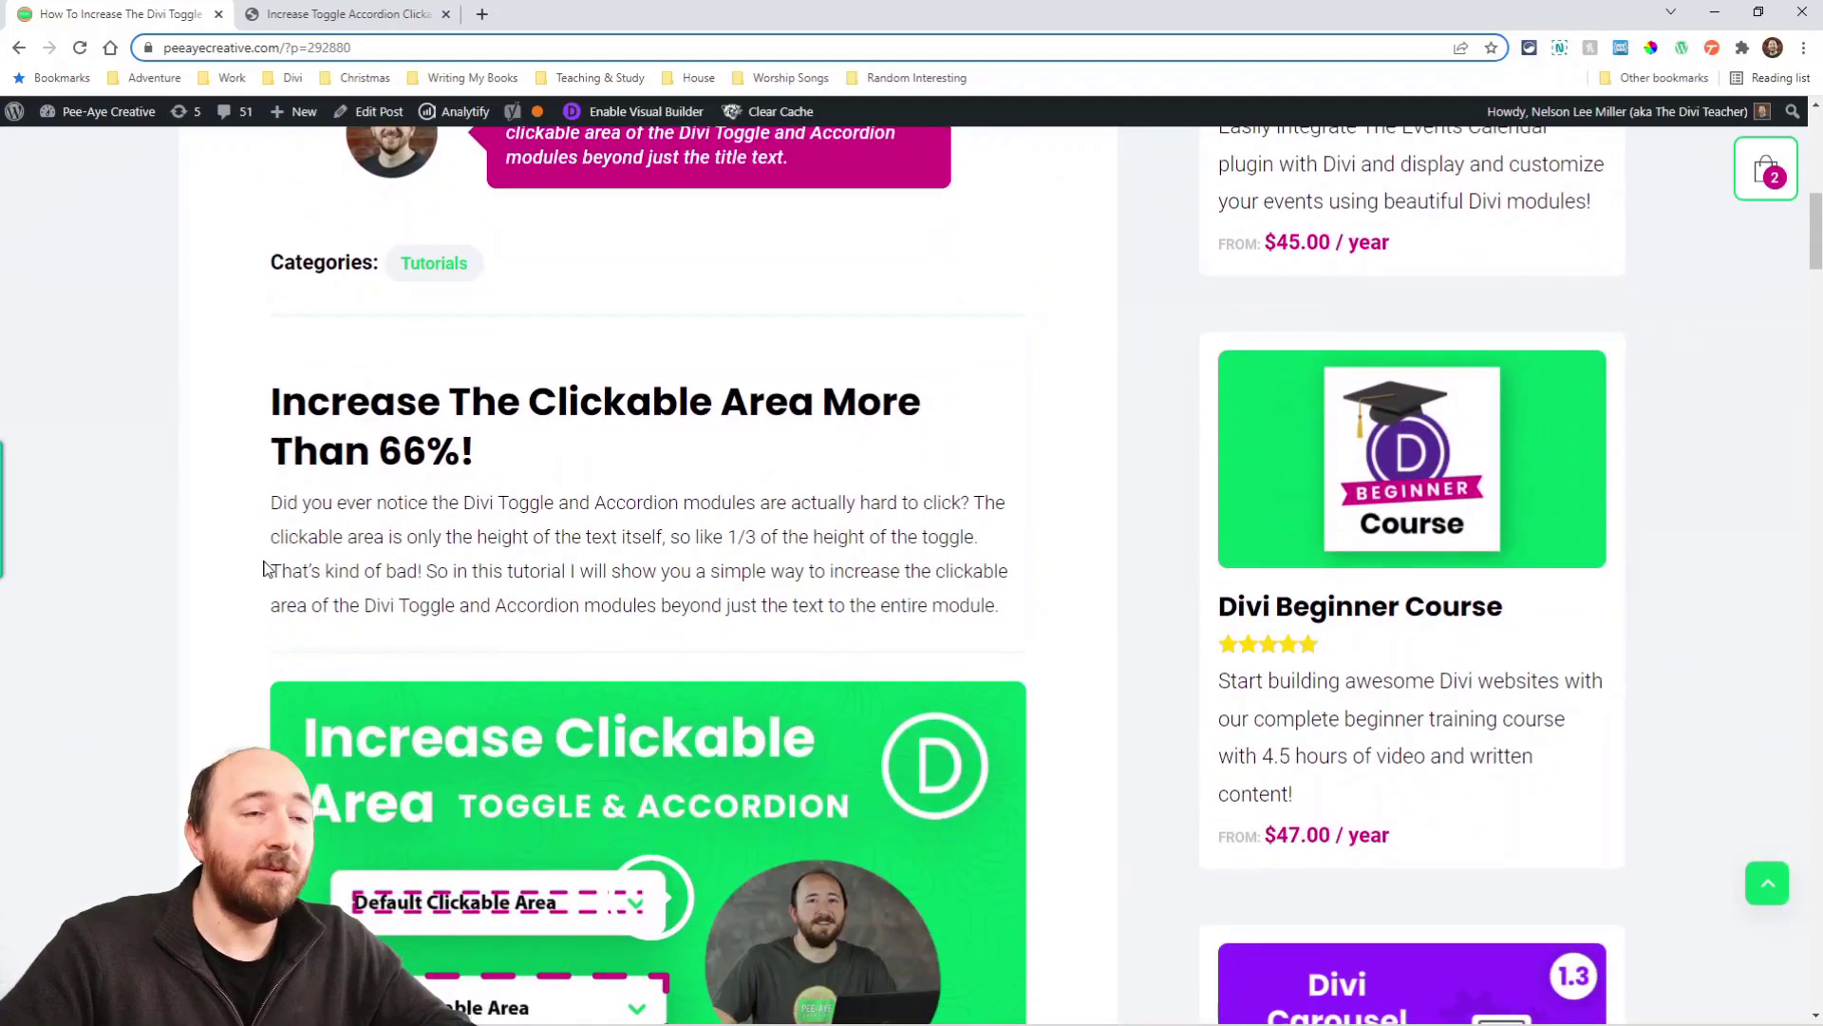
{"action": "mouse_move", "coordinate": [244, 457]}
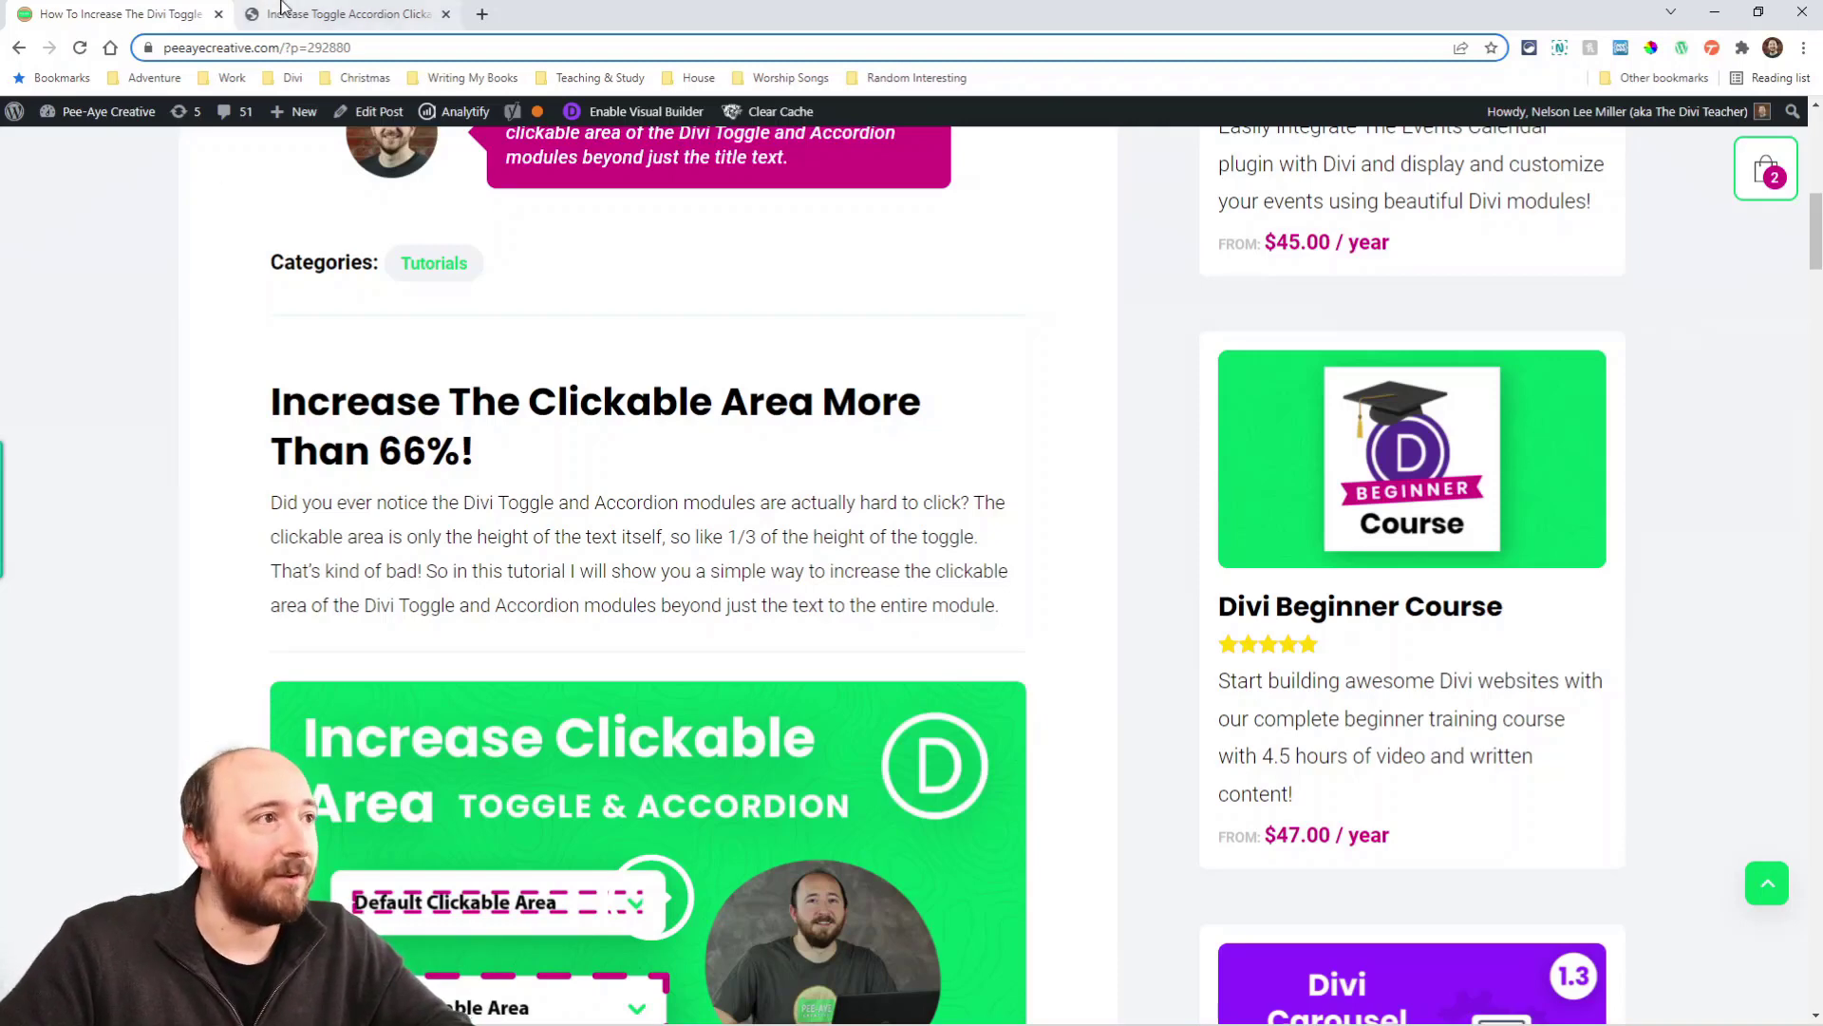
{"action": "left_click", "coordinate": [342, 13]}
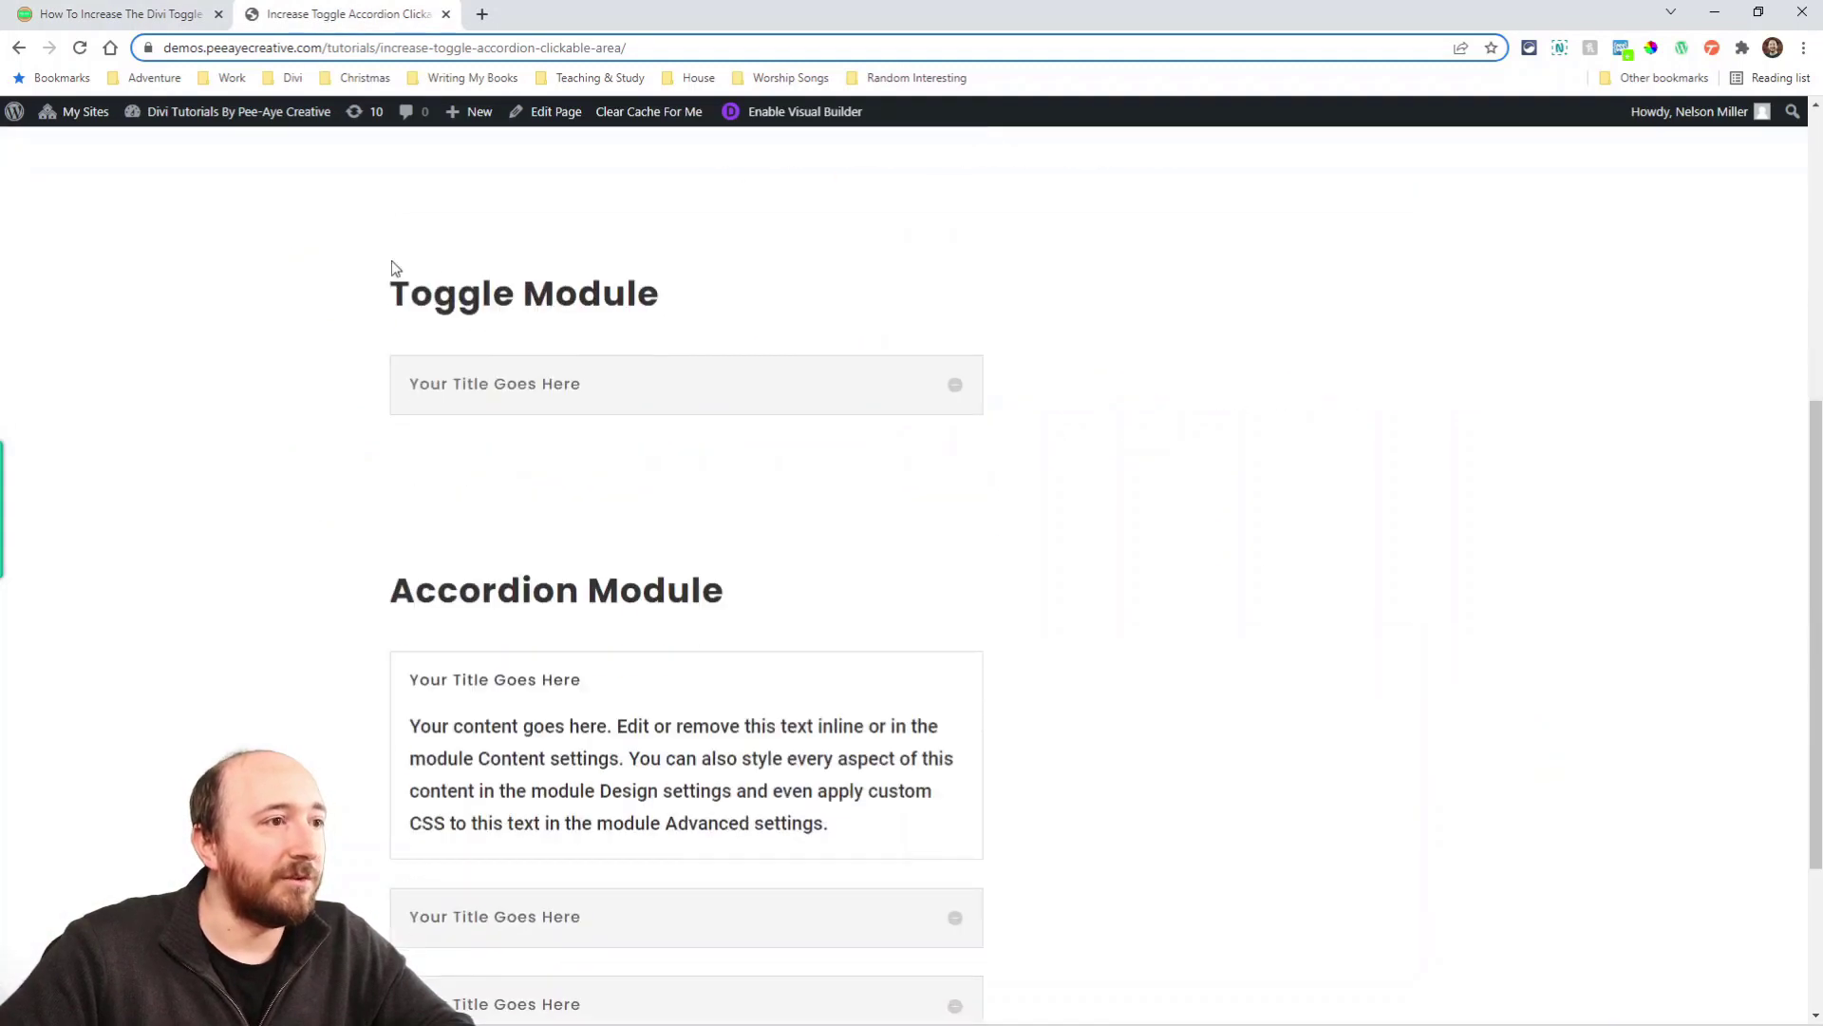
{"action": "scroll", "scroll_direction": "up", "scroll_amount": 3}
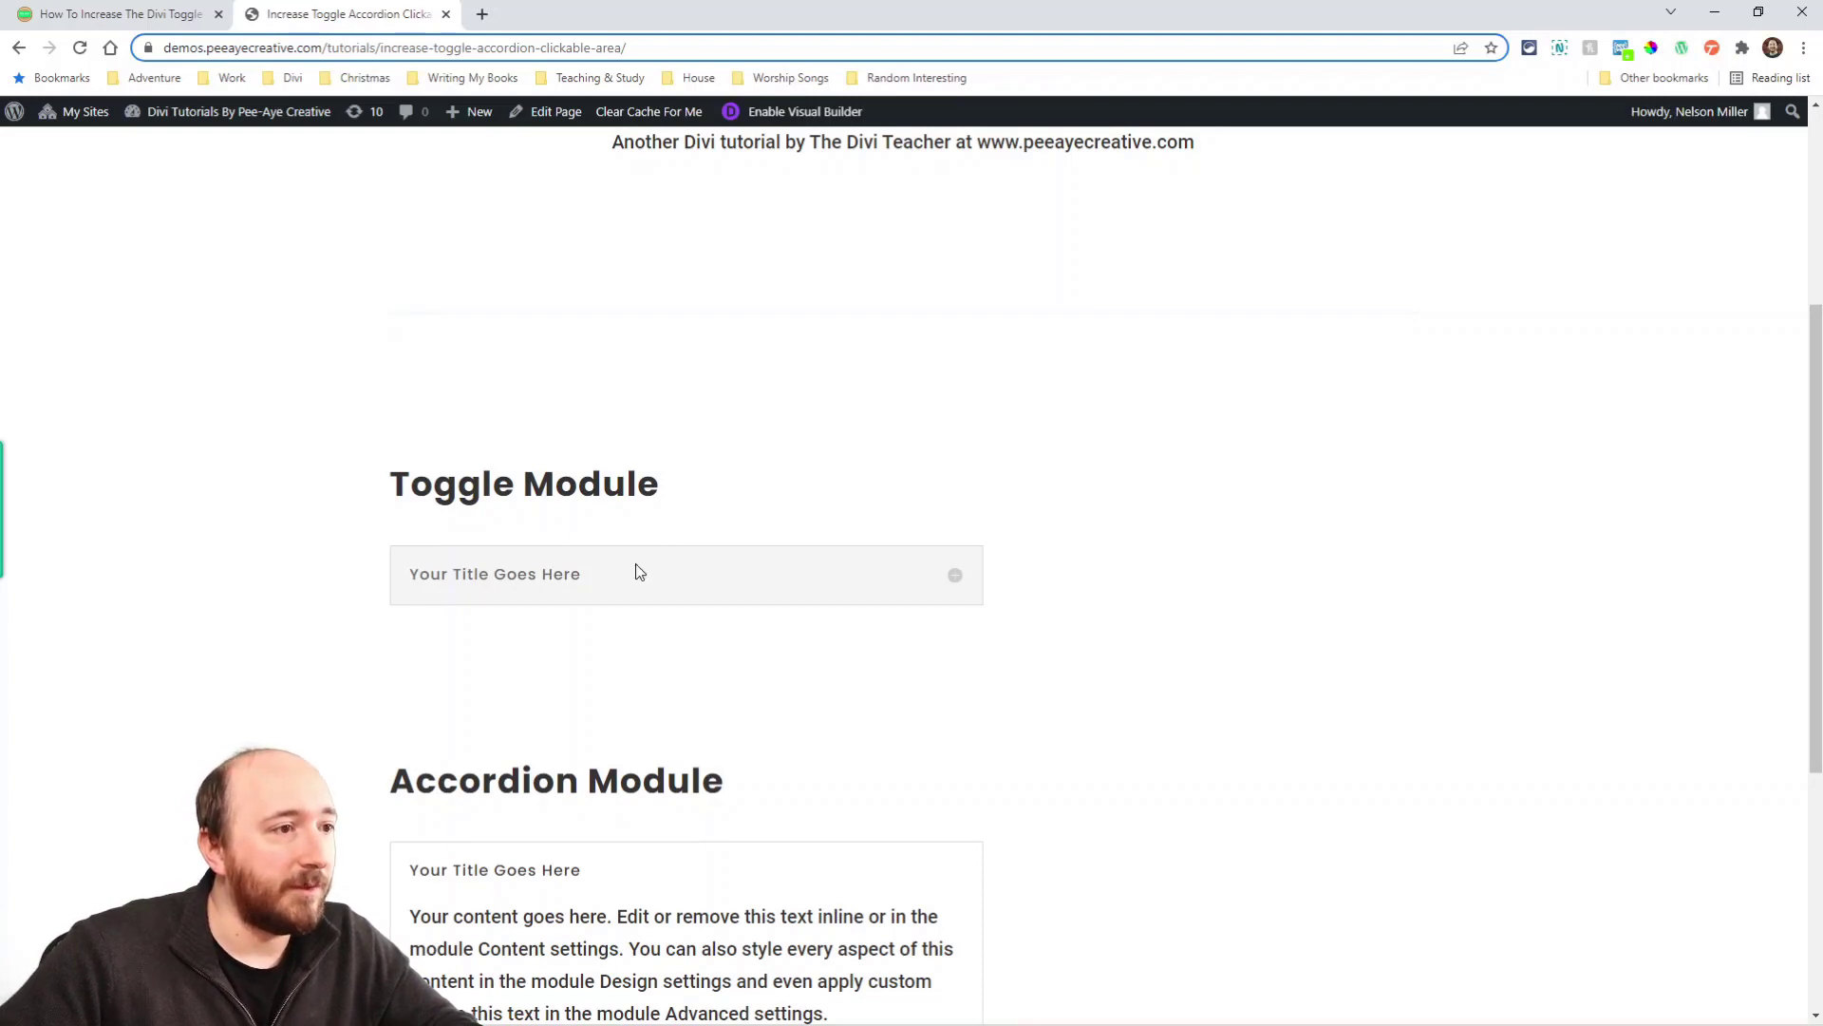
{"action": "mouse_move", "coordinate": [532, 587]}
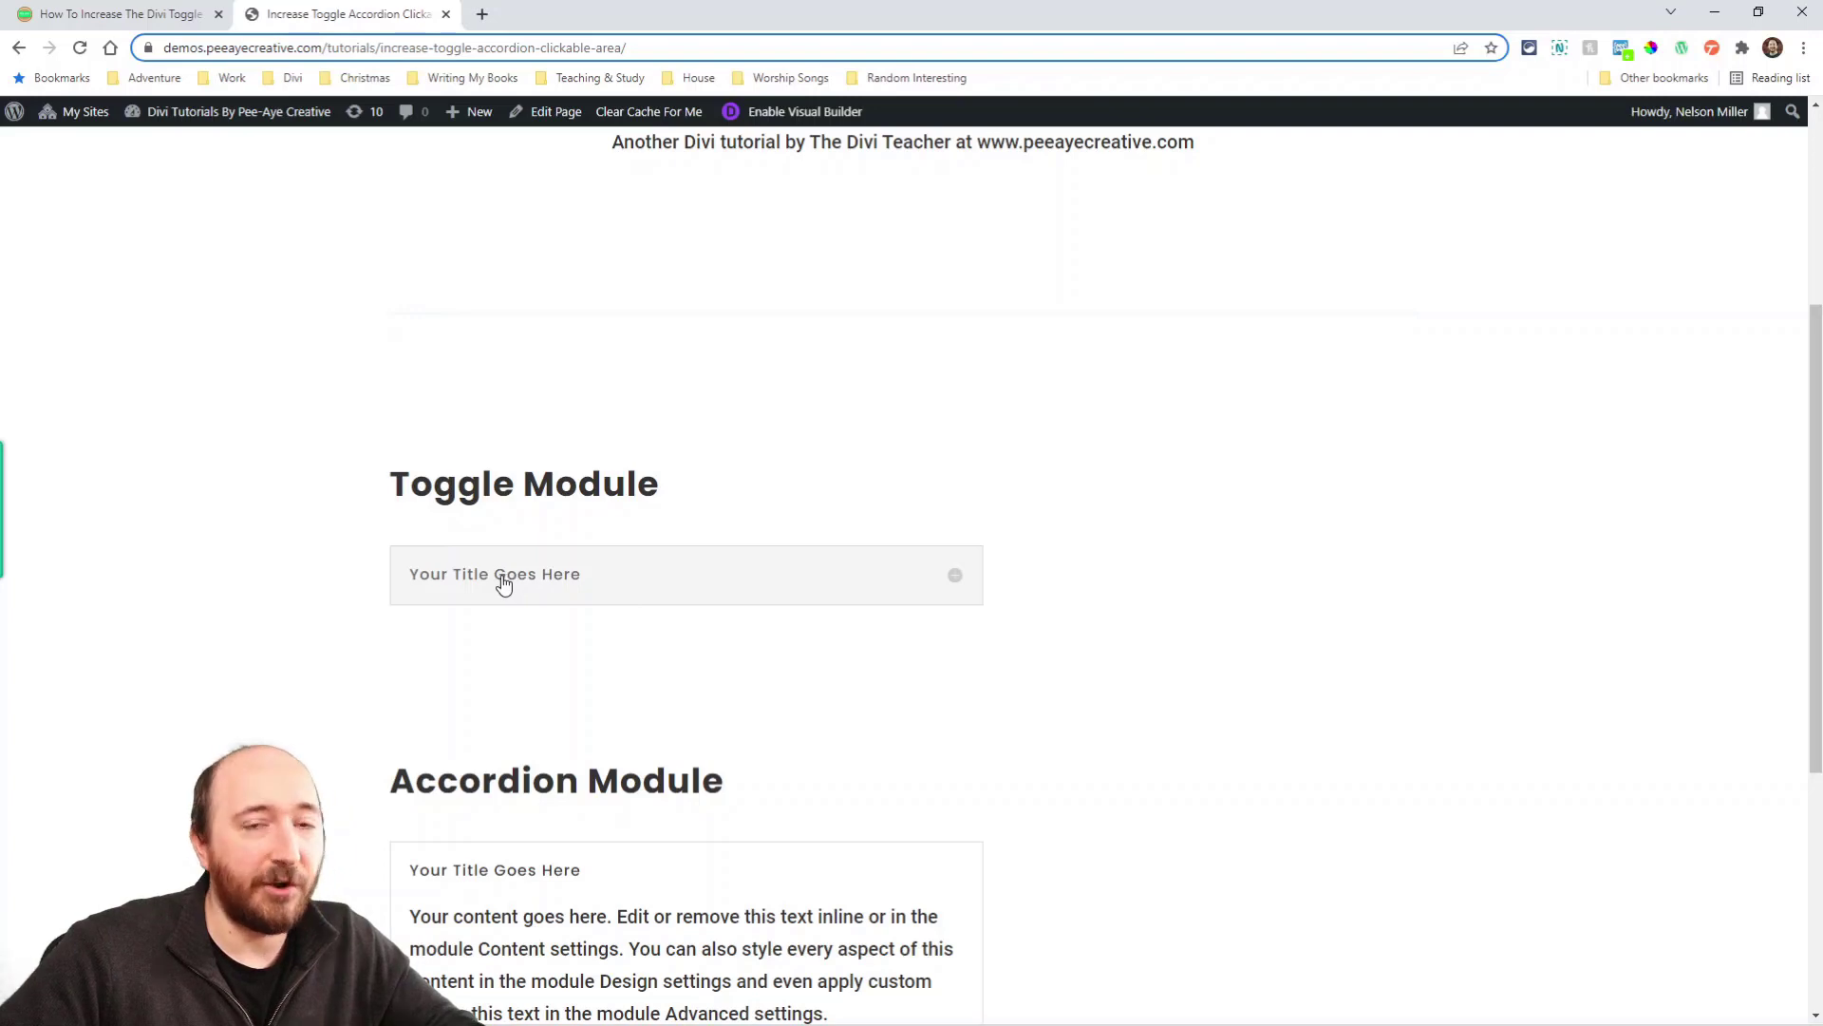
{"action": "mouse_move", "coordinate": [712, 701]}
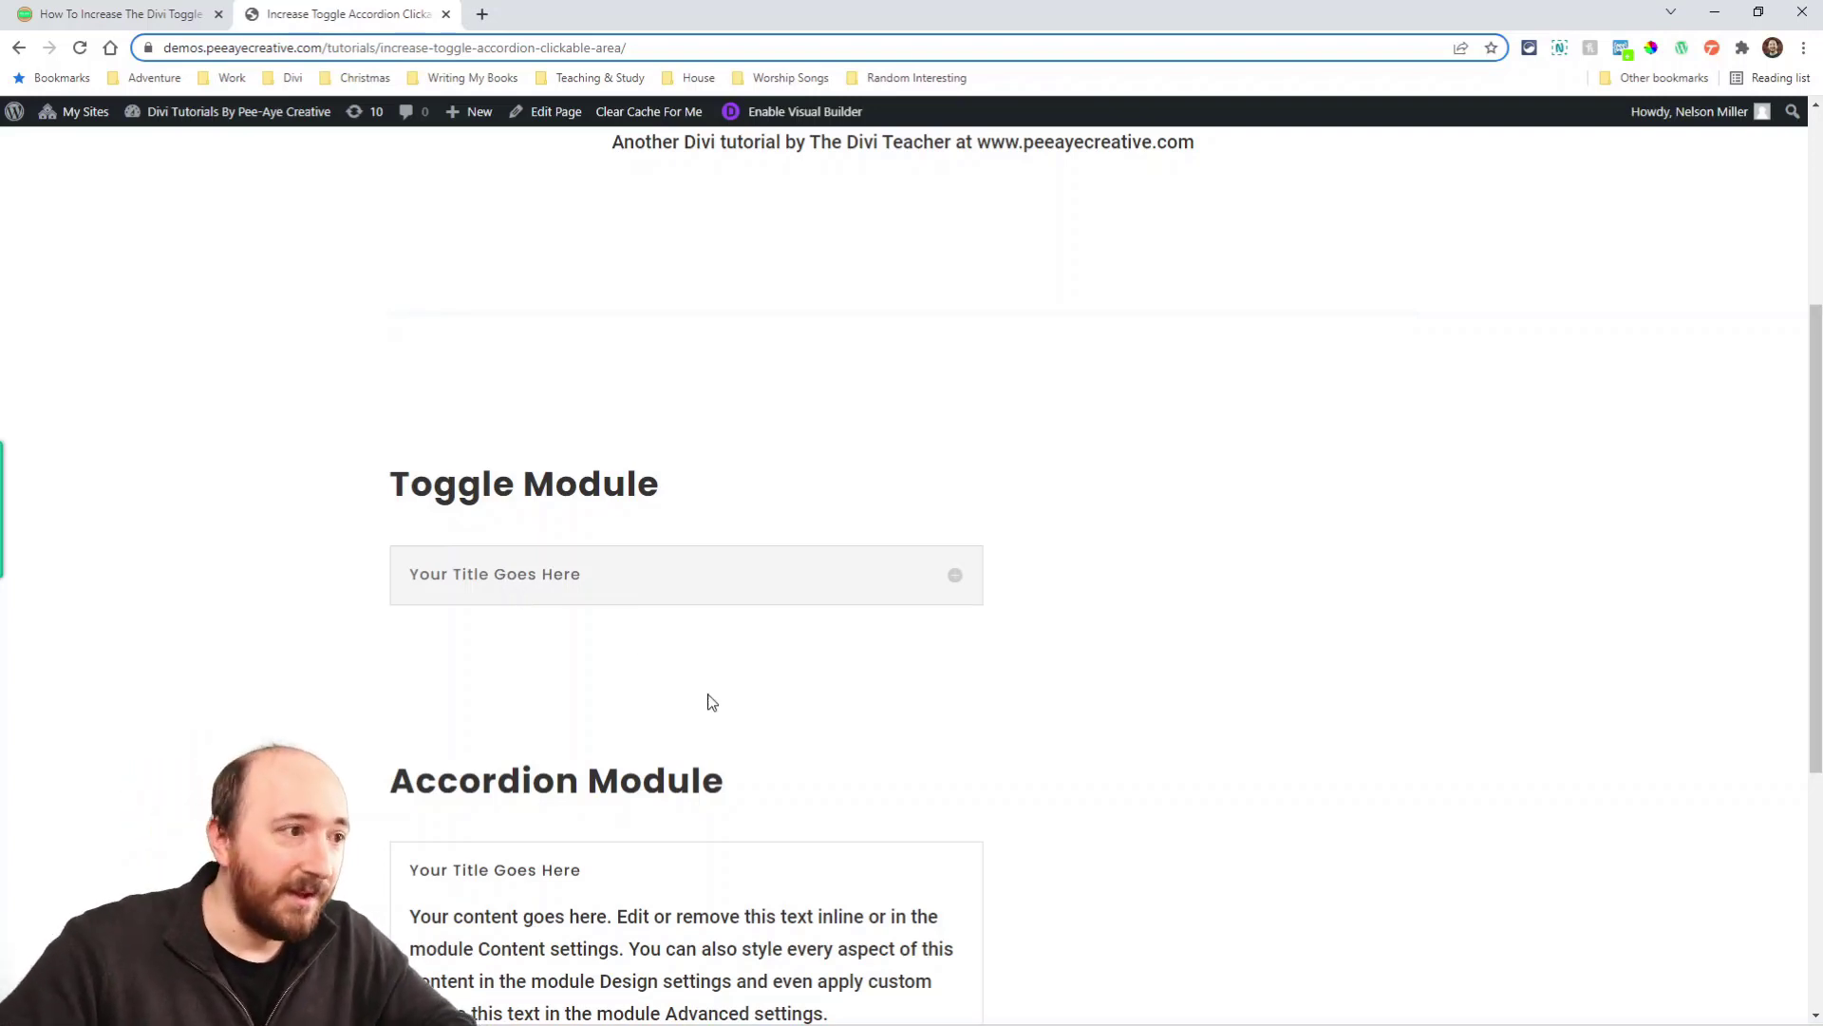
{"action": "mouse_move", "coordinate": [668, 662]}
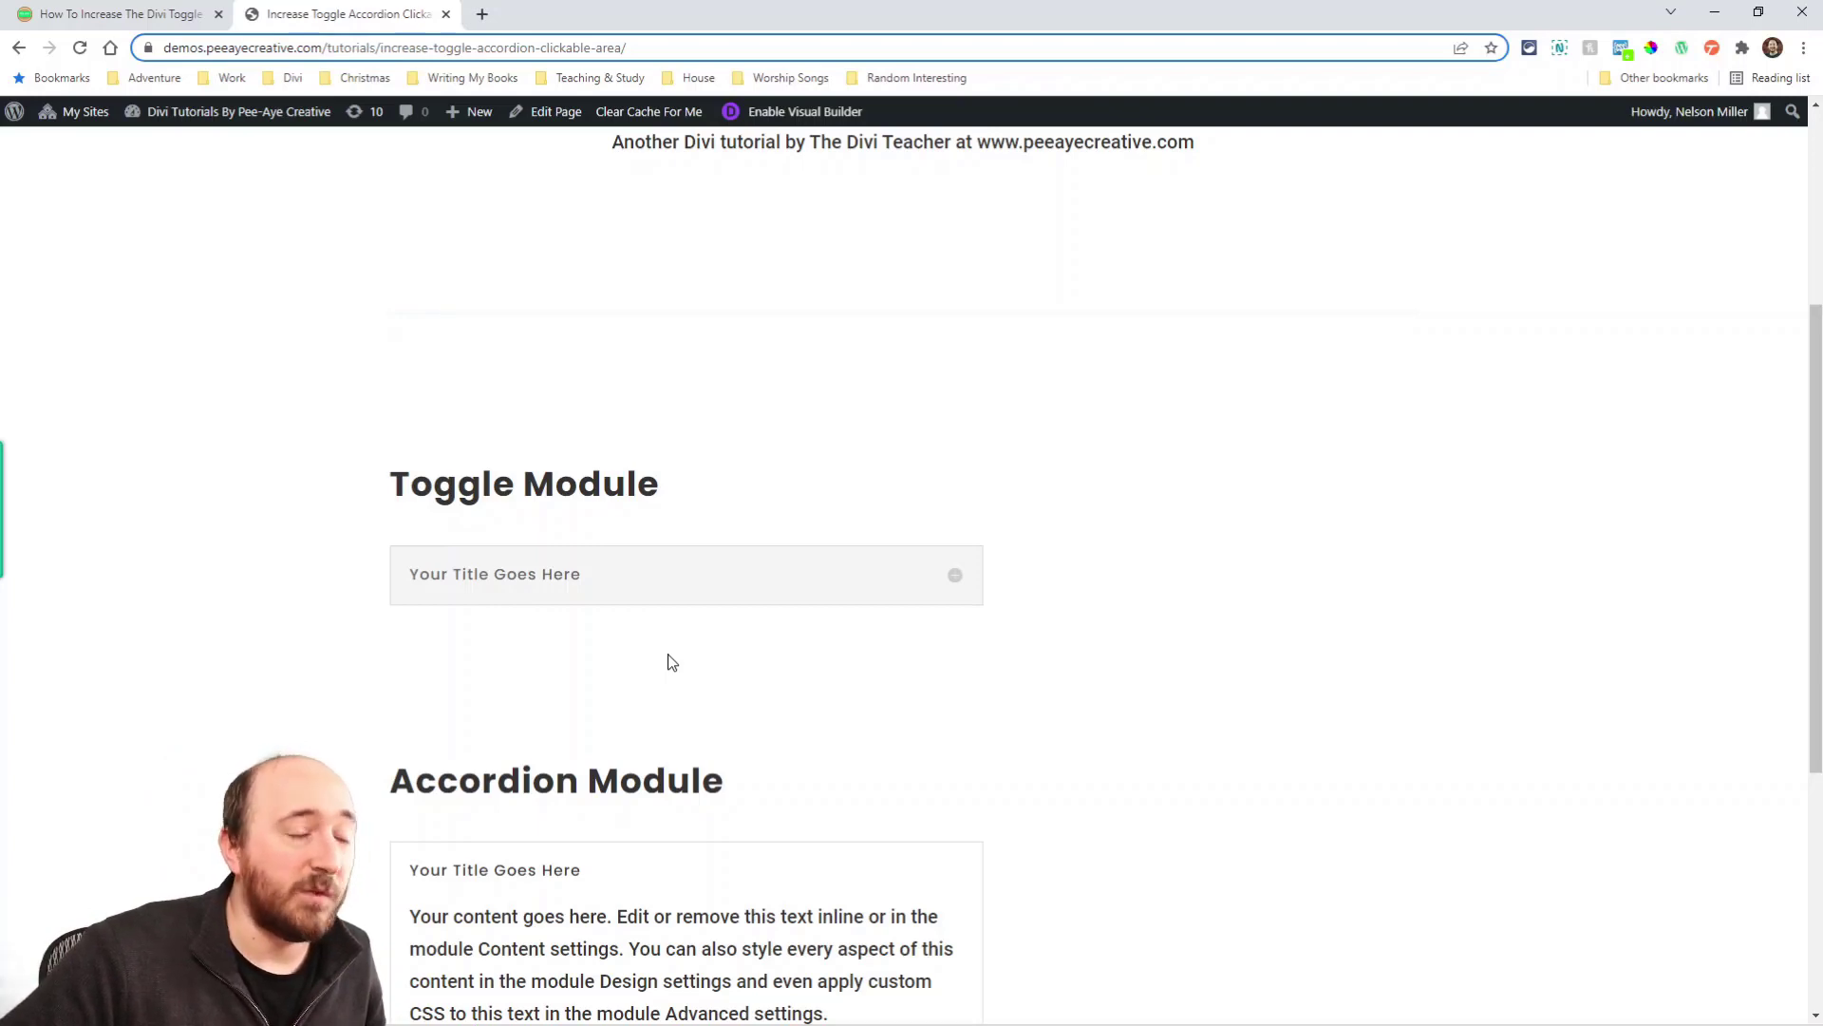
{"action": "mouse_move", "coordinate": [658, 608]}
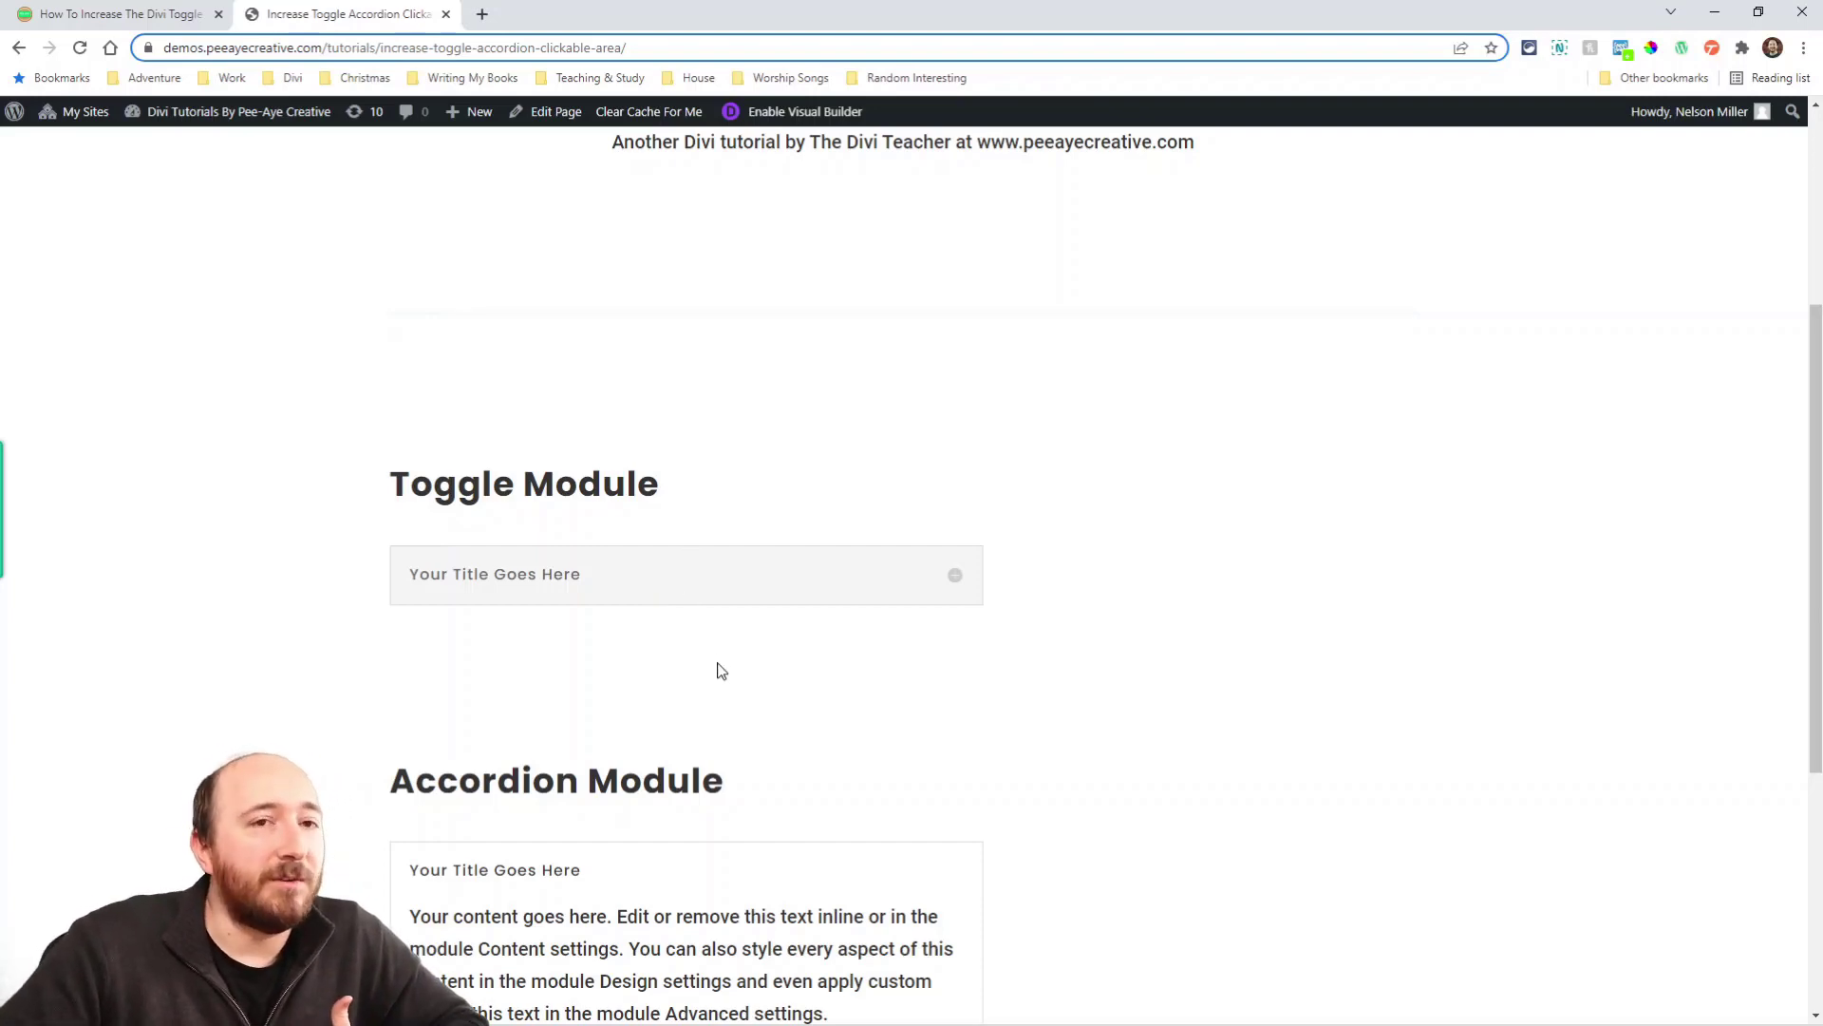
{"action": "mouse_move", "coordinate": [675, 586]}
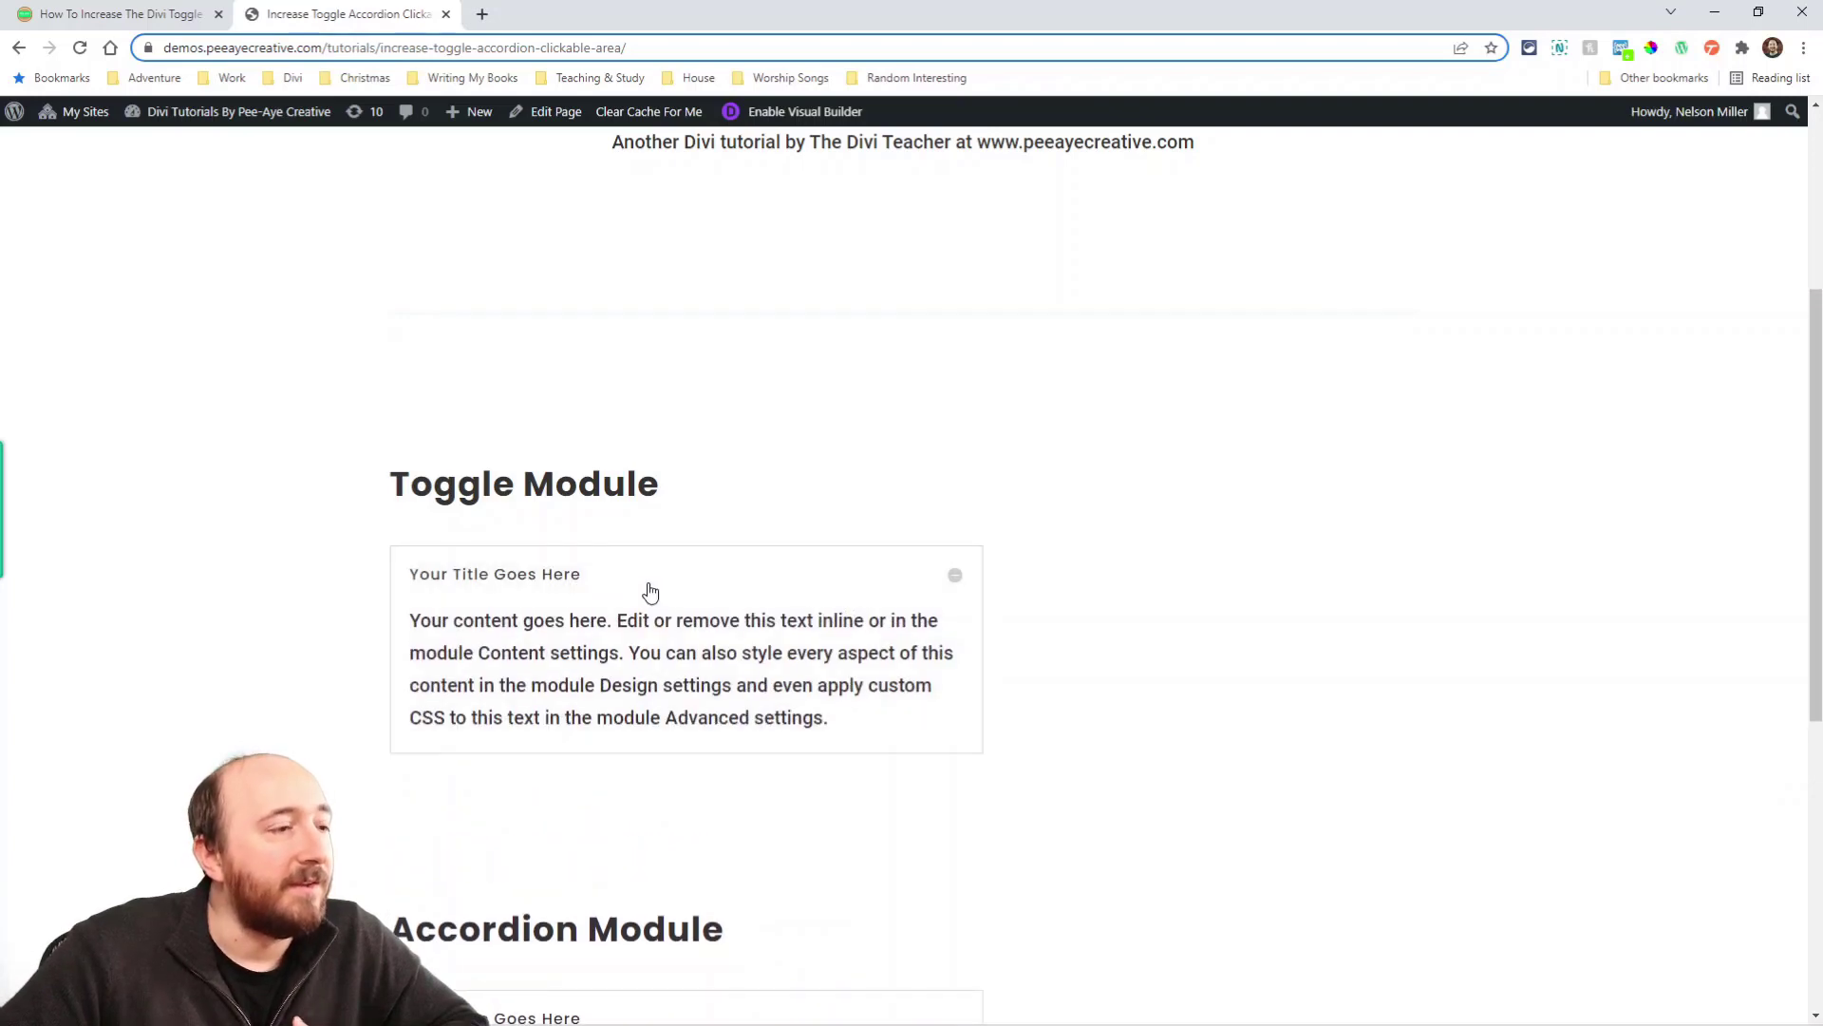
{"action": "scroll", "scroll_direction": "down", "scroll_amount": 3}
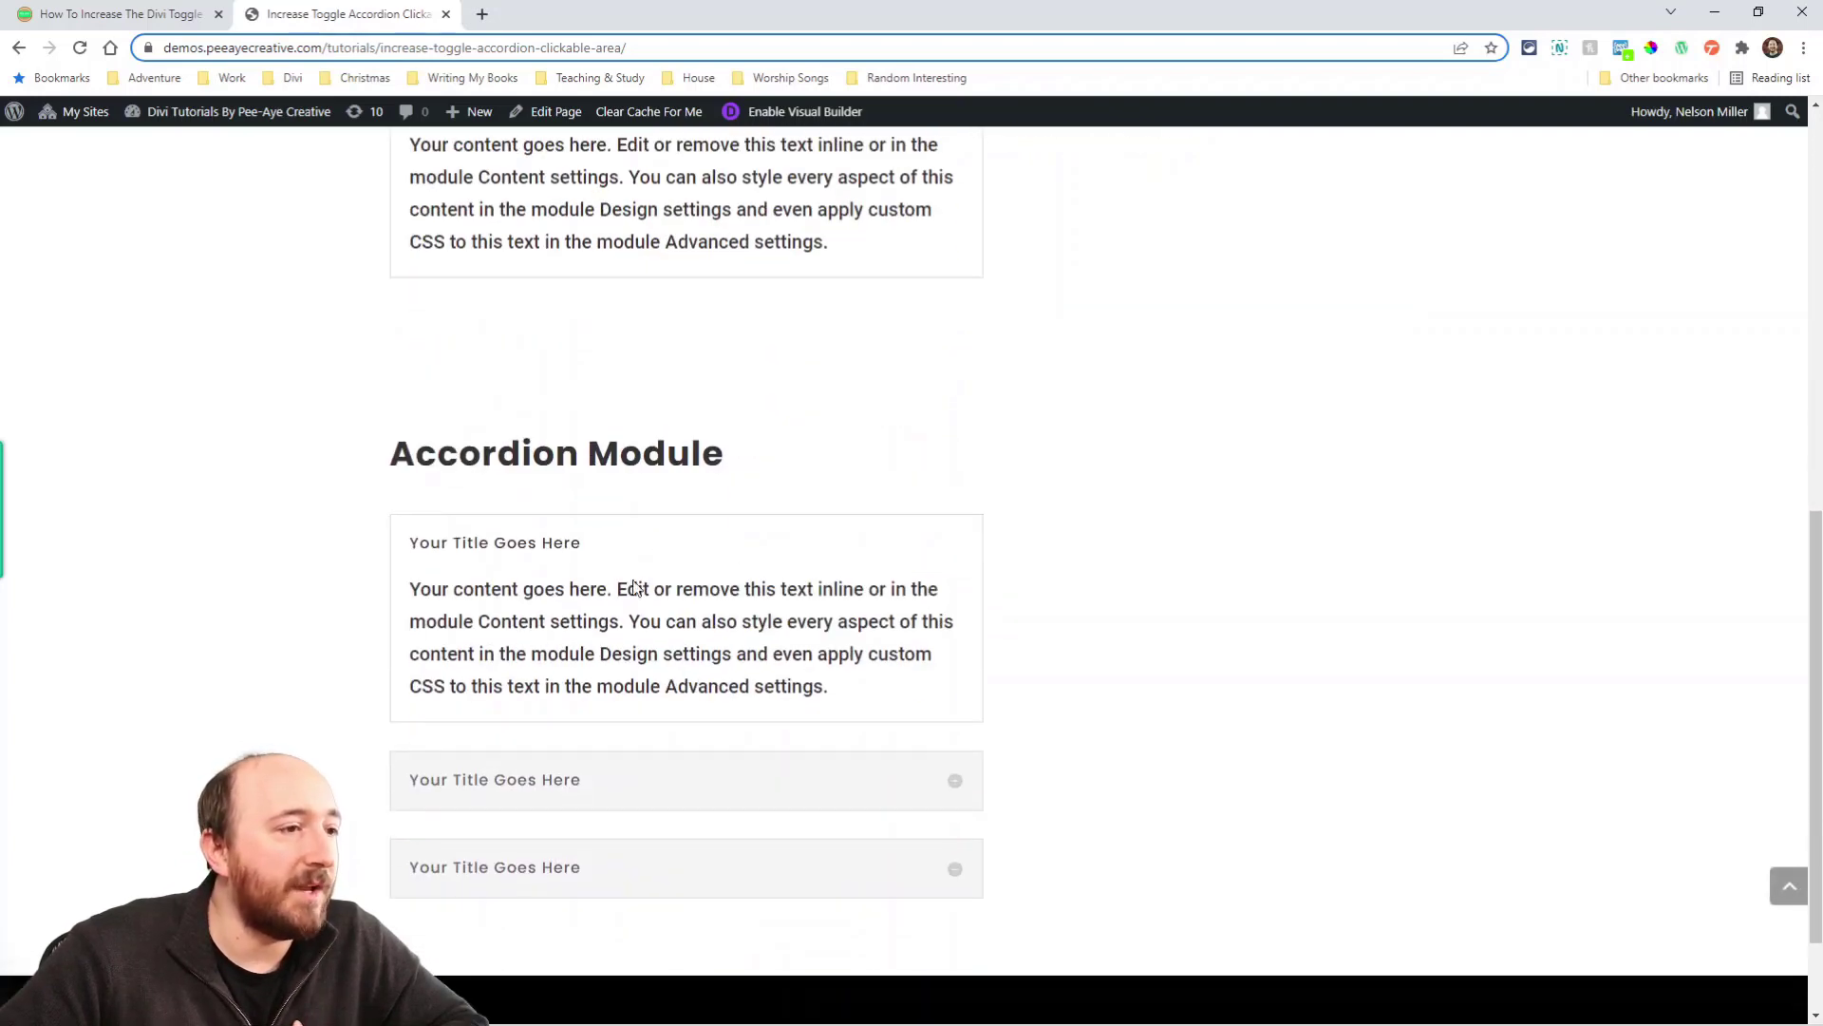
{"action": "mouse_move", "coordinate": [600, 783]}
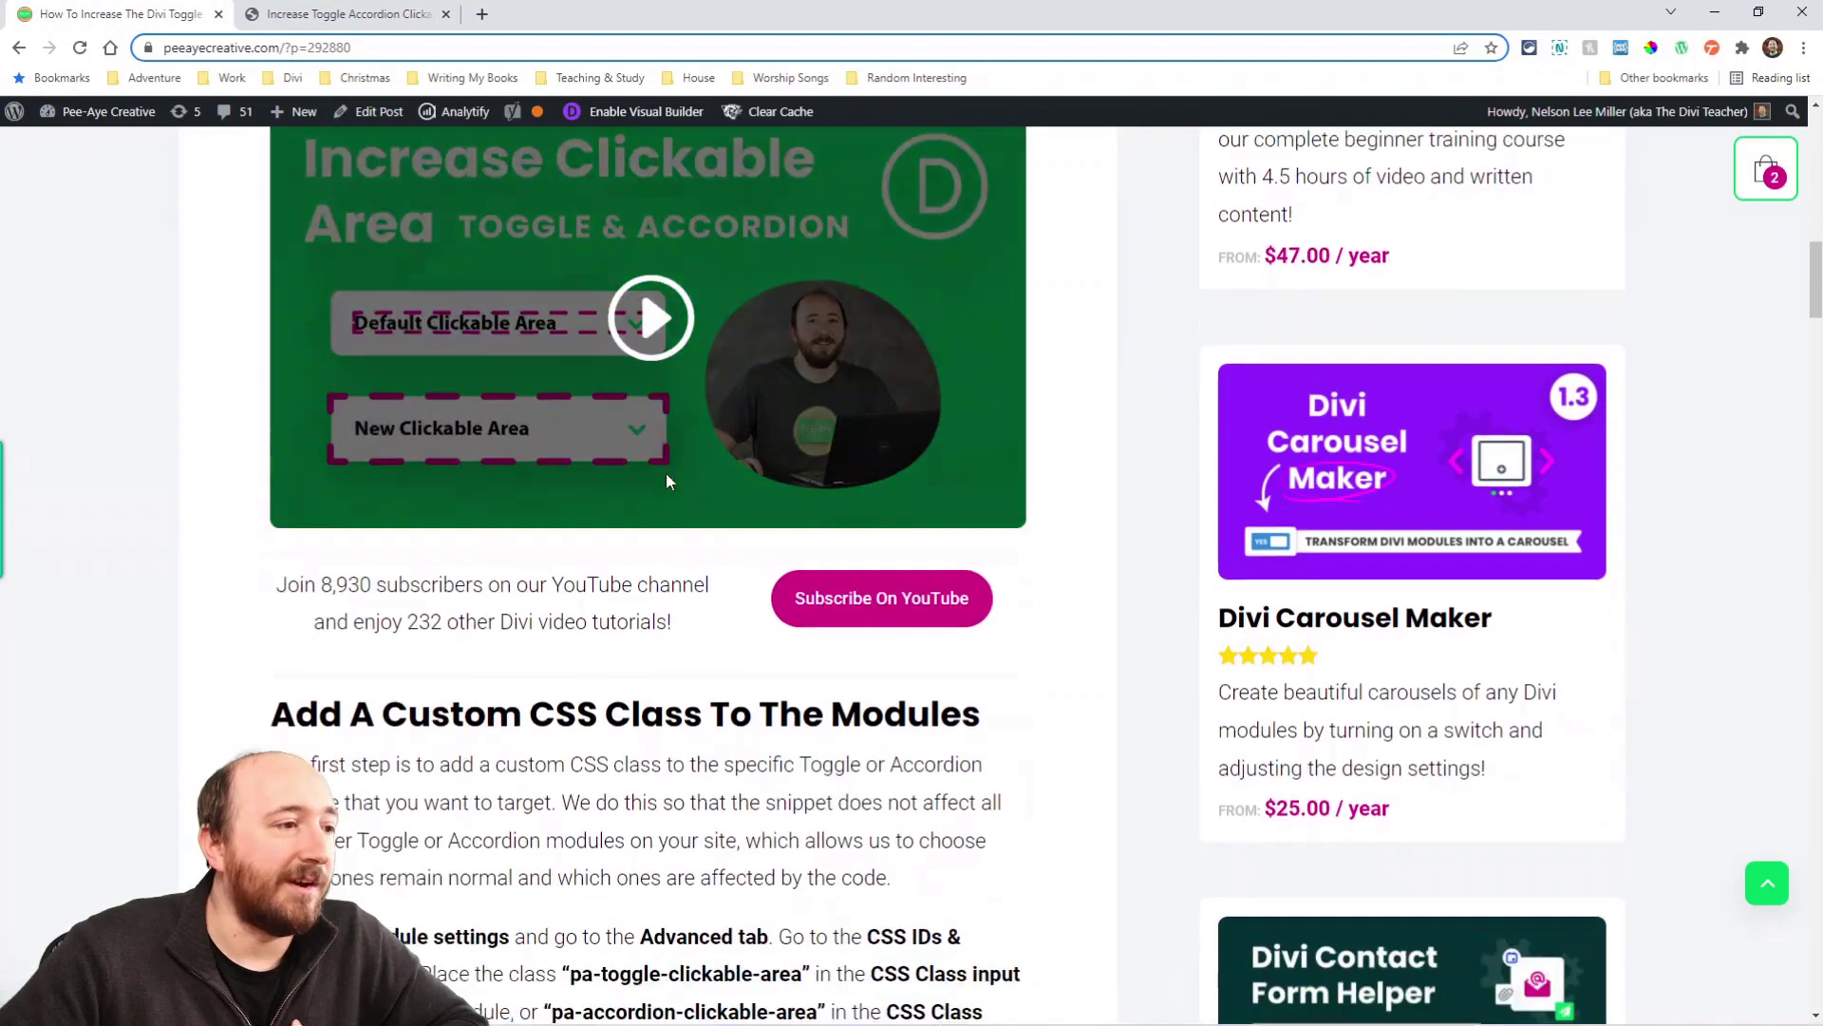
Step: Scroll the tutorial down to the custom CSS class section
{"action": "scroll", "scroll_direction": "down", "scroll_amount": 3}
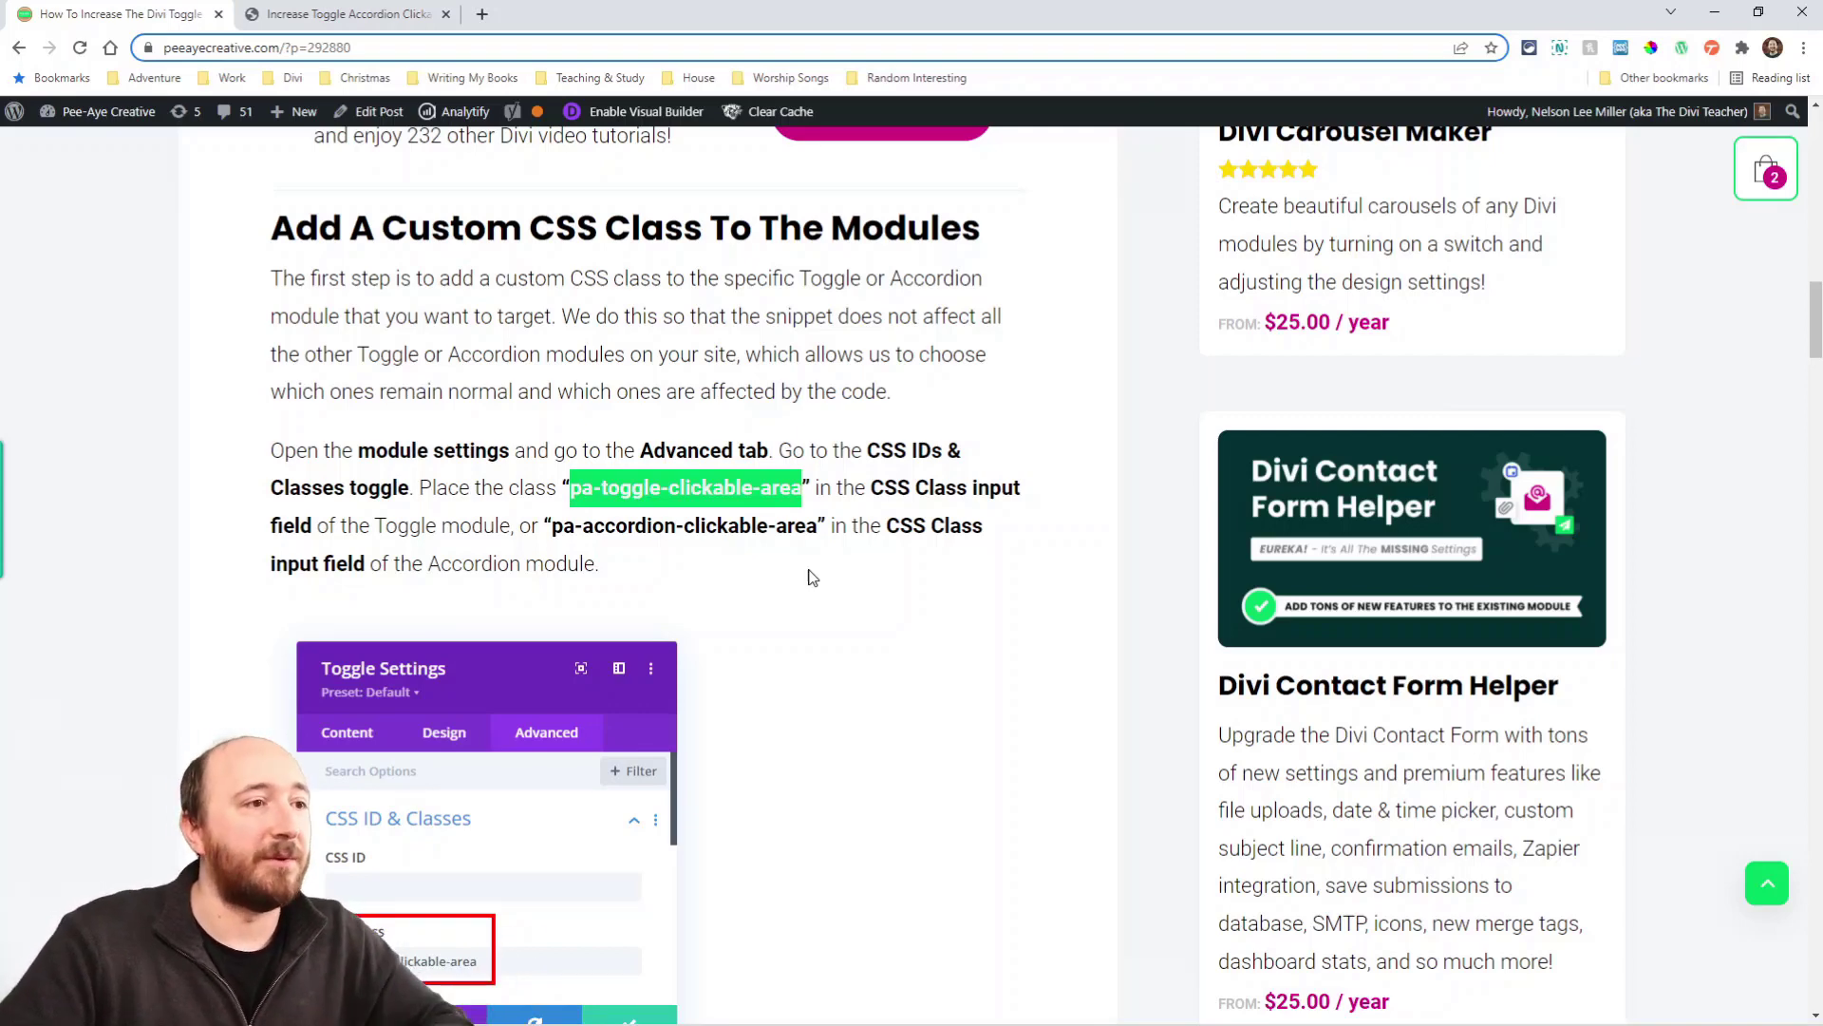
{"action": "scroll", "scroll_direction": "down", "scroll_amount": 3}
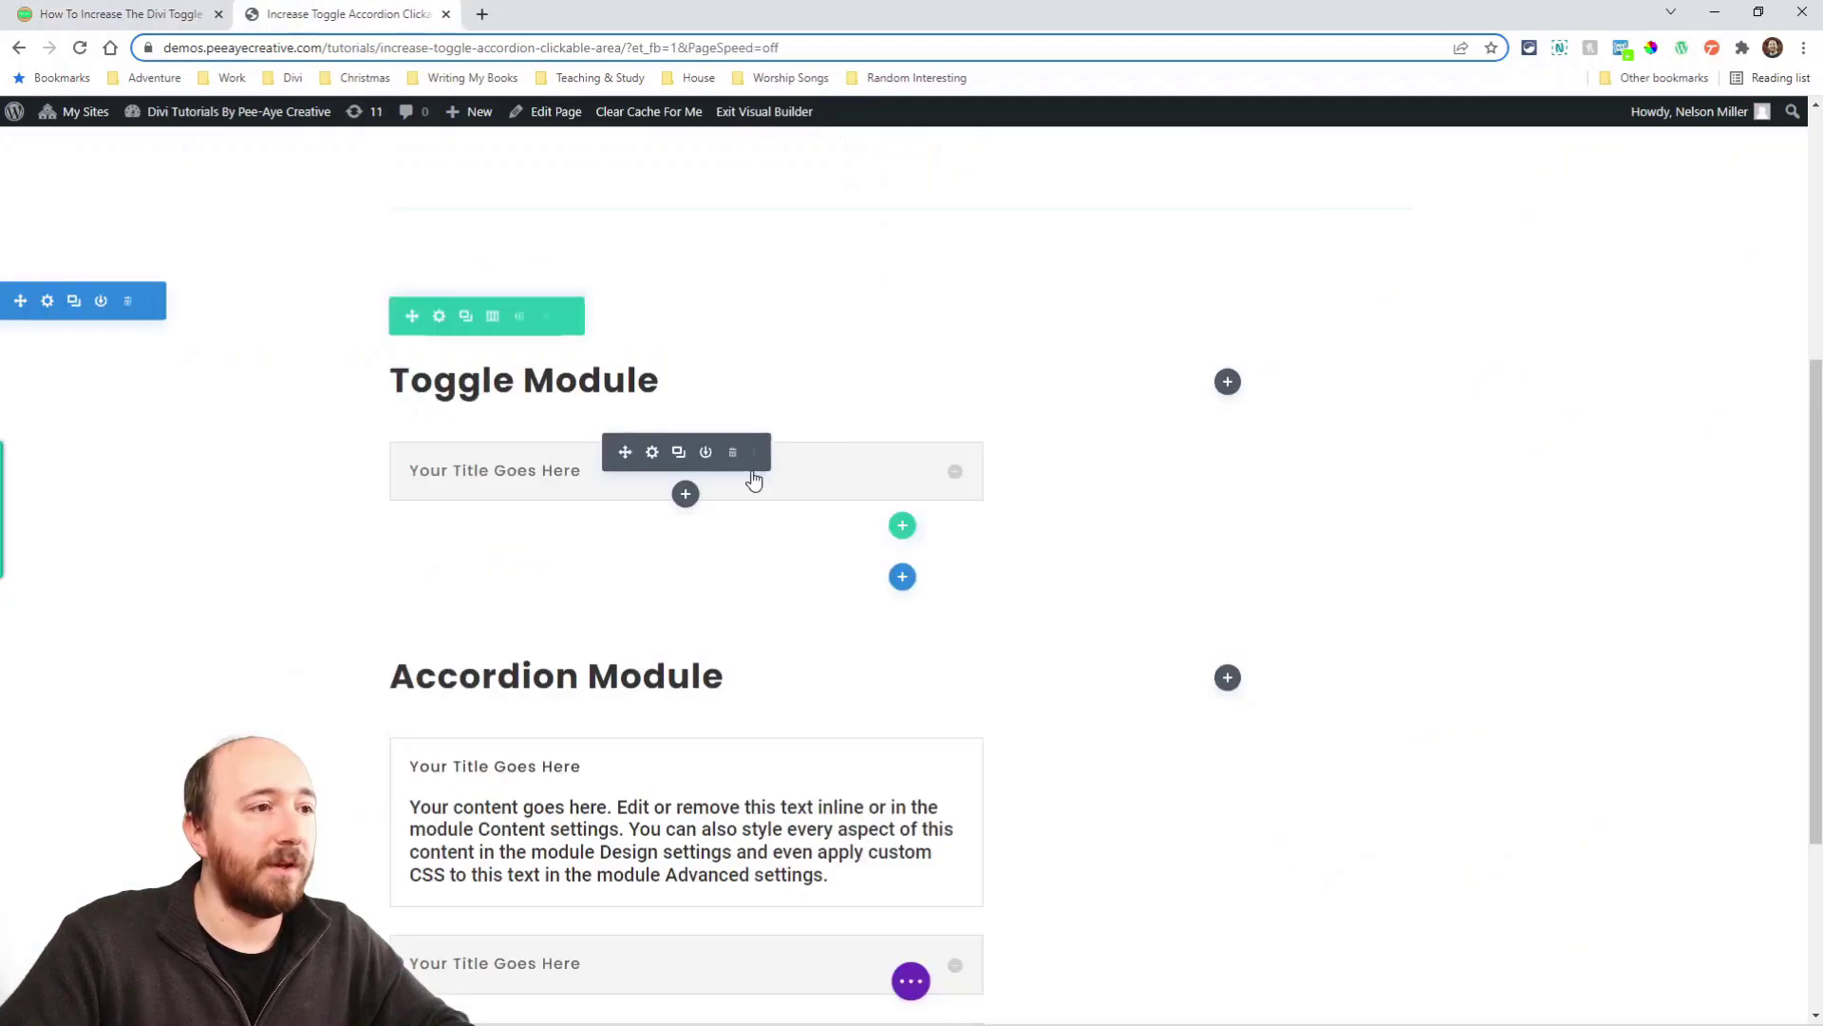
Step: Enter pa-toggle-clickable-area as the Toggle module's CSS class under Advanced > CSS ID & Classes
{"action": "left_click", "coordinate": [651, 452]}
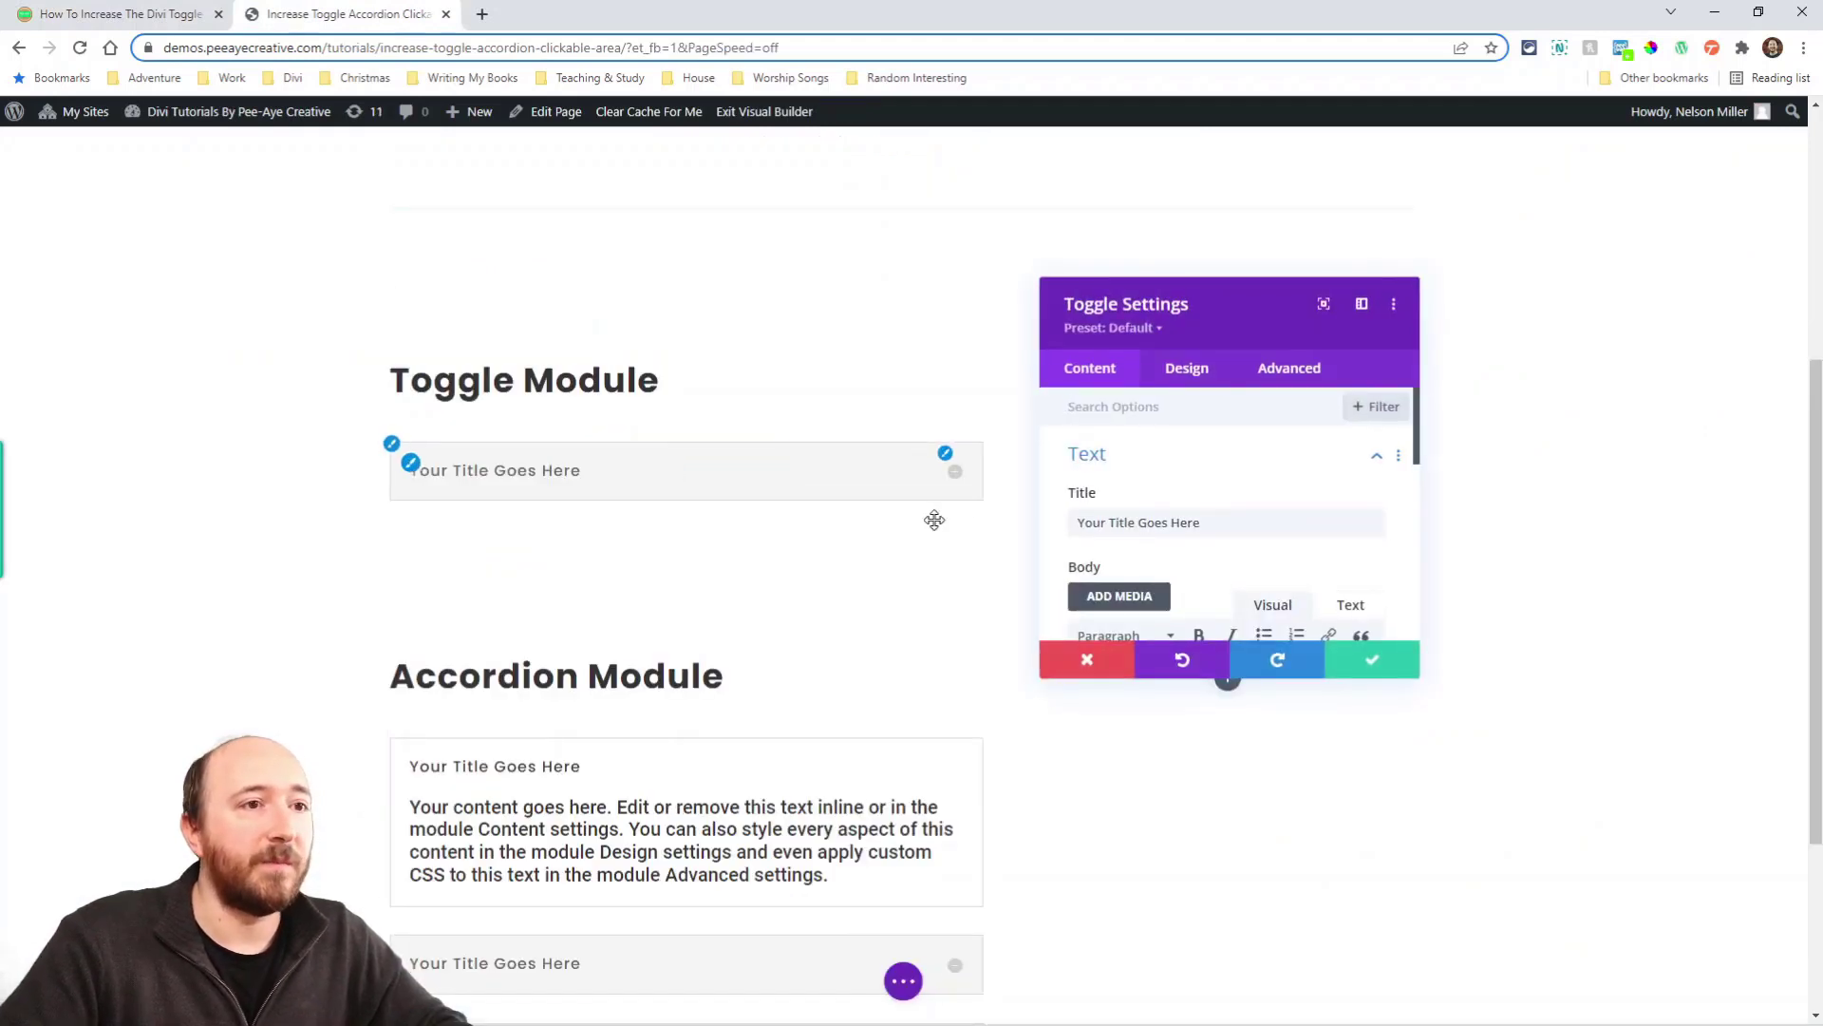
{"action": "left_click", "coordinate": [1289, 368]}
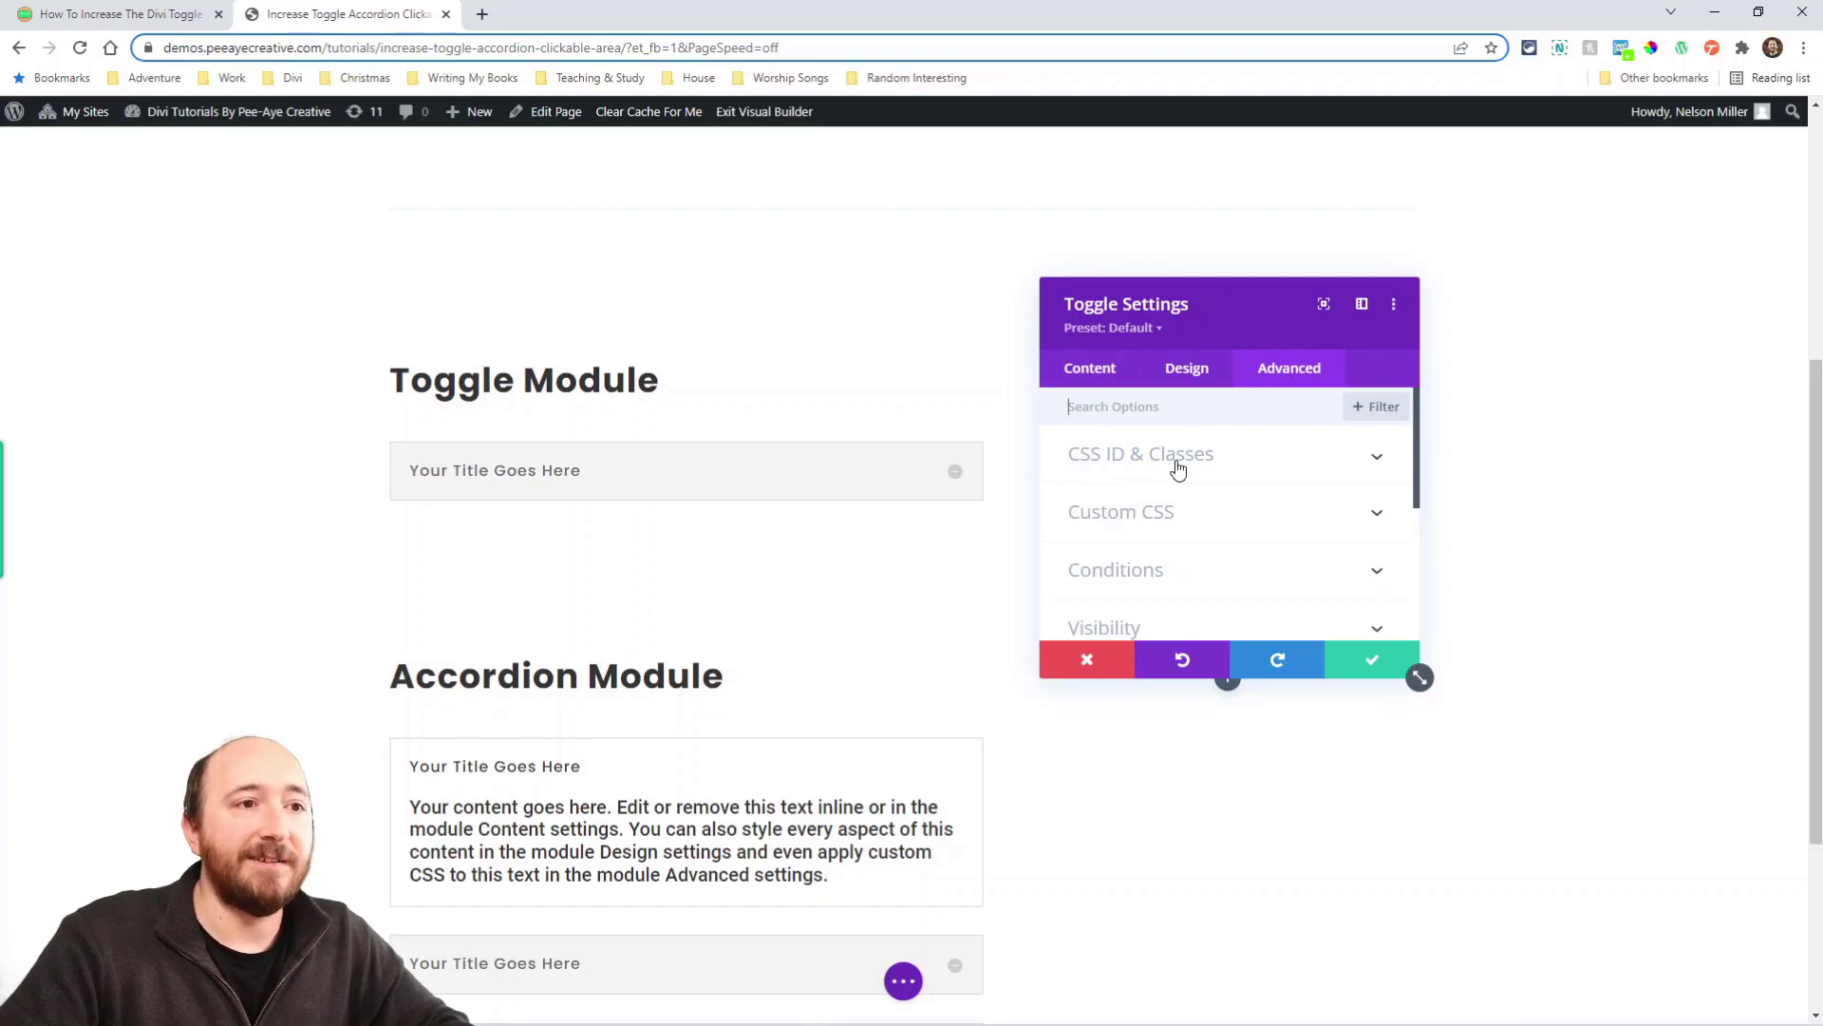
{"action": "left_click", "coordinate": [1140, 454]}
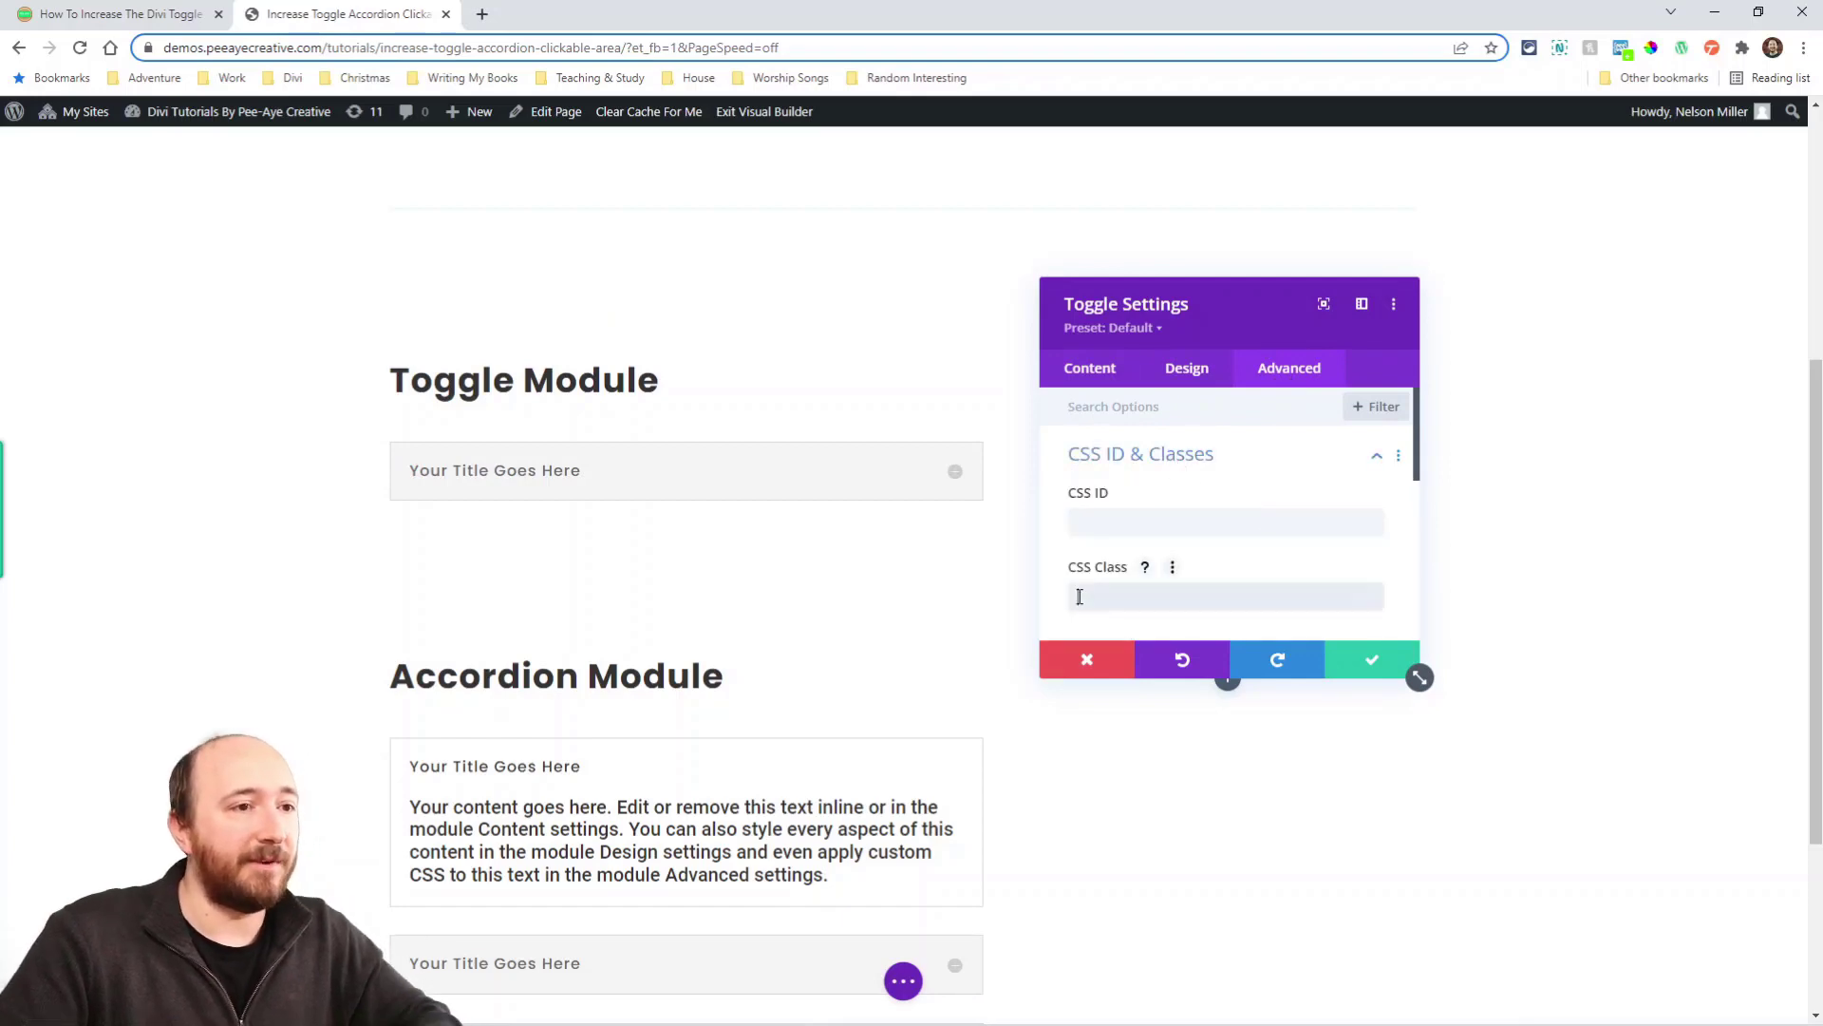
{"action": "type", "text": "pa-toggle-clickable-area"}
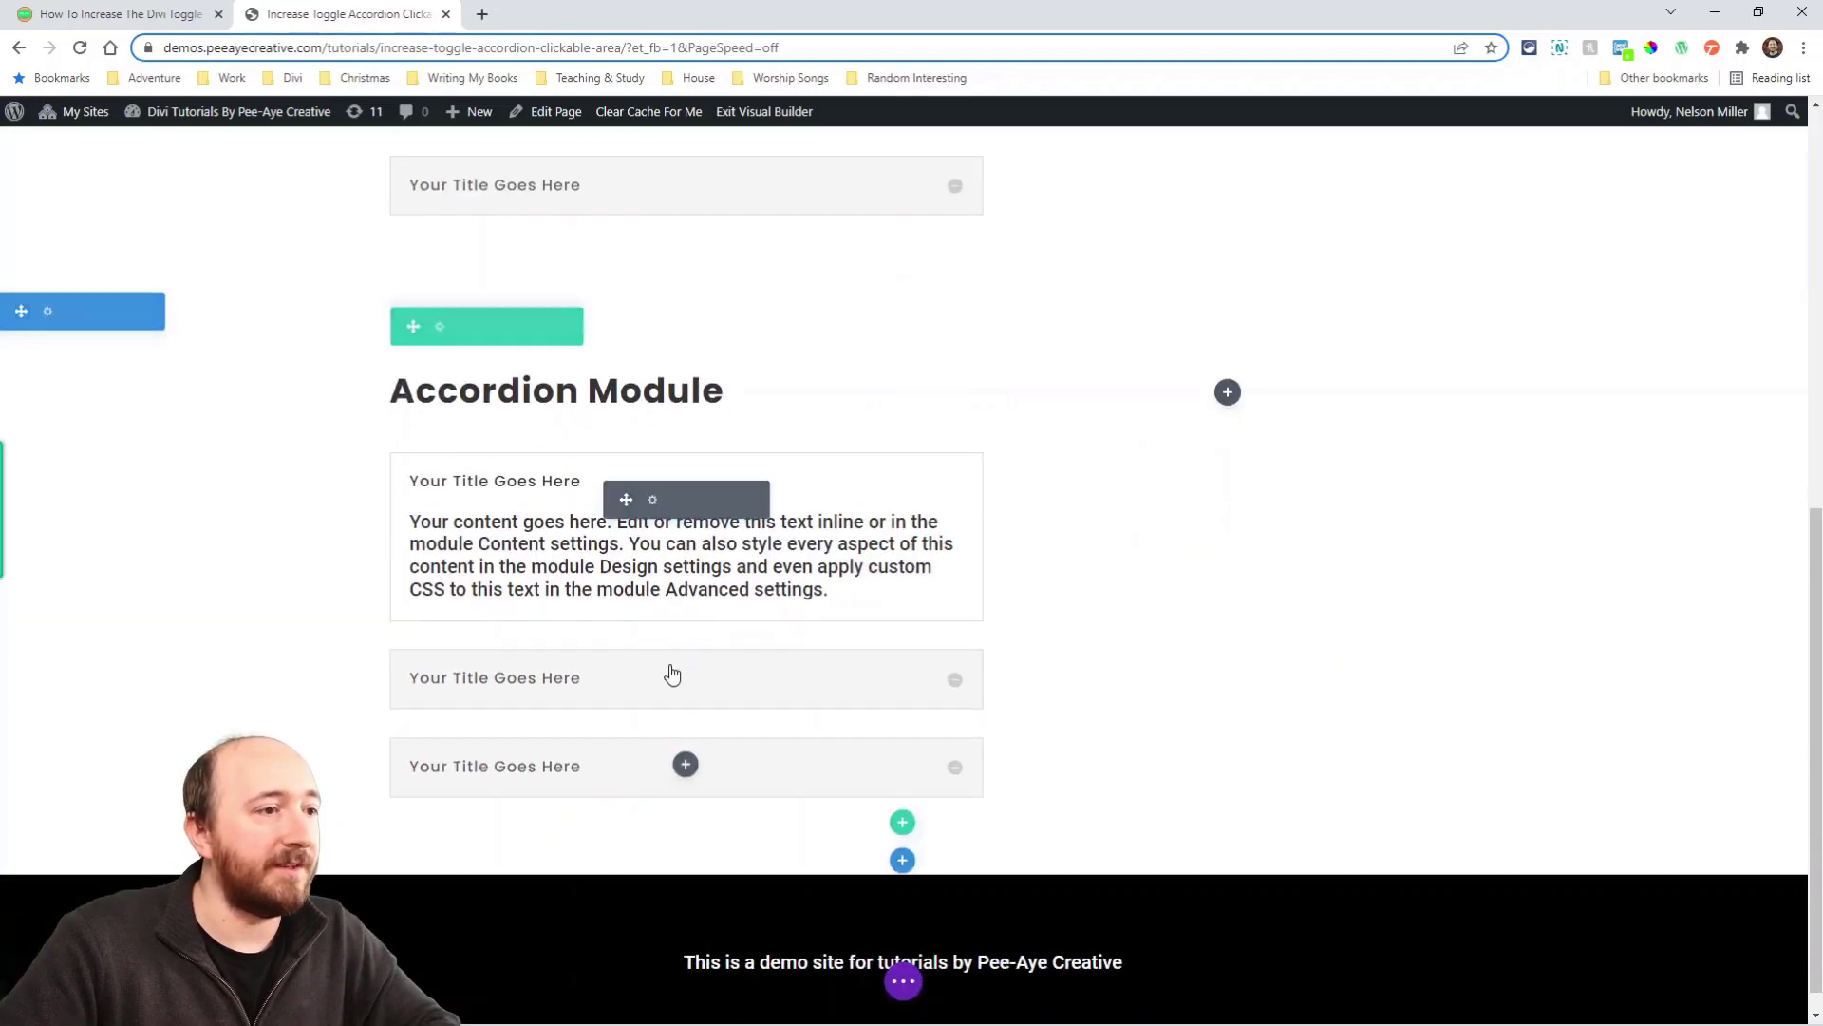
Step: Give the Accordion module the CSS class pa-accordion-clickable-area and save its settings
{"action": "left_click", "coordinate": [652, 499]}
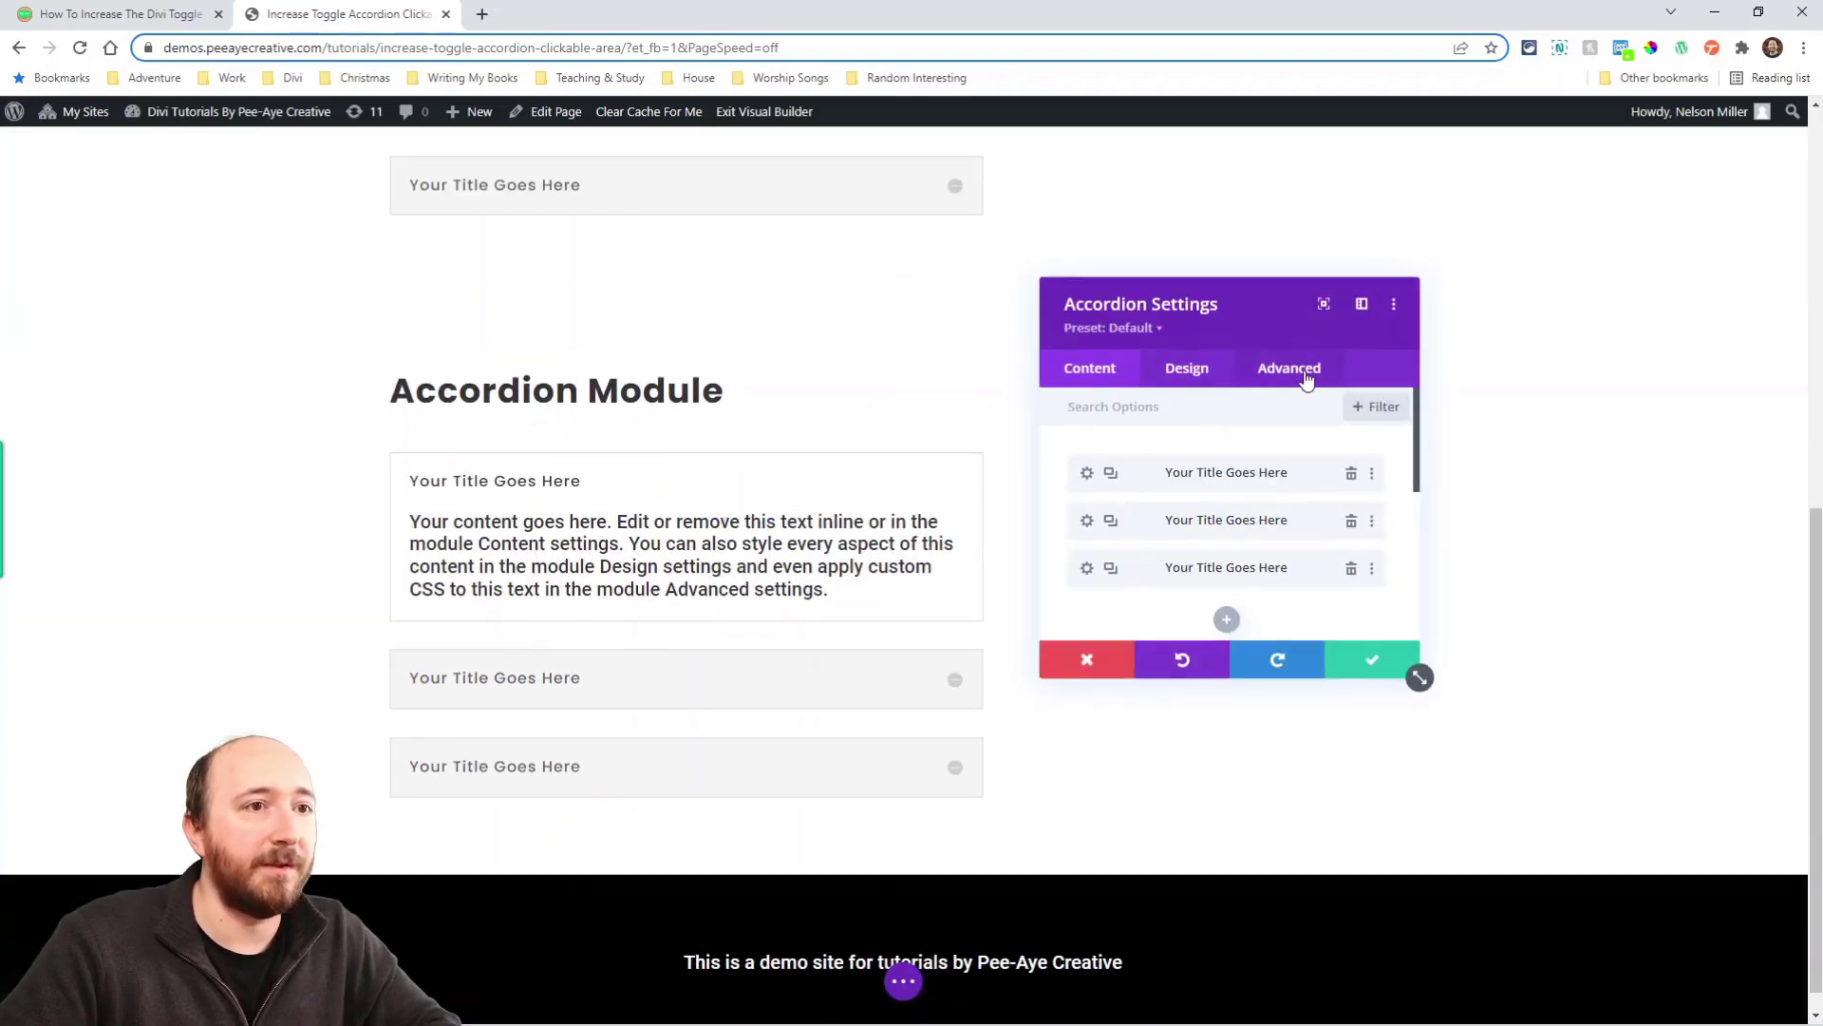
{"action": "left_click", "coordinate": [1289, 368]}
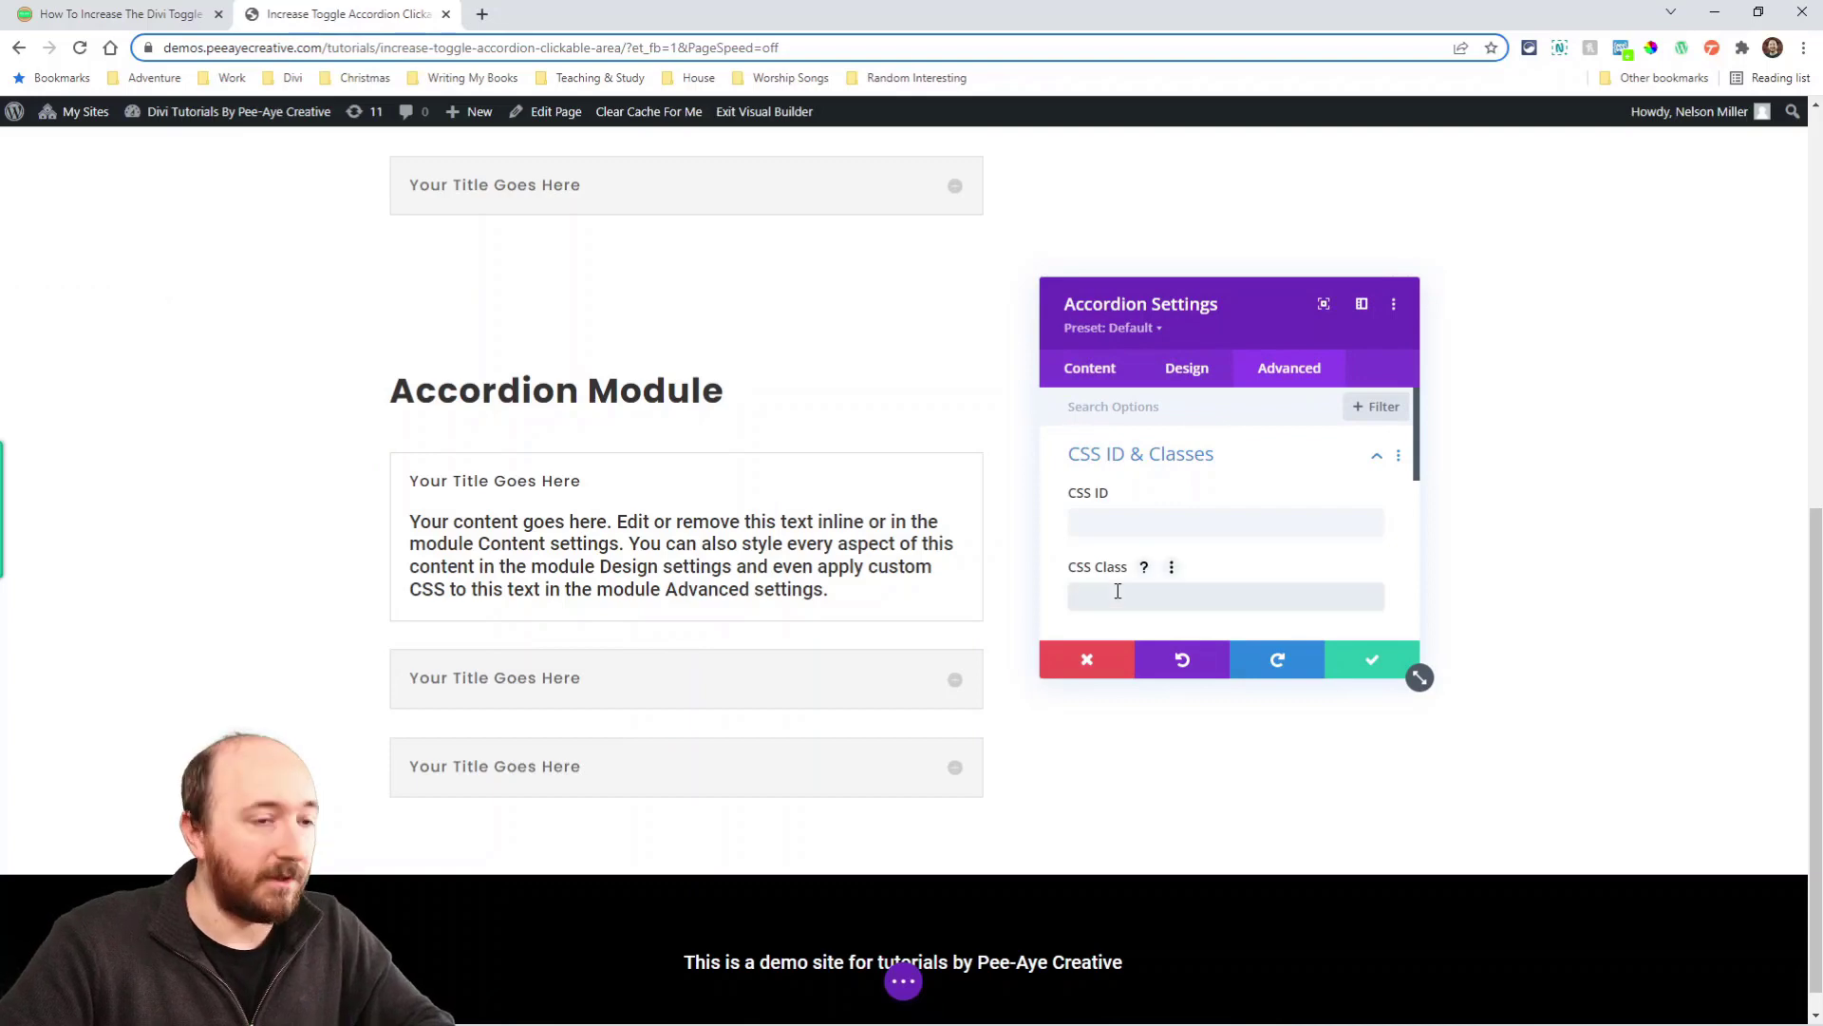
{"action": "type", "text": "pa-accon-clickable-area"}
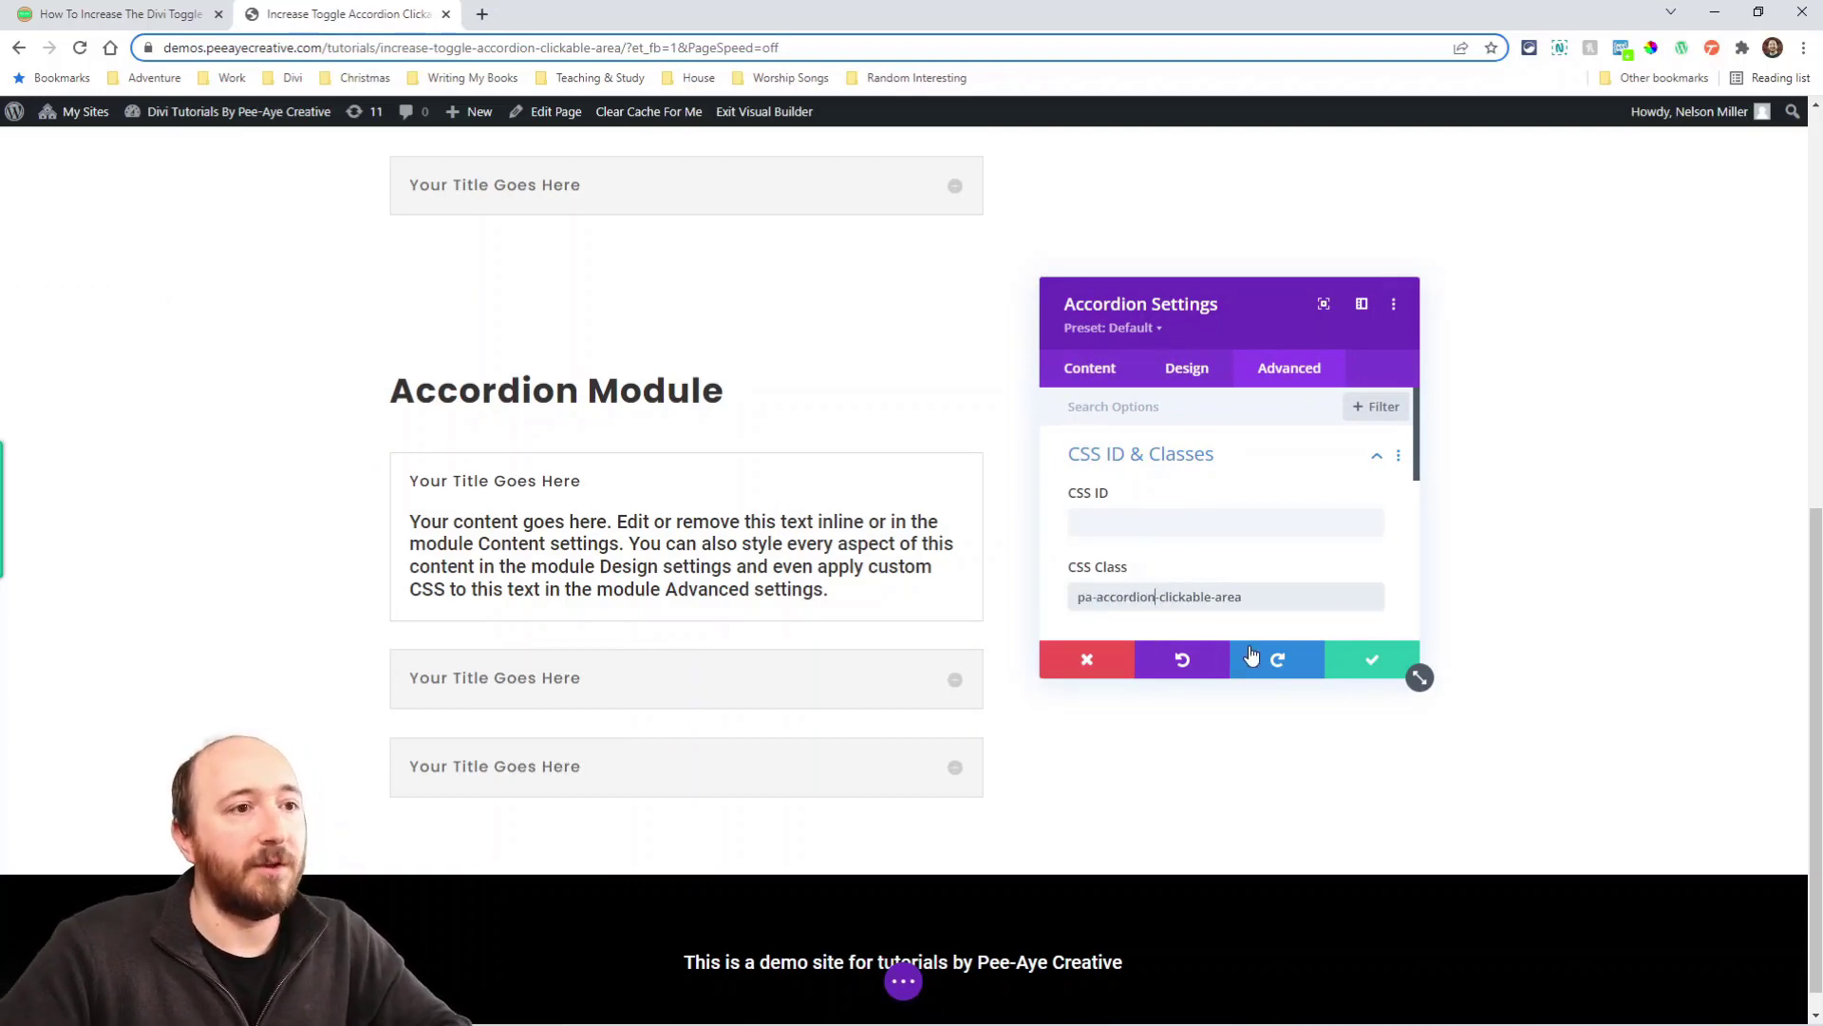
{"action": "left_click", "coordinate": [1372, 659]}
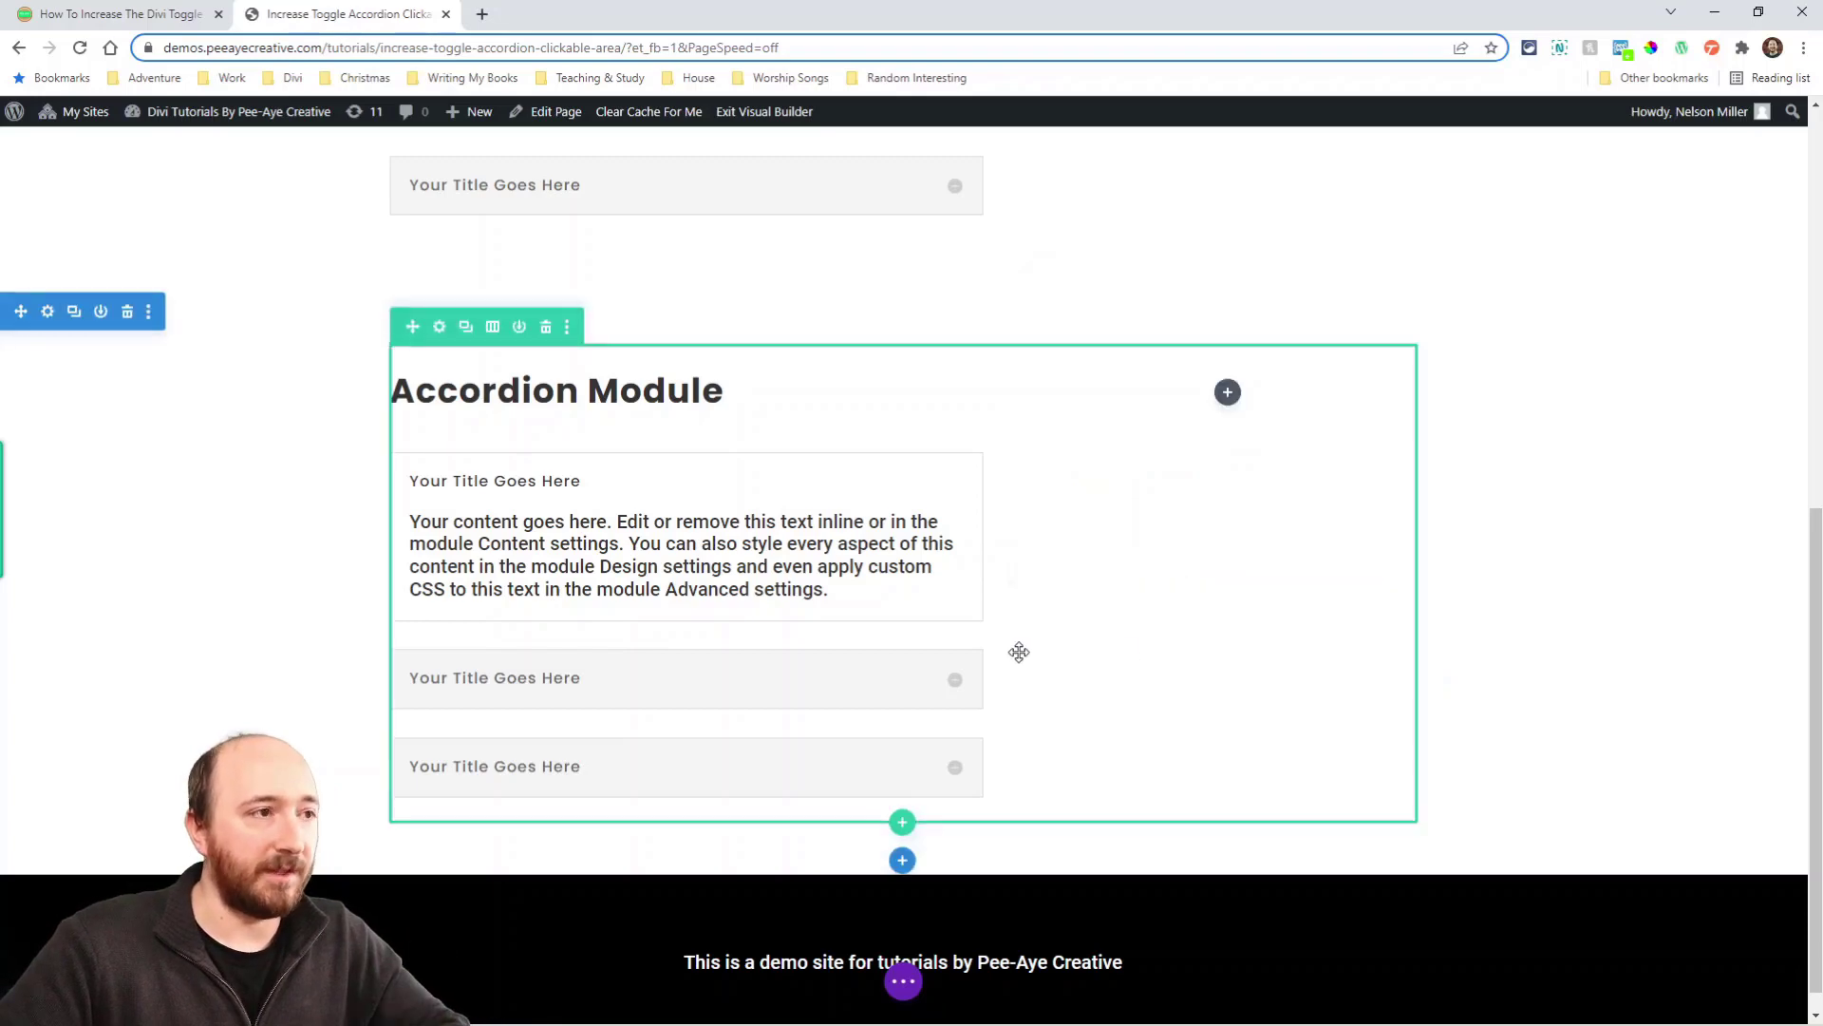
{"action": "scroll", "scroll_direction": "up", "scroll_amount": 3}
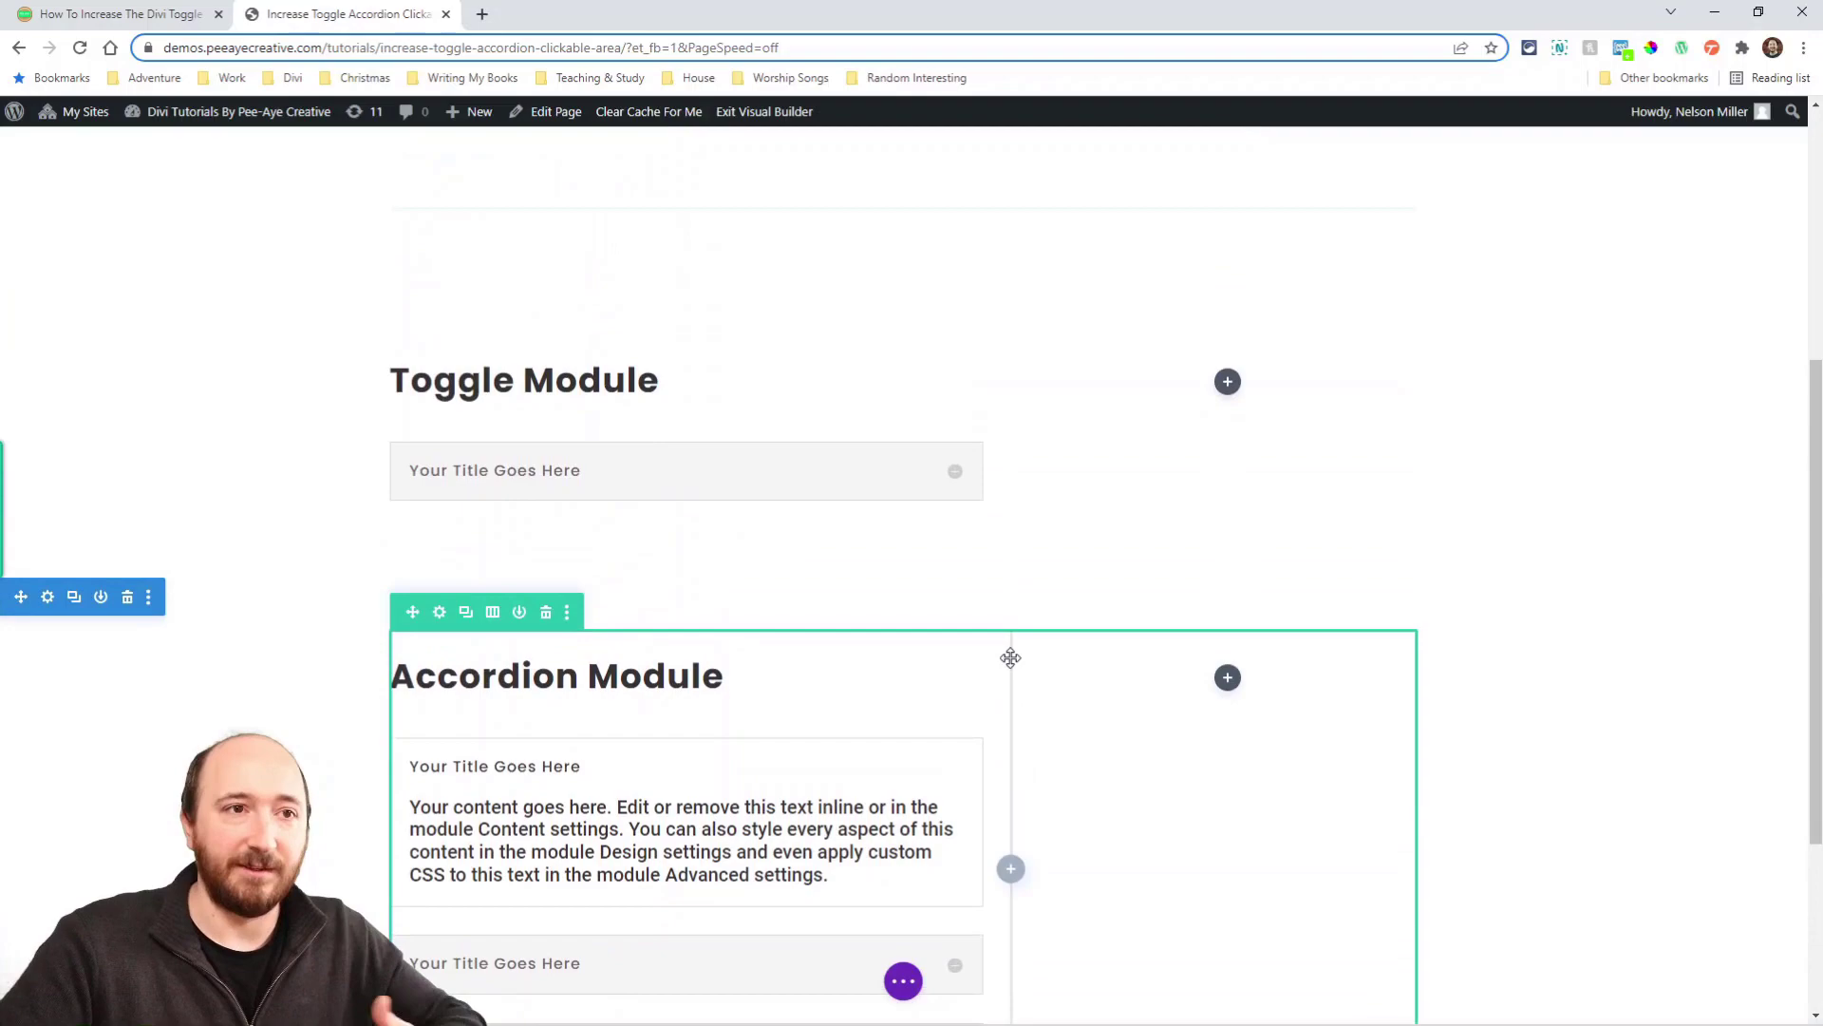
{"action": "scroll", "scroll_direction": "down", "scroll_amount": 3}
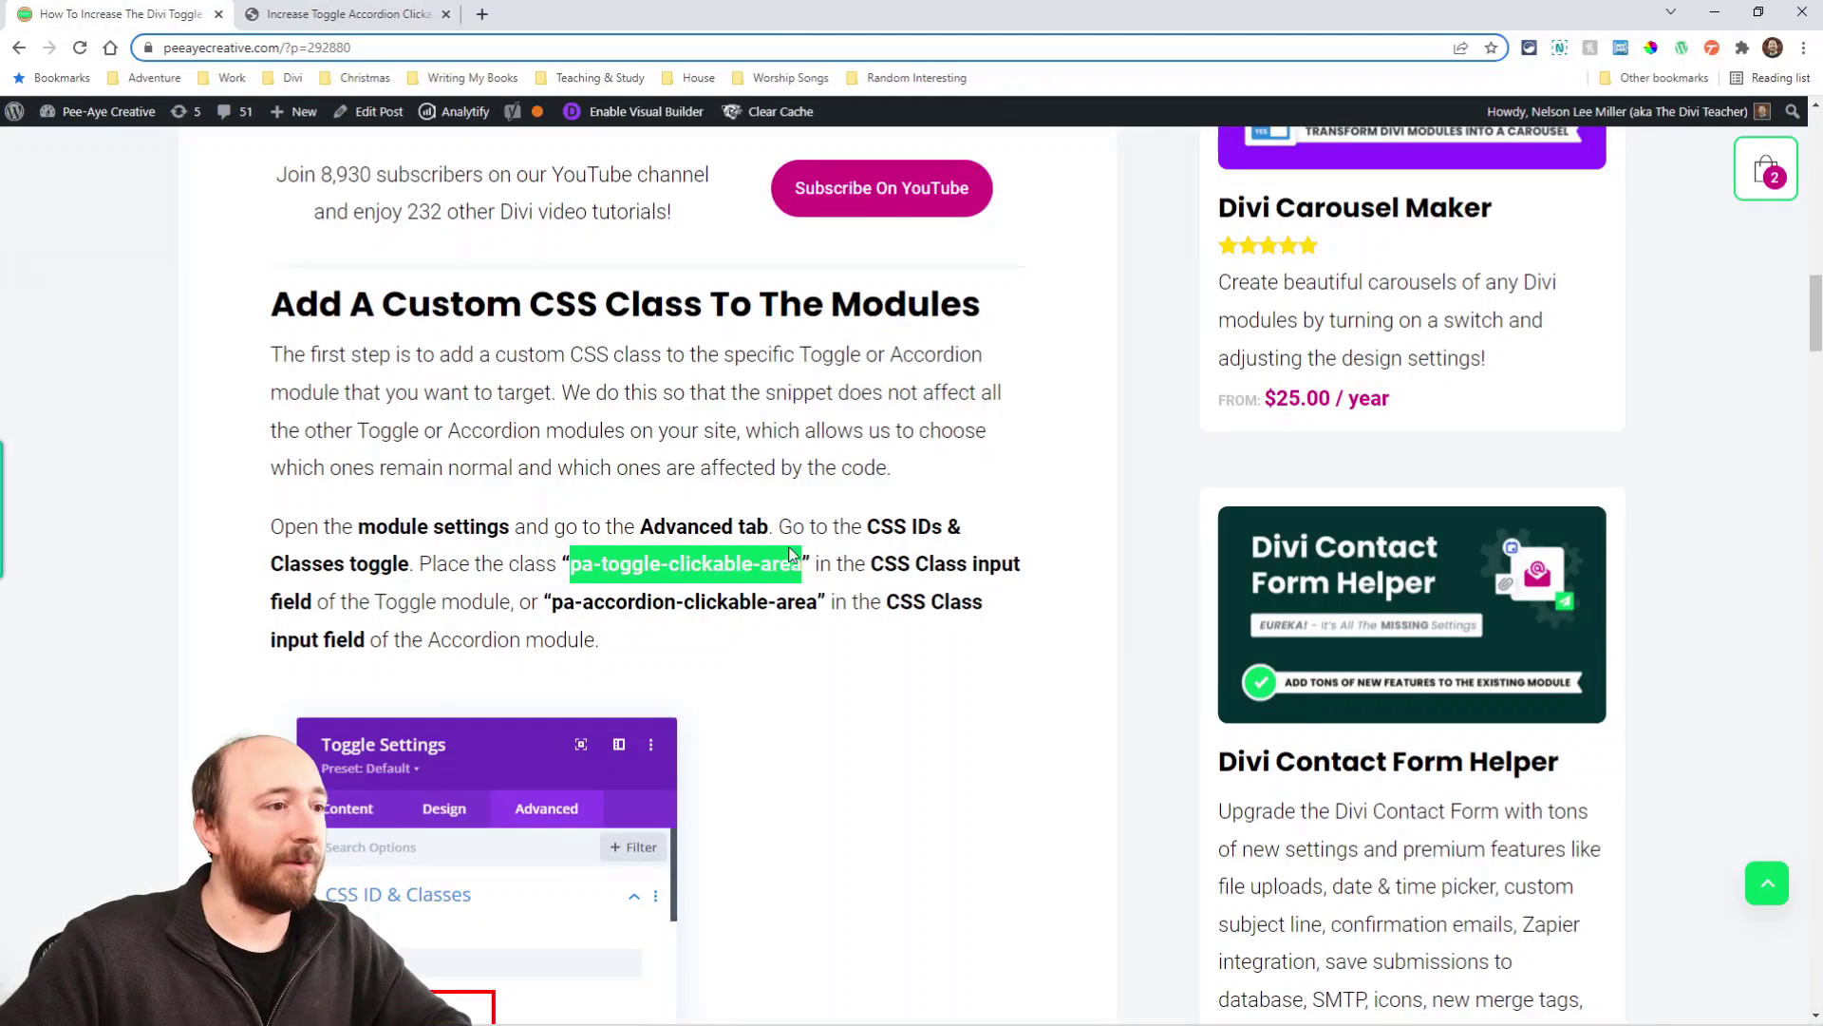
Step: Copy the tutorial's Toggle Module CSS snippet and return to the demo page
{"action": "scroll", "scroll_direction": "down", "scroll_amount": 3}
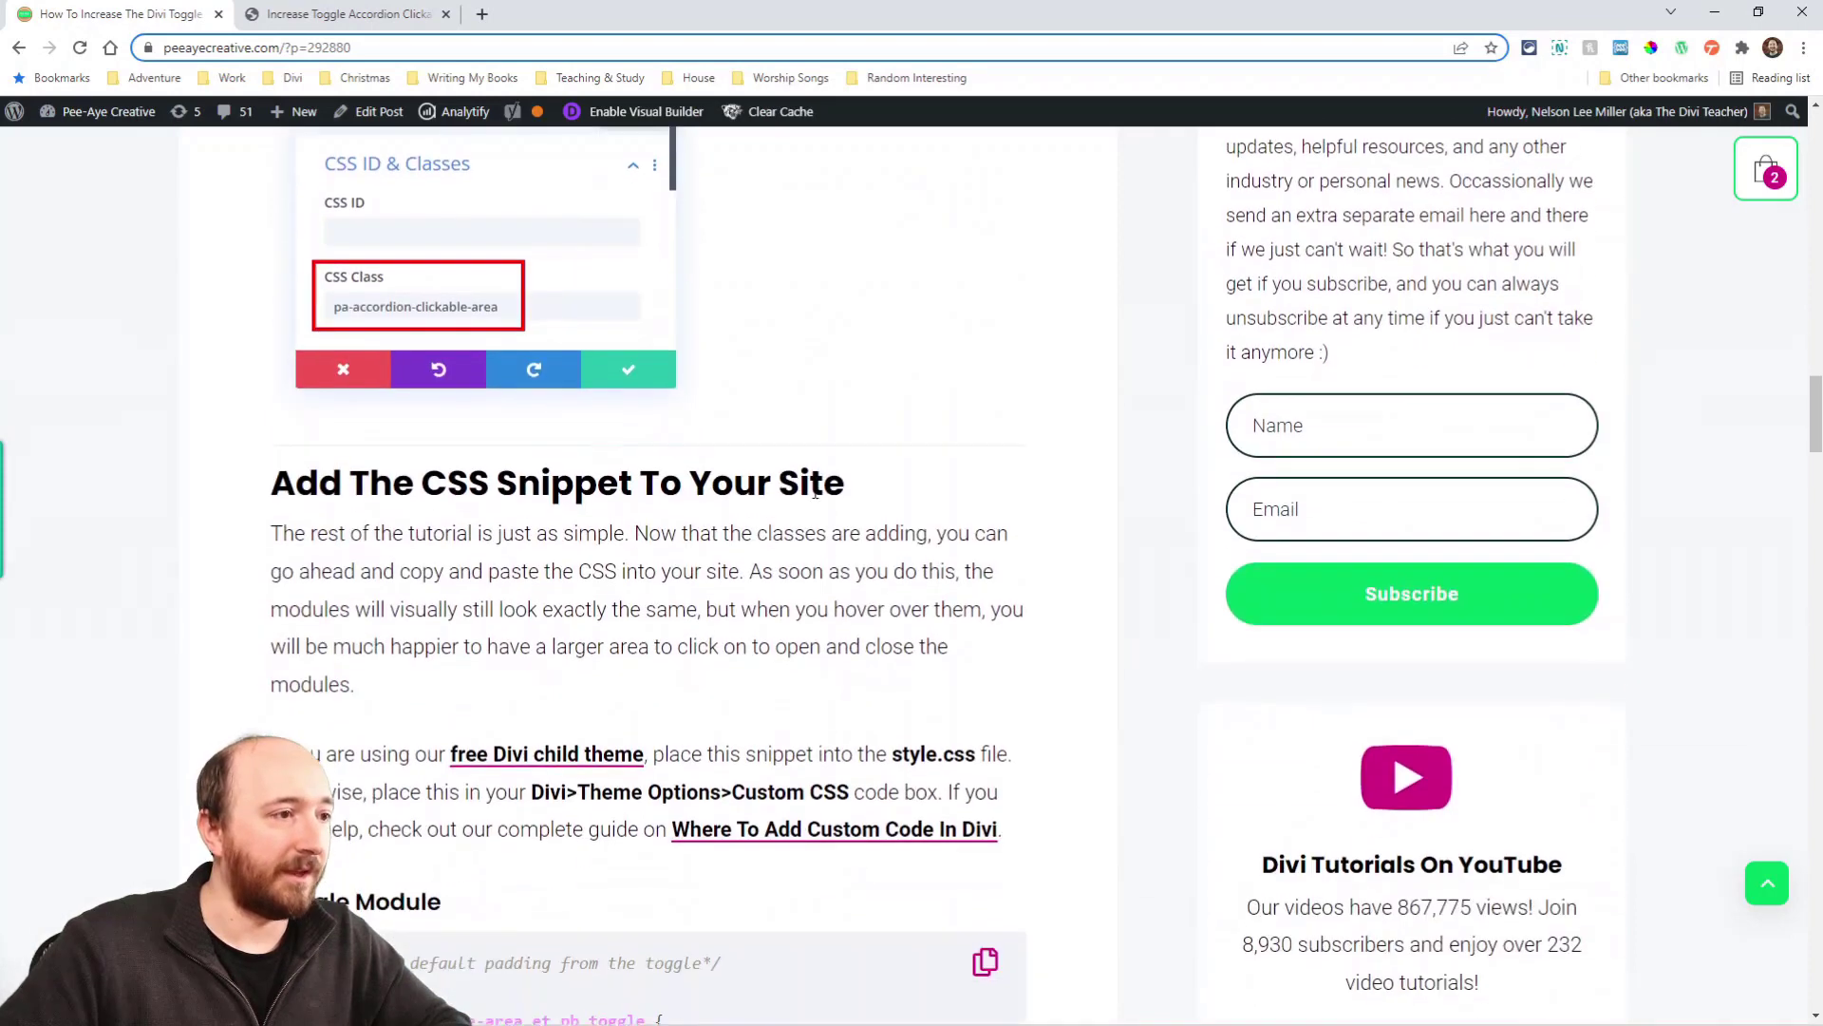
{"action": "scroll", "scroll_direction": "down", "scroll_amount": 3}
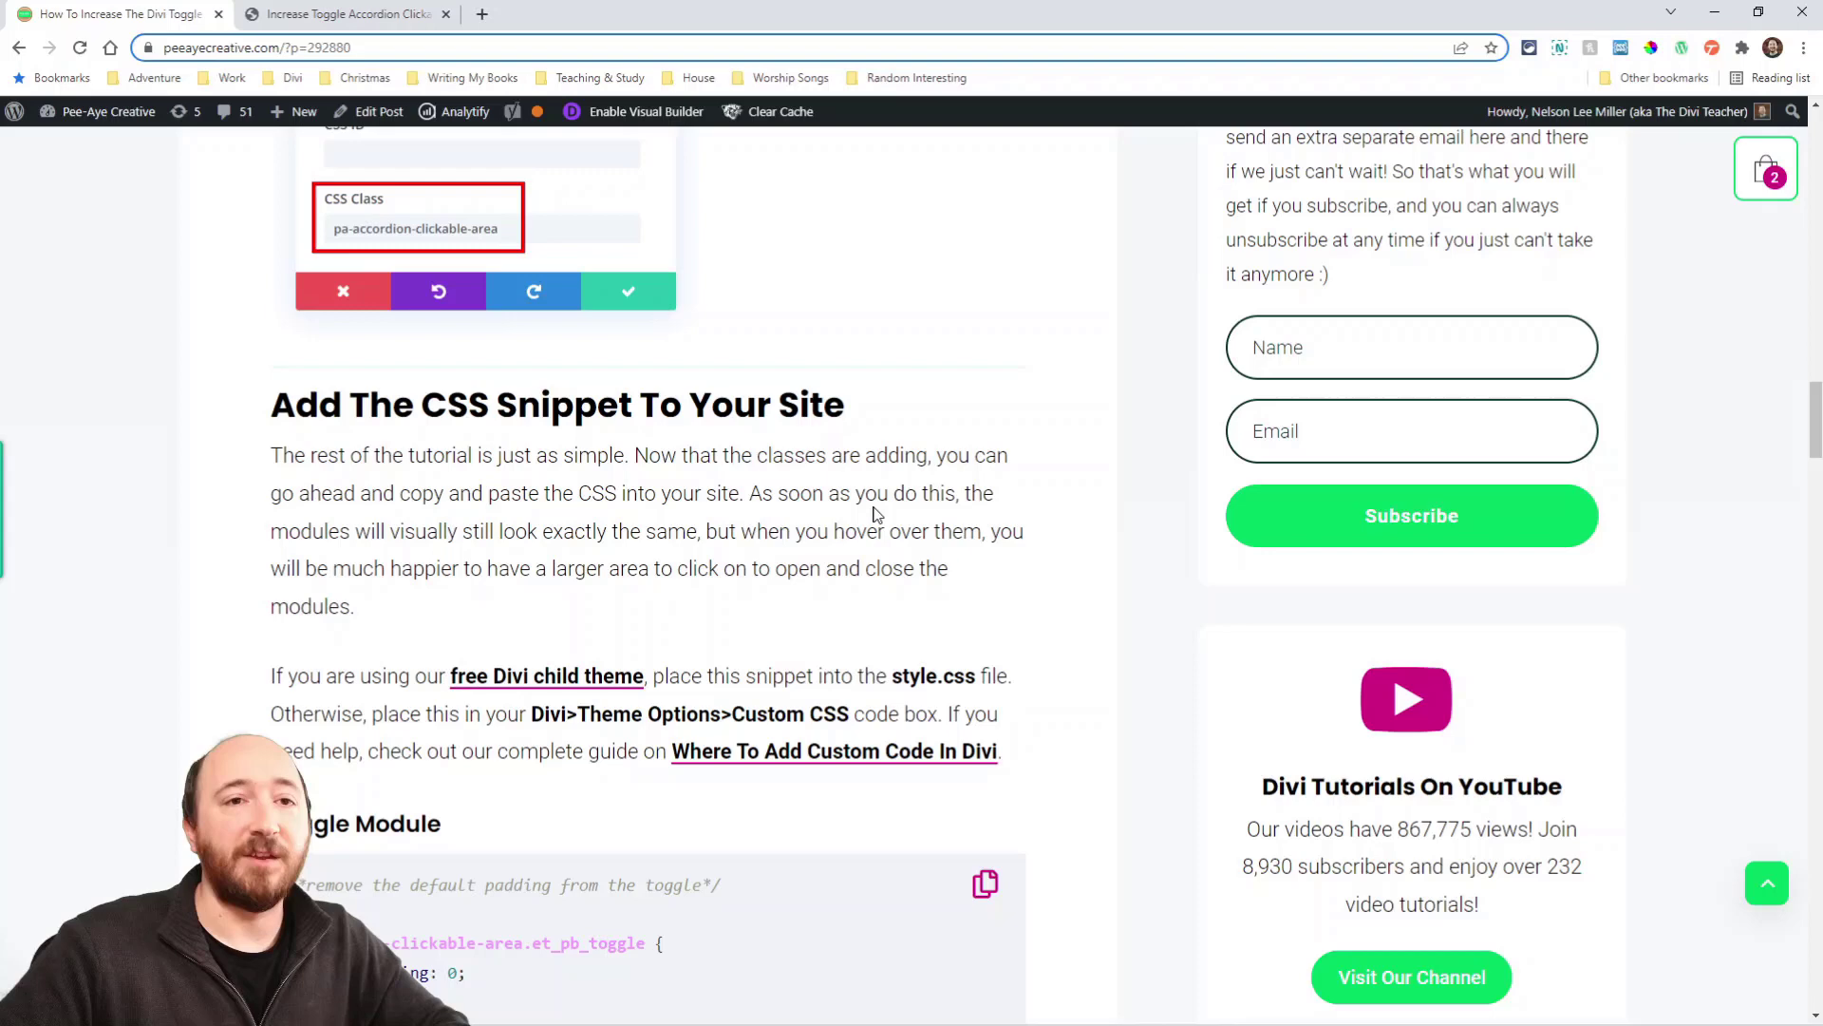
{"action": "scroll", "scroll_direction": "down", "scroll_amount": 3}
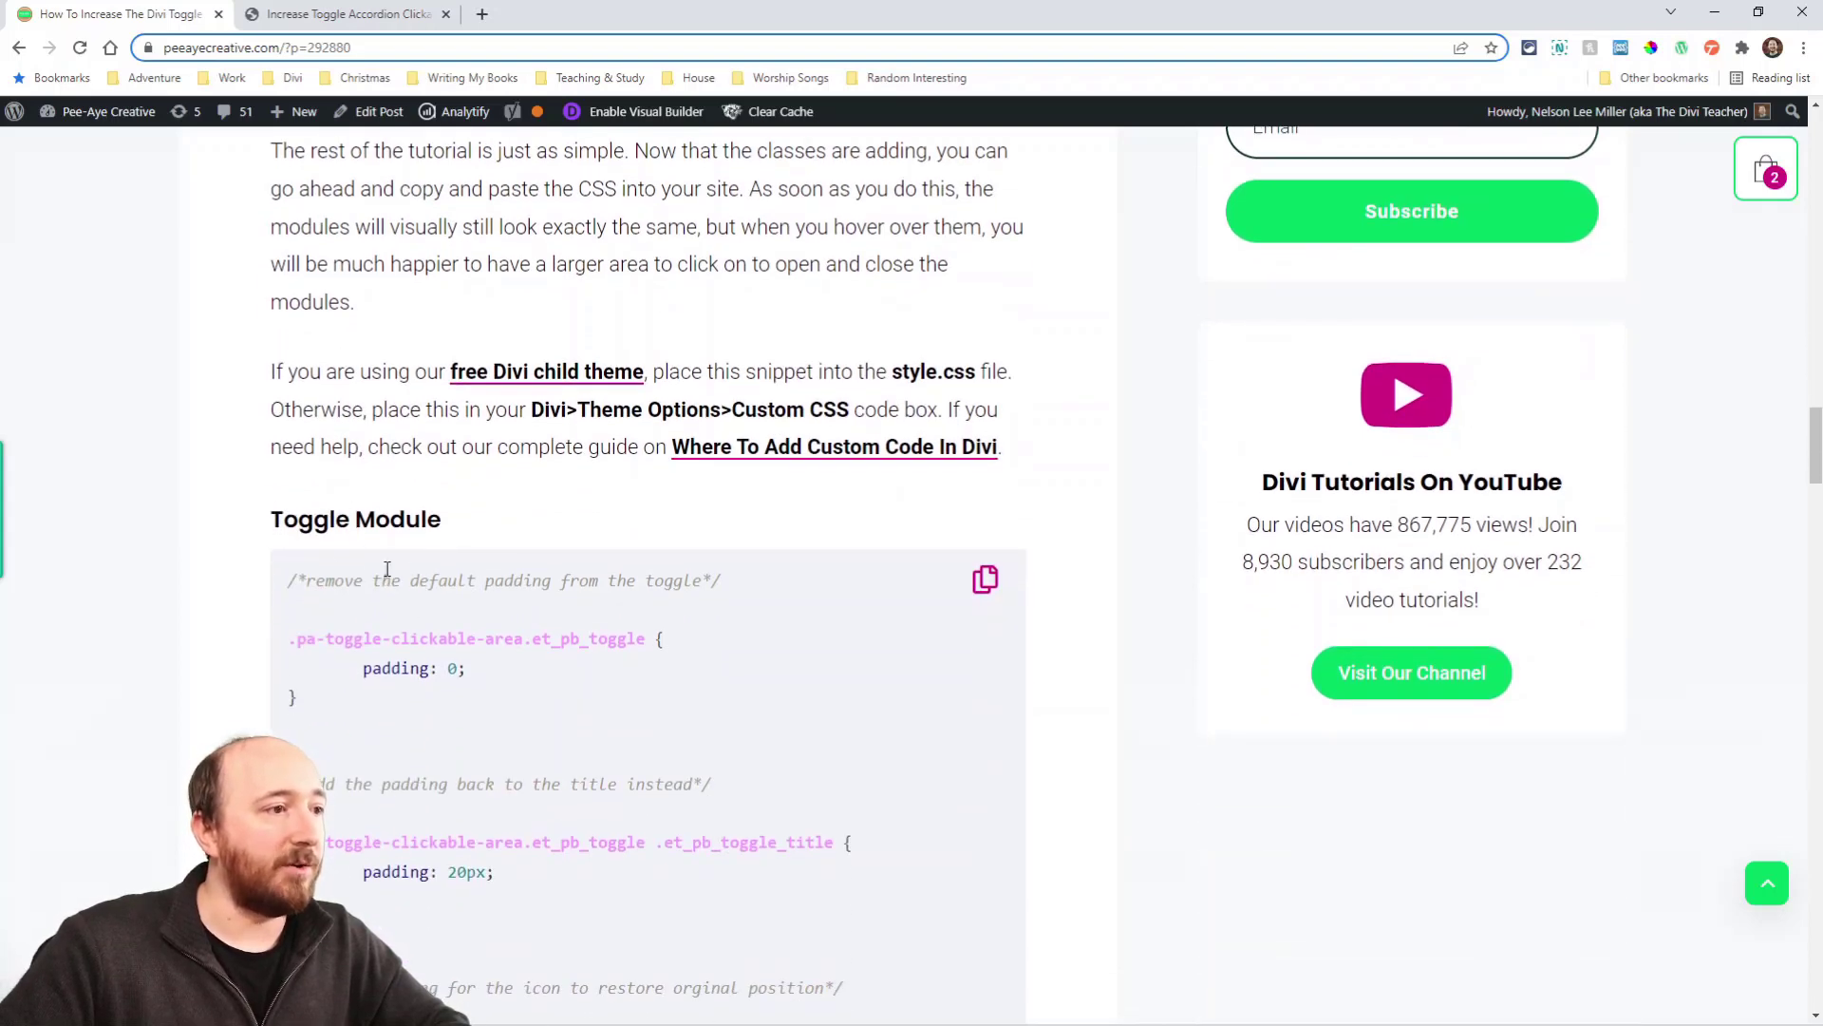
{"action": "scroll", "scroll_direction": "down", "scroll_amount": 3}
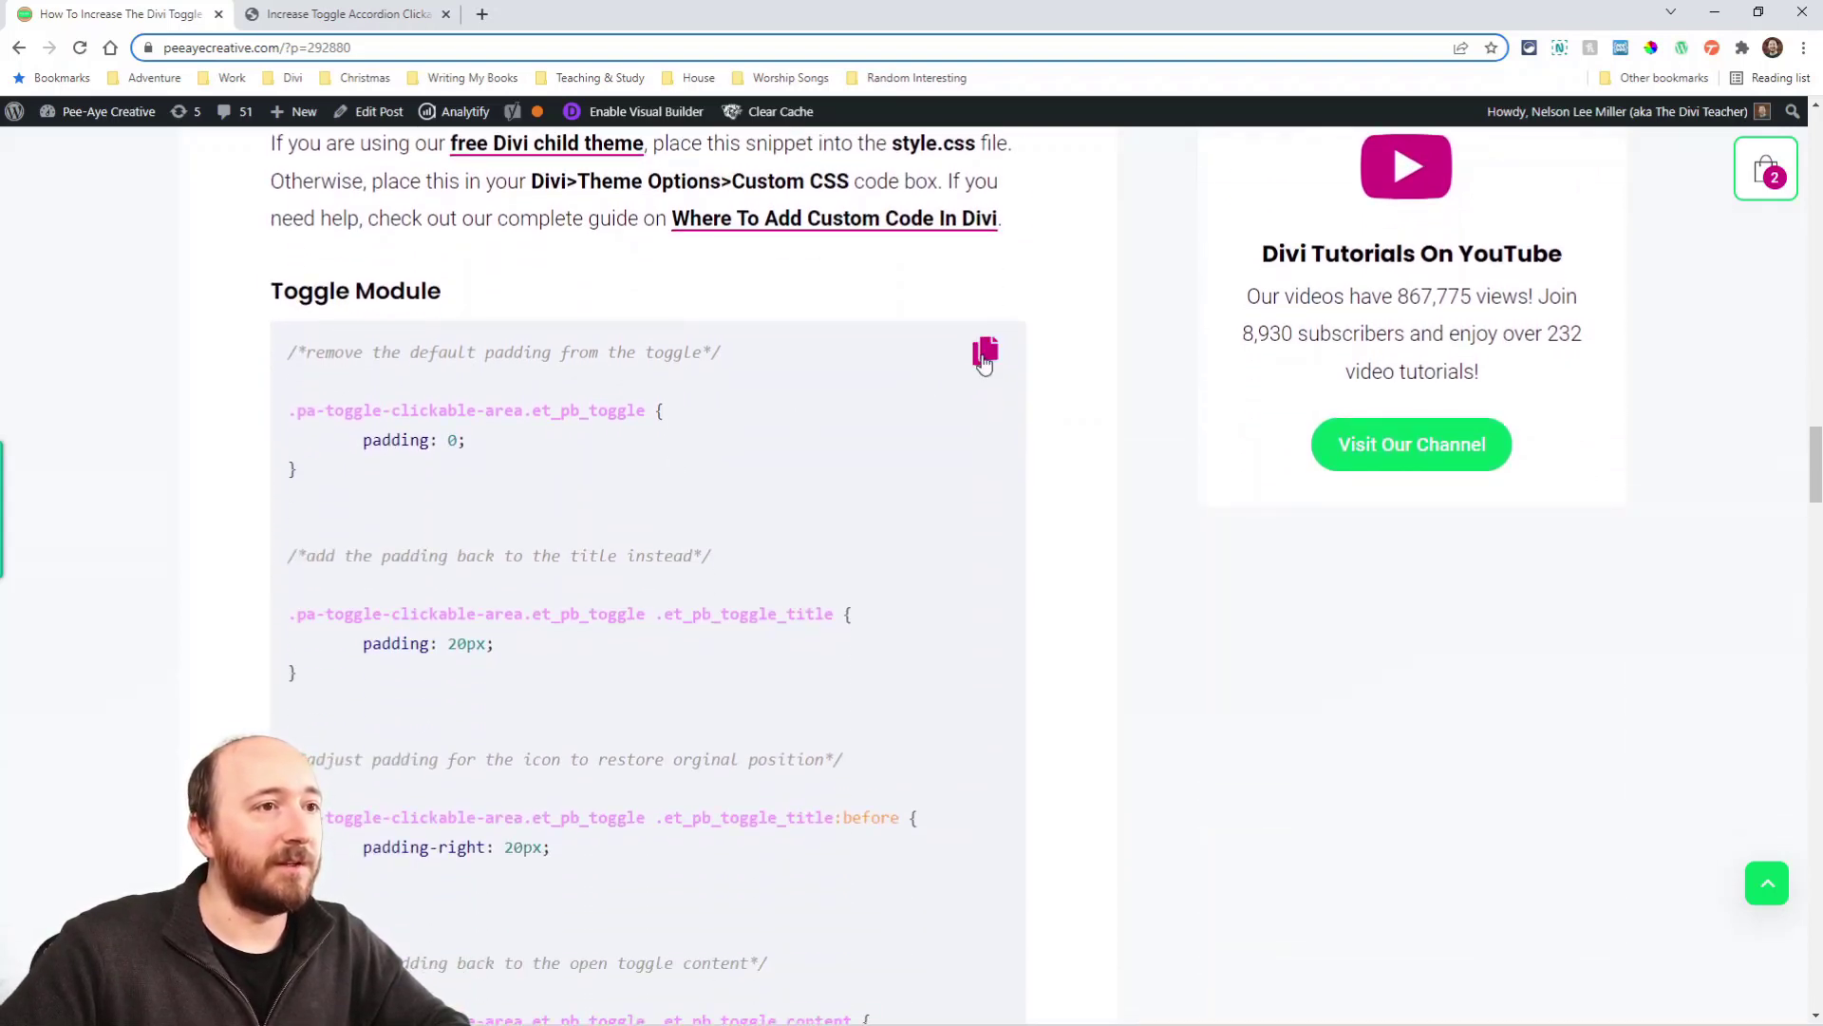
{"action": "left_click", "coordinate": [984, 352]}
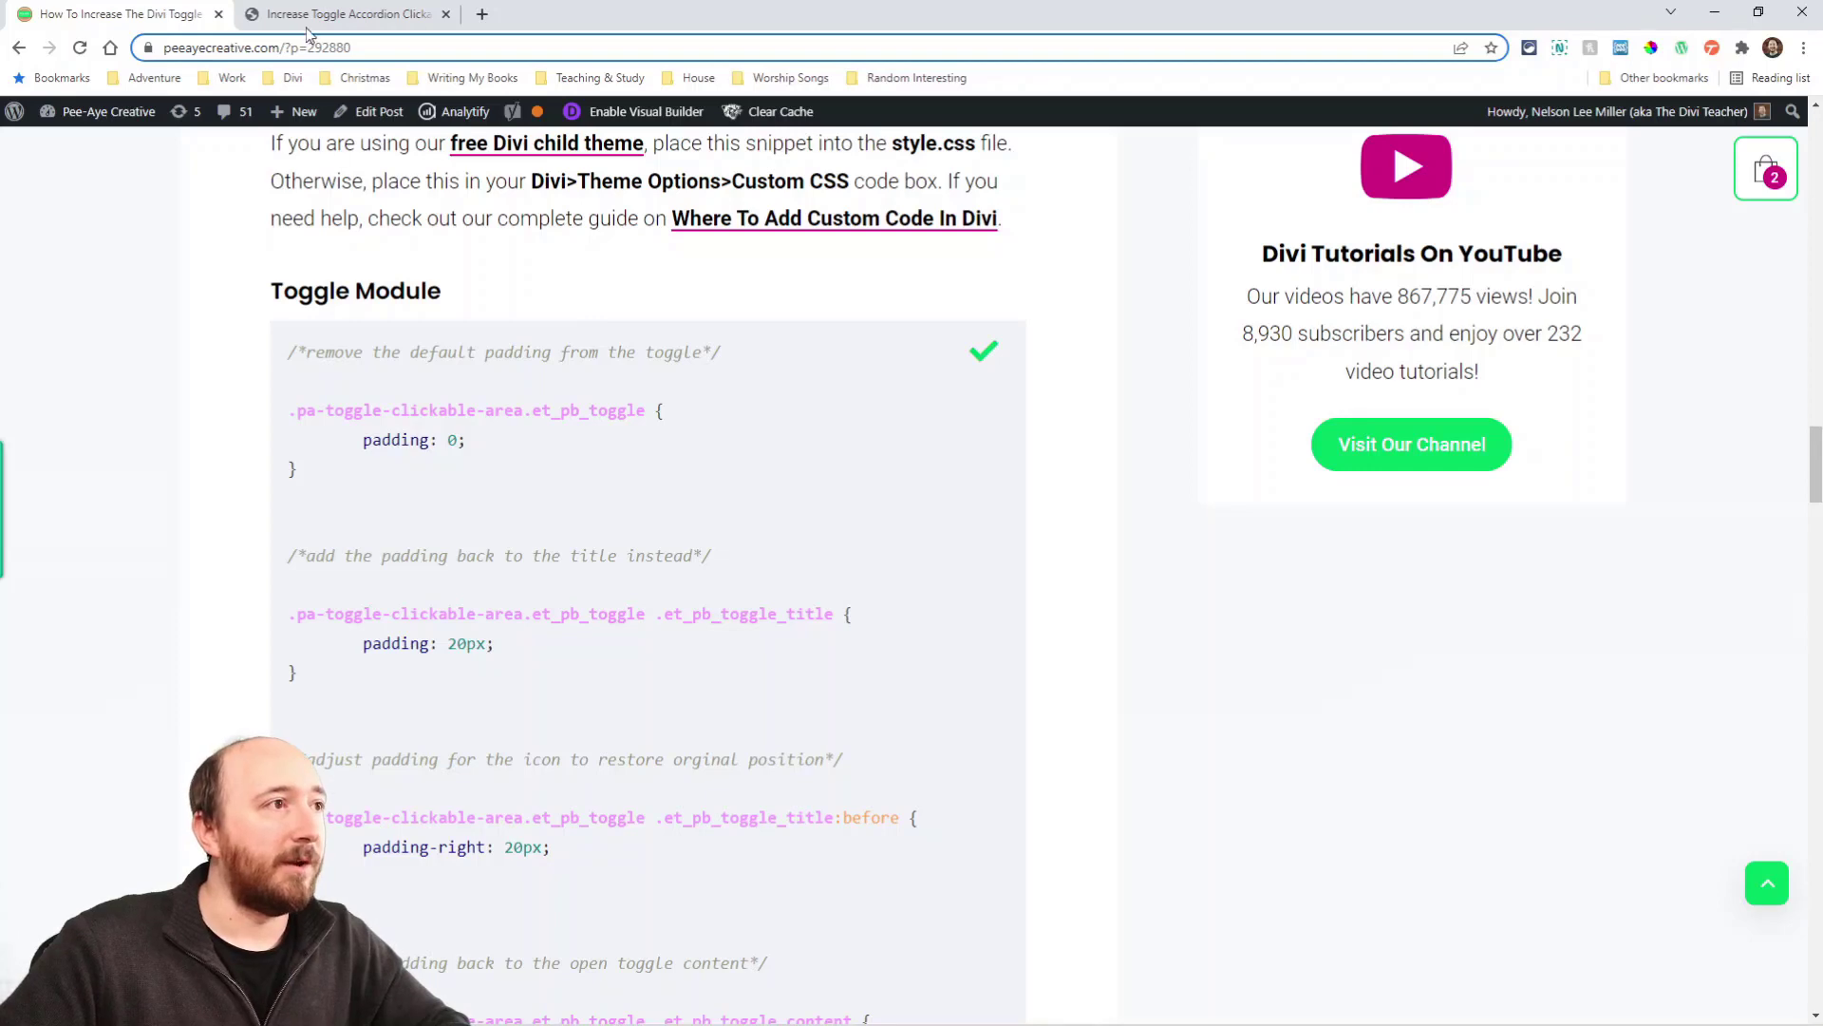
{"action": "left_click", "coordinate": [343, 13]}
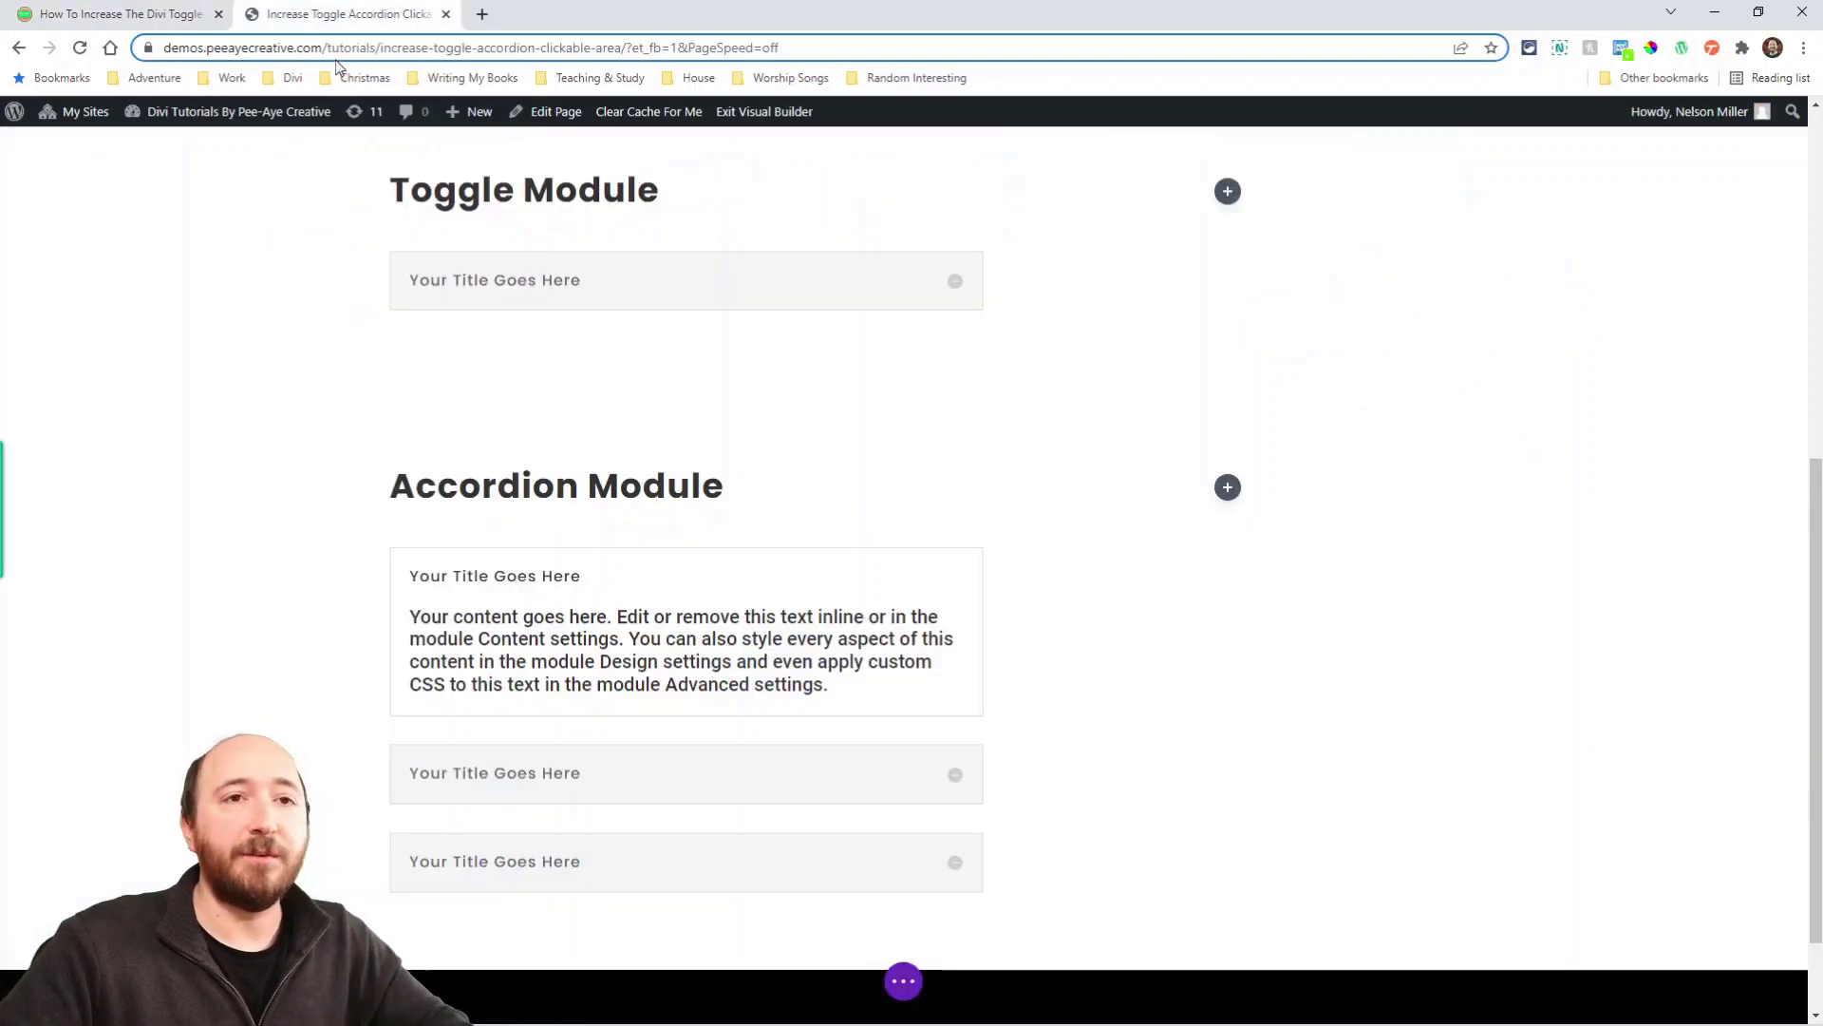
Step: Open the WordPress Dashboard in a new tab and switch to it
{"action": "left_click", "coordinate": [239, 112]}
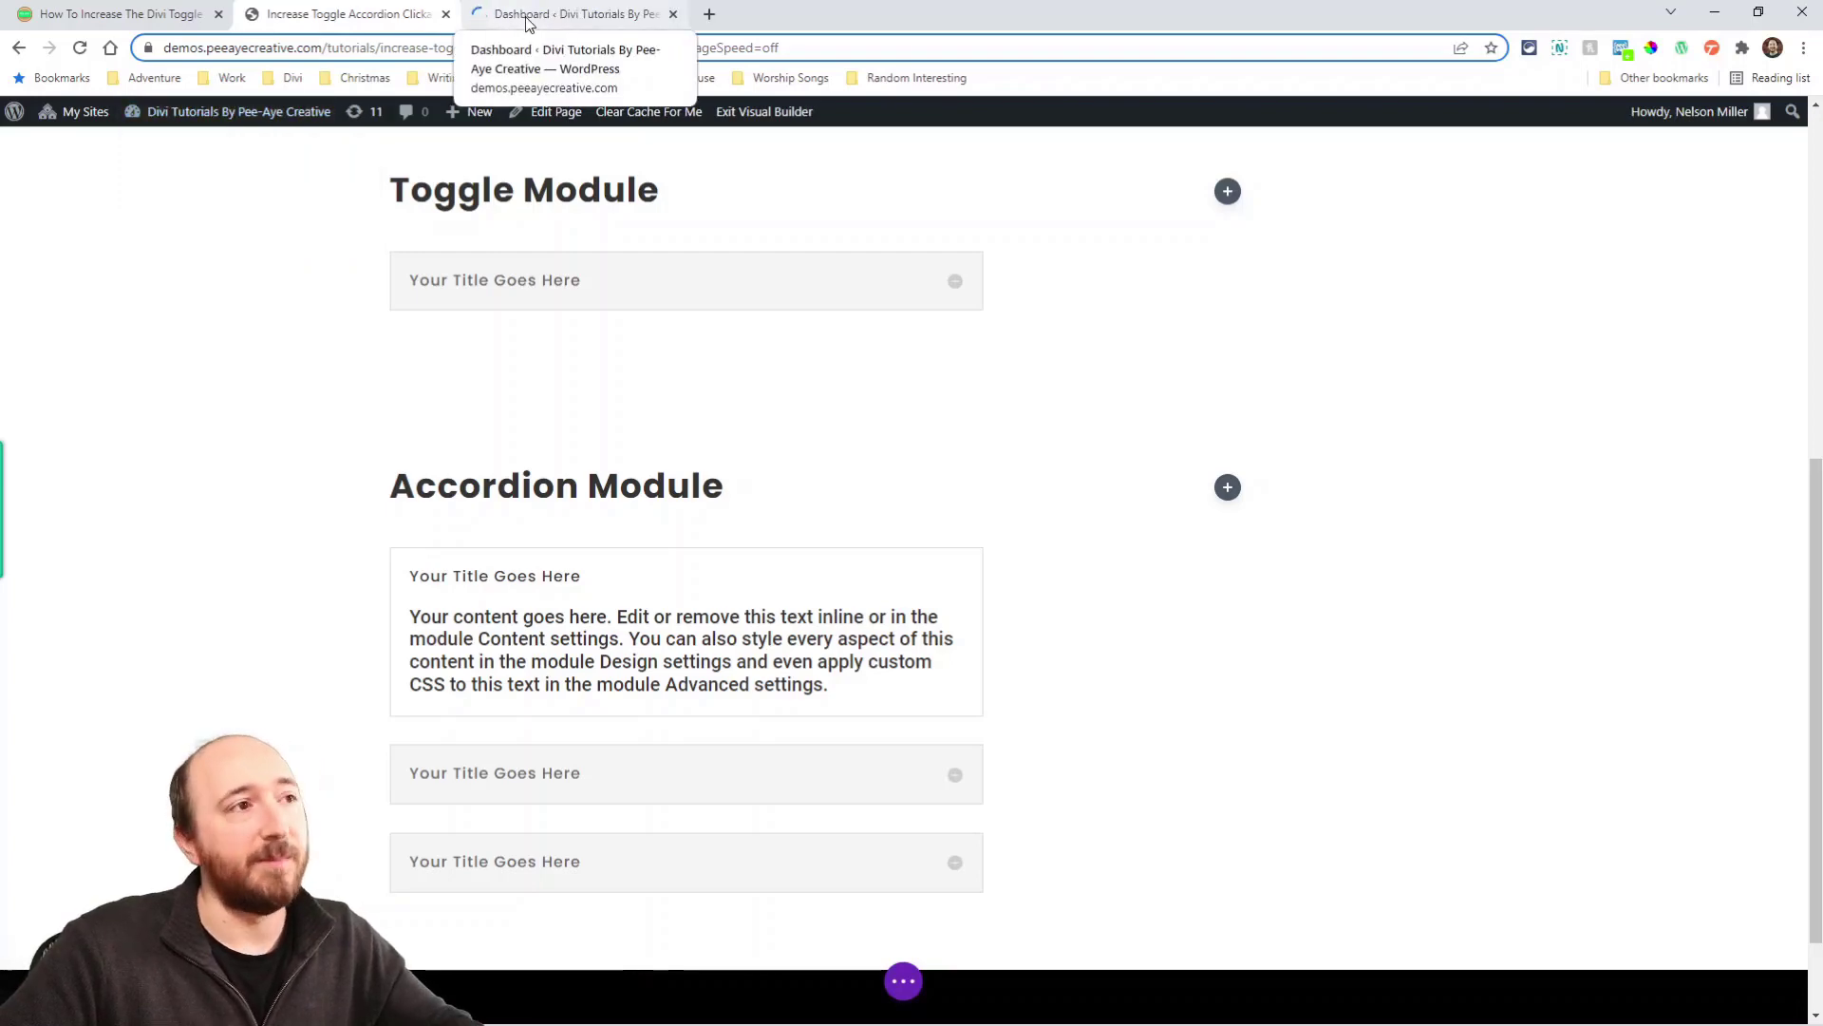
{"action": "left_click", "coordinate": [570, 14]}
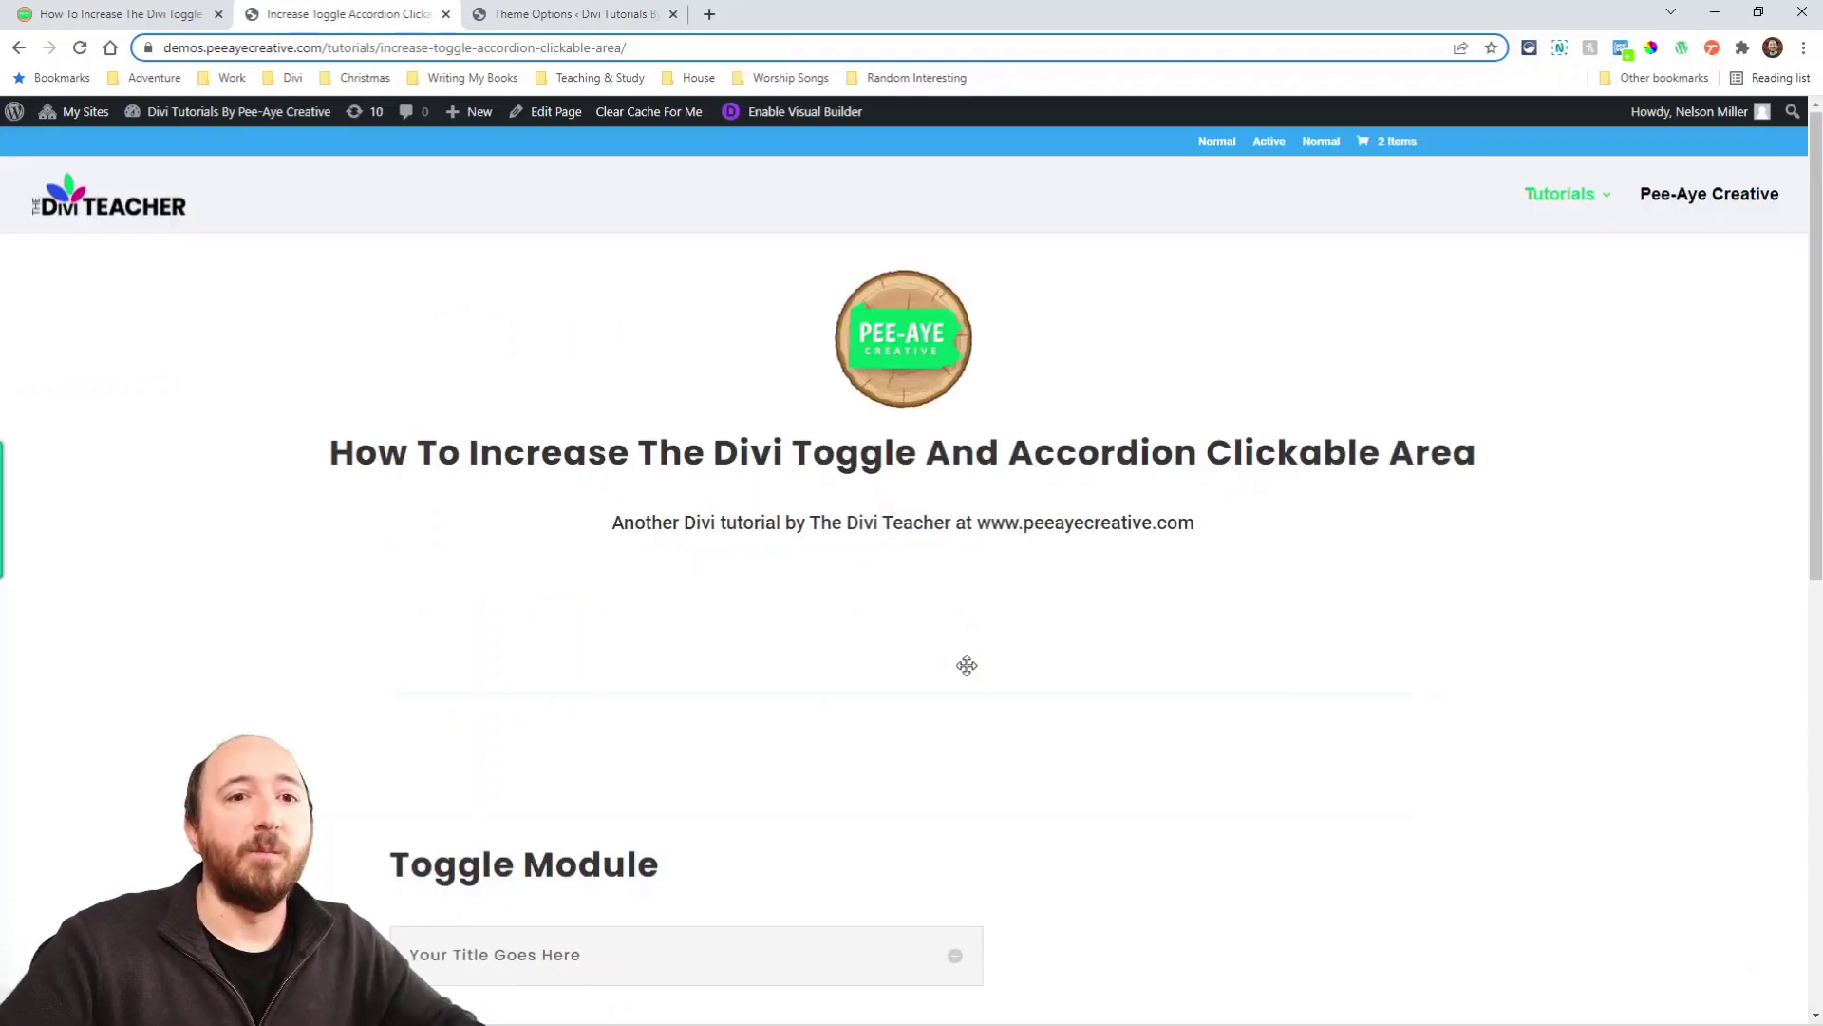
Step: Copy the tutorial's Accordion Module CSS snippet, then go back to the demo page
{"action": "scroll", "scroll_direction": "down", "scroll_amount": 3}
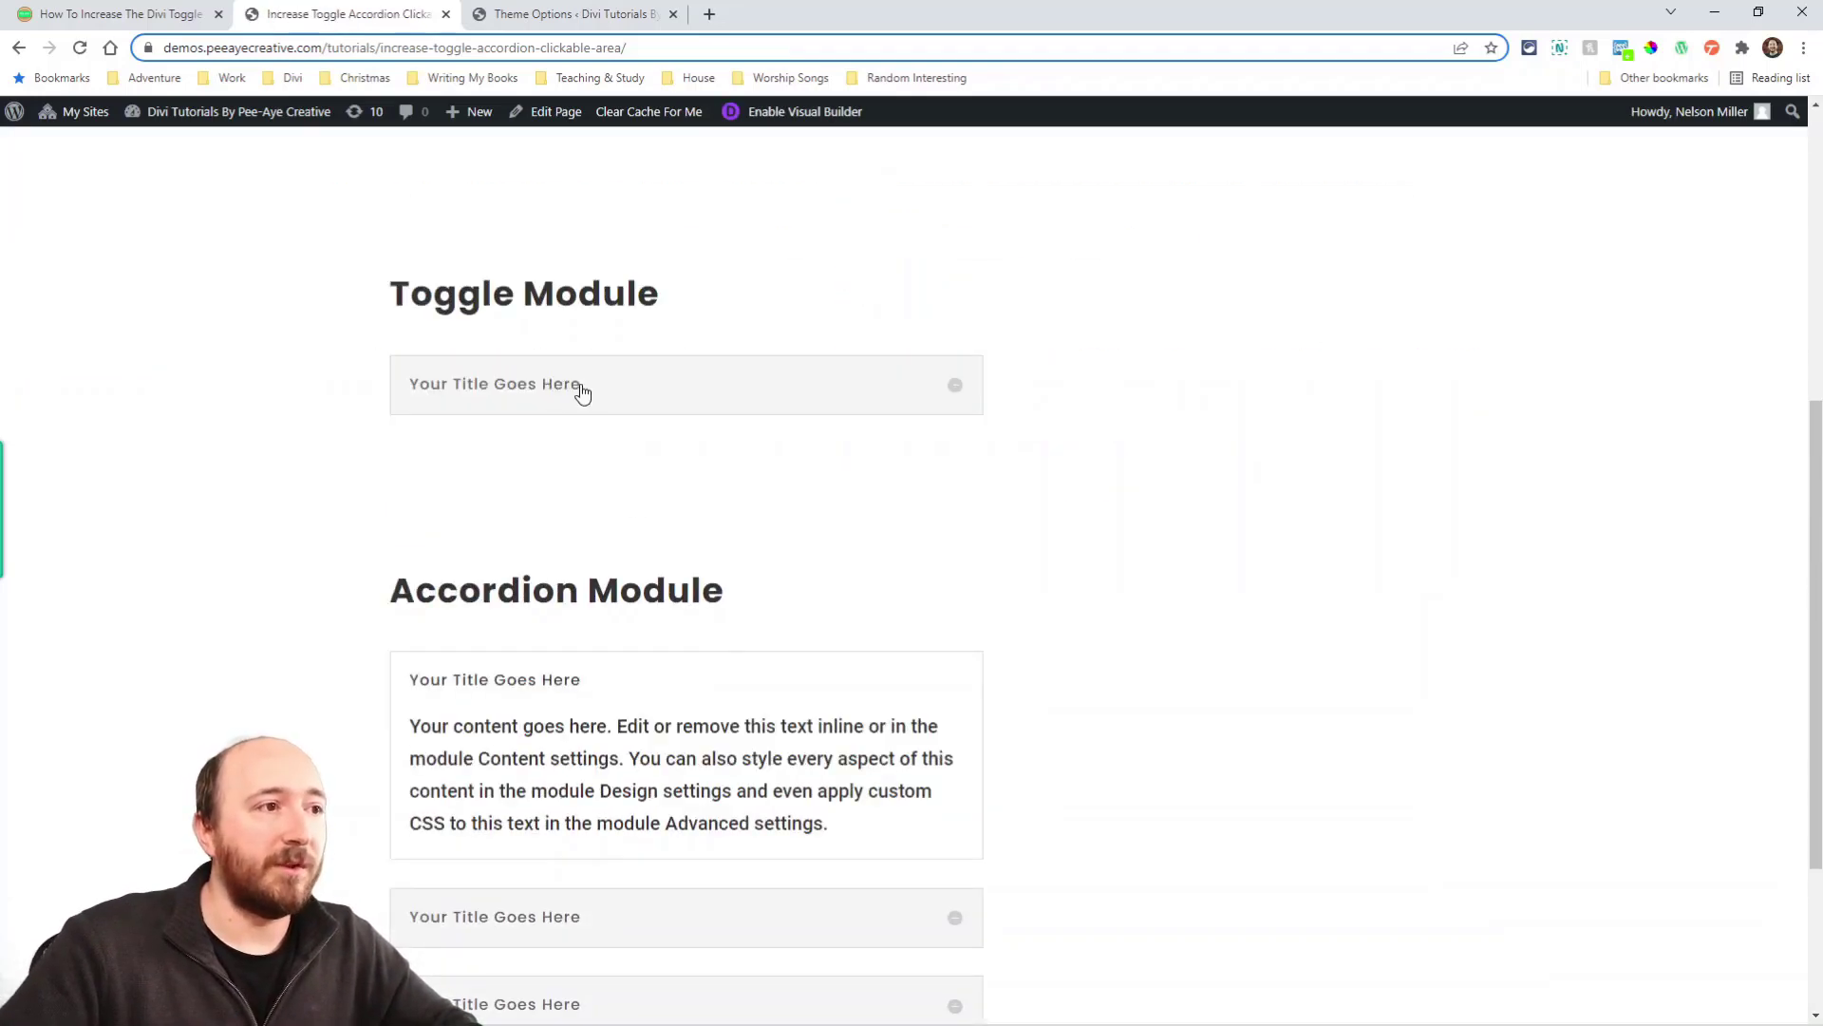
{"action": "mouse_move", "coordinate": [1622, 48]}
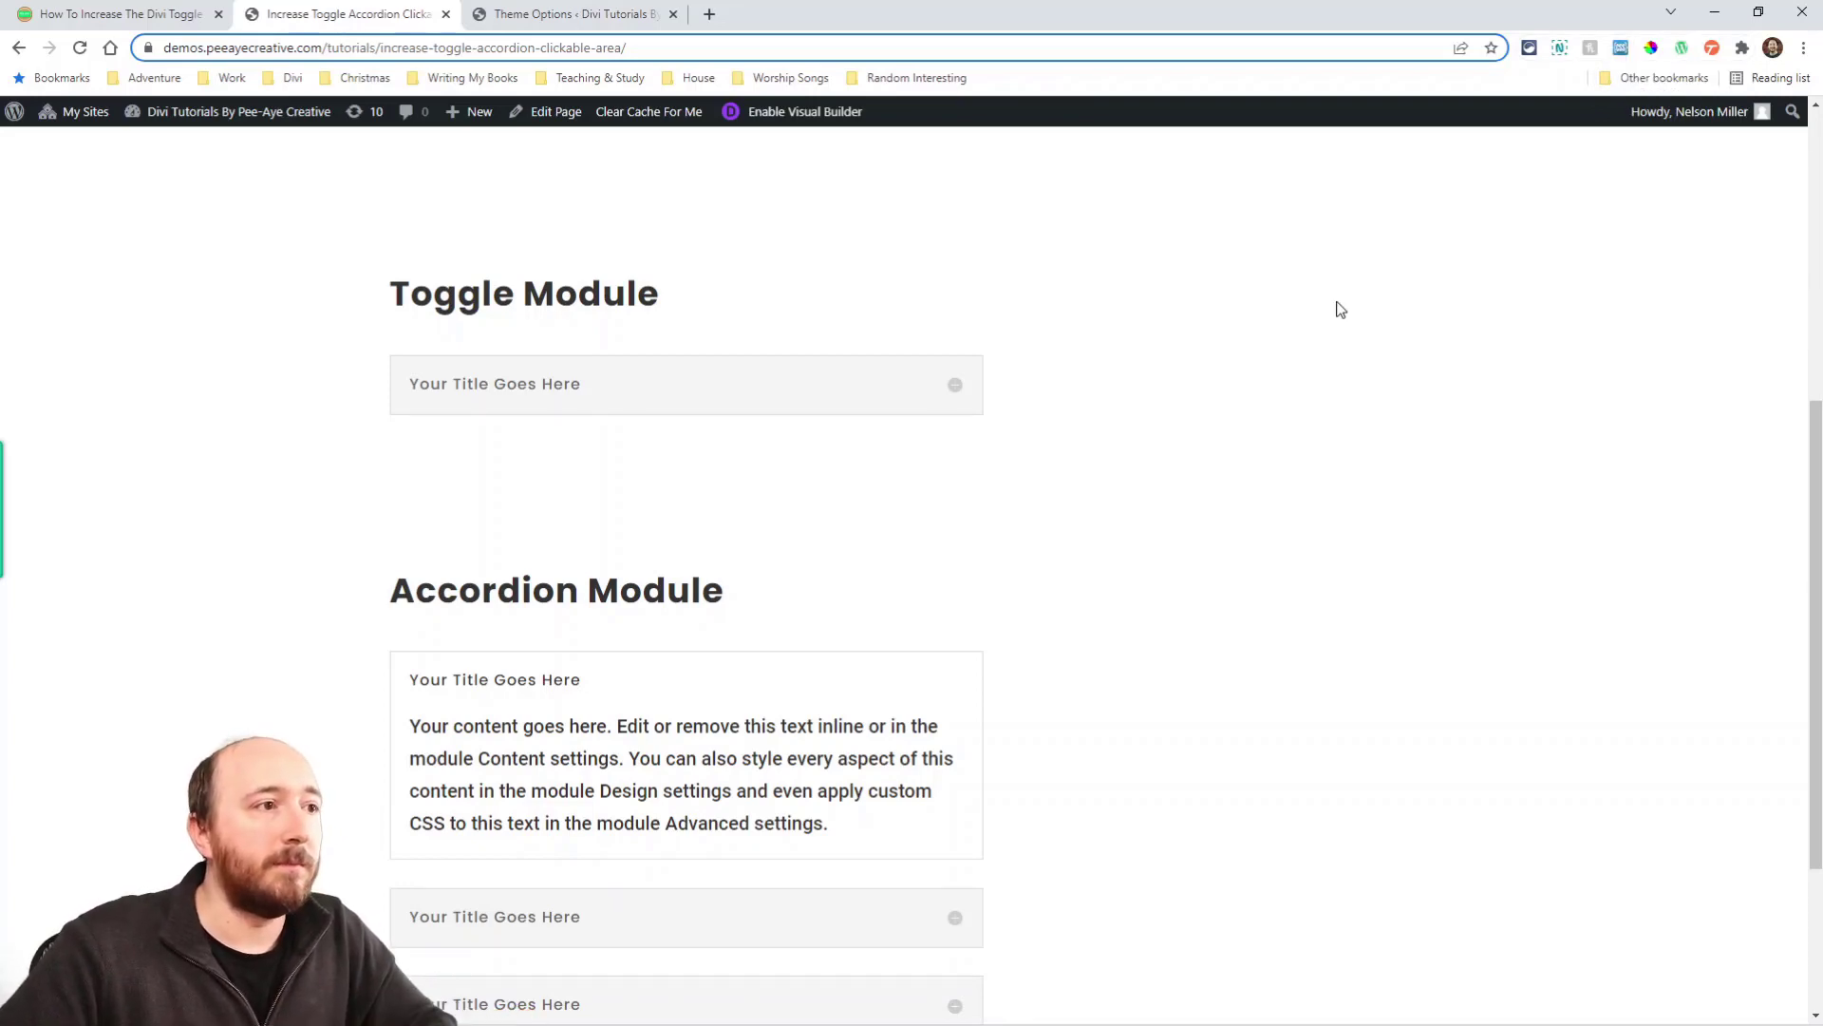
{"action": "mouse_move", "coordinate": [1240, 334]}
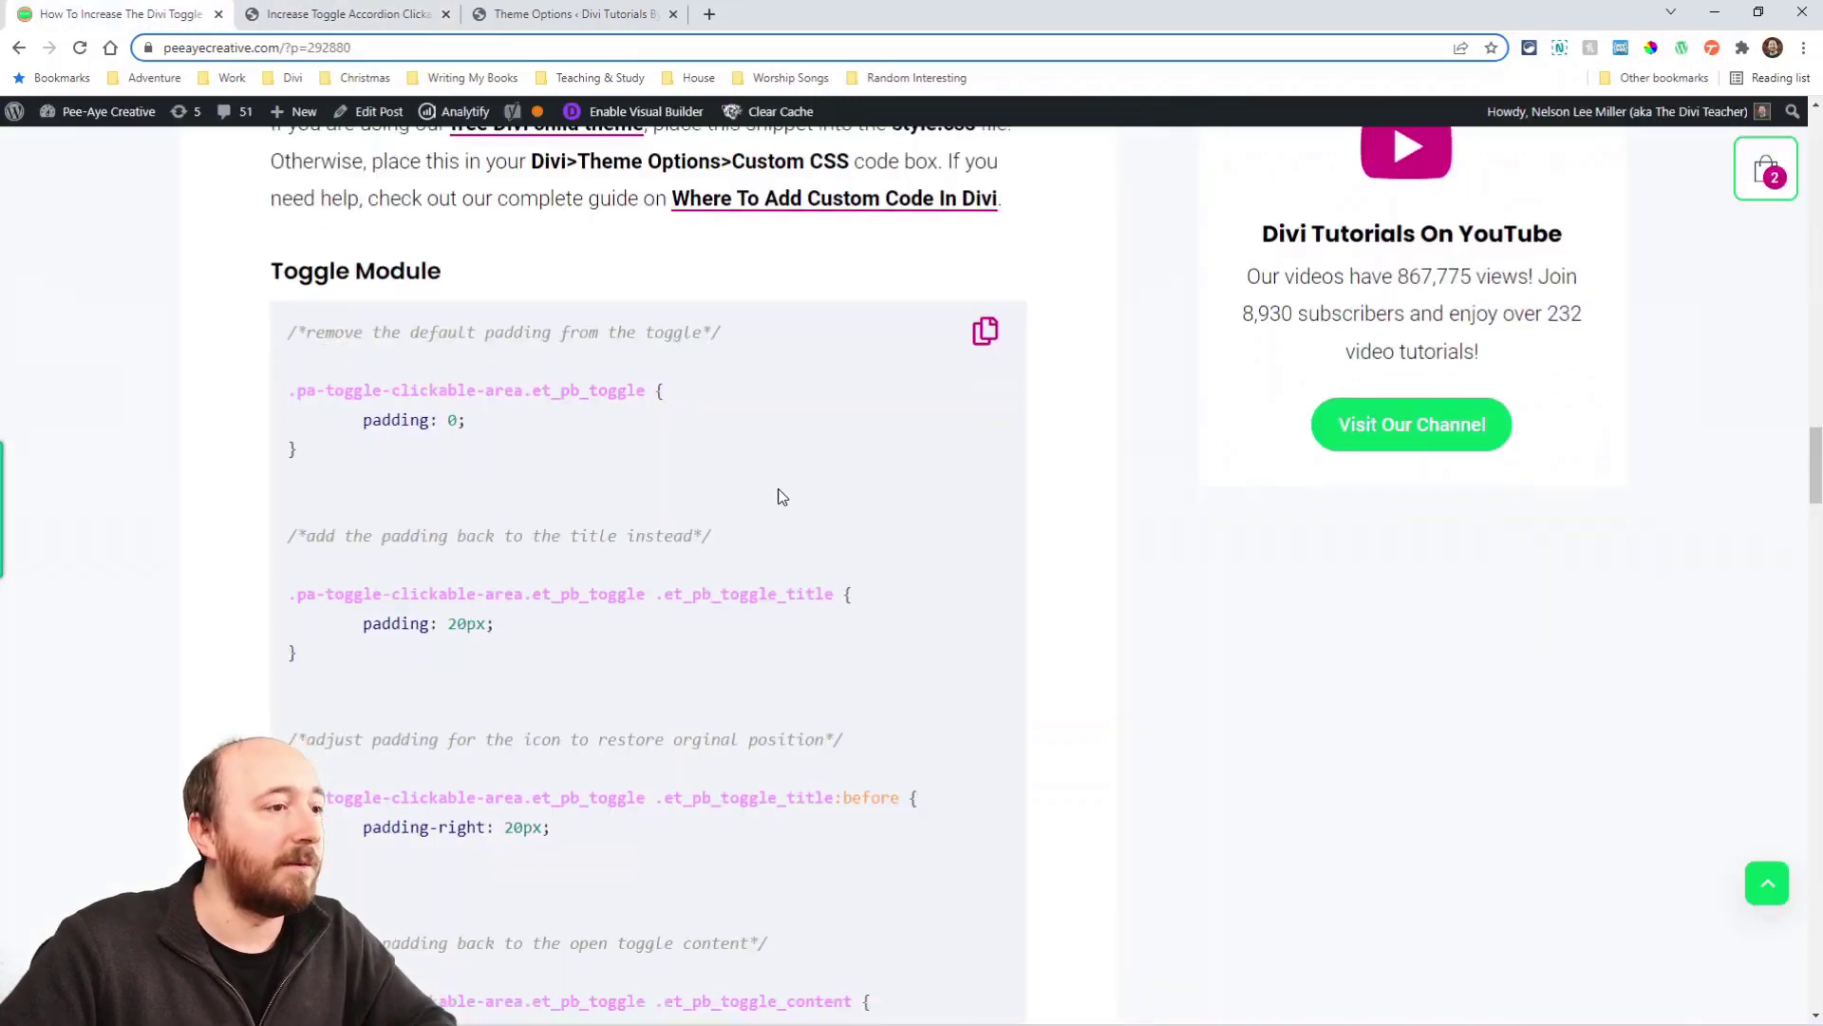
{"action": "scroll", "scroll_direction": "down", "scroll_amount": 3}
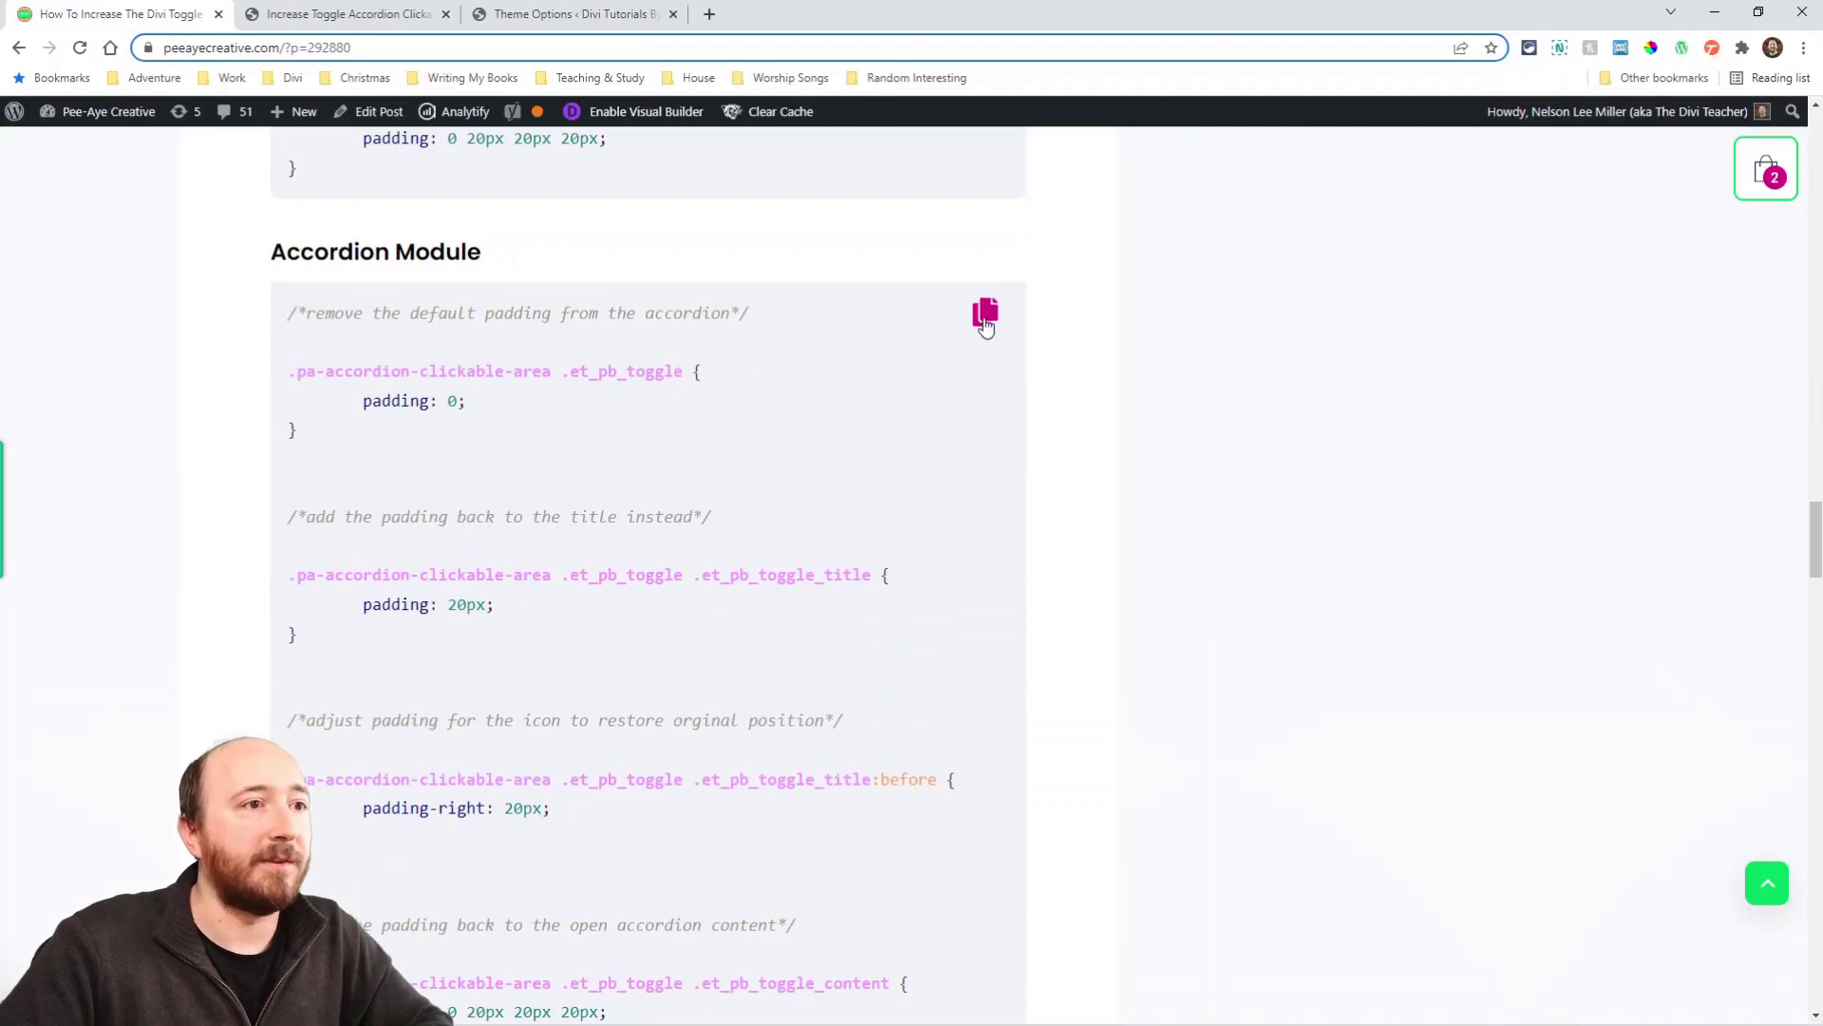
{"action": "left_click", "coordinate": [984, 315]}
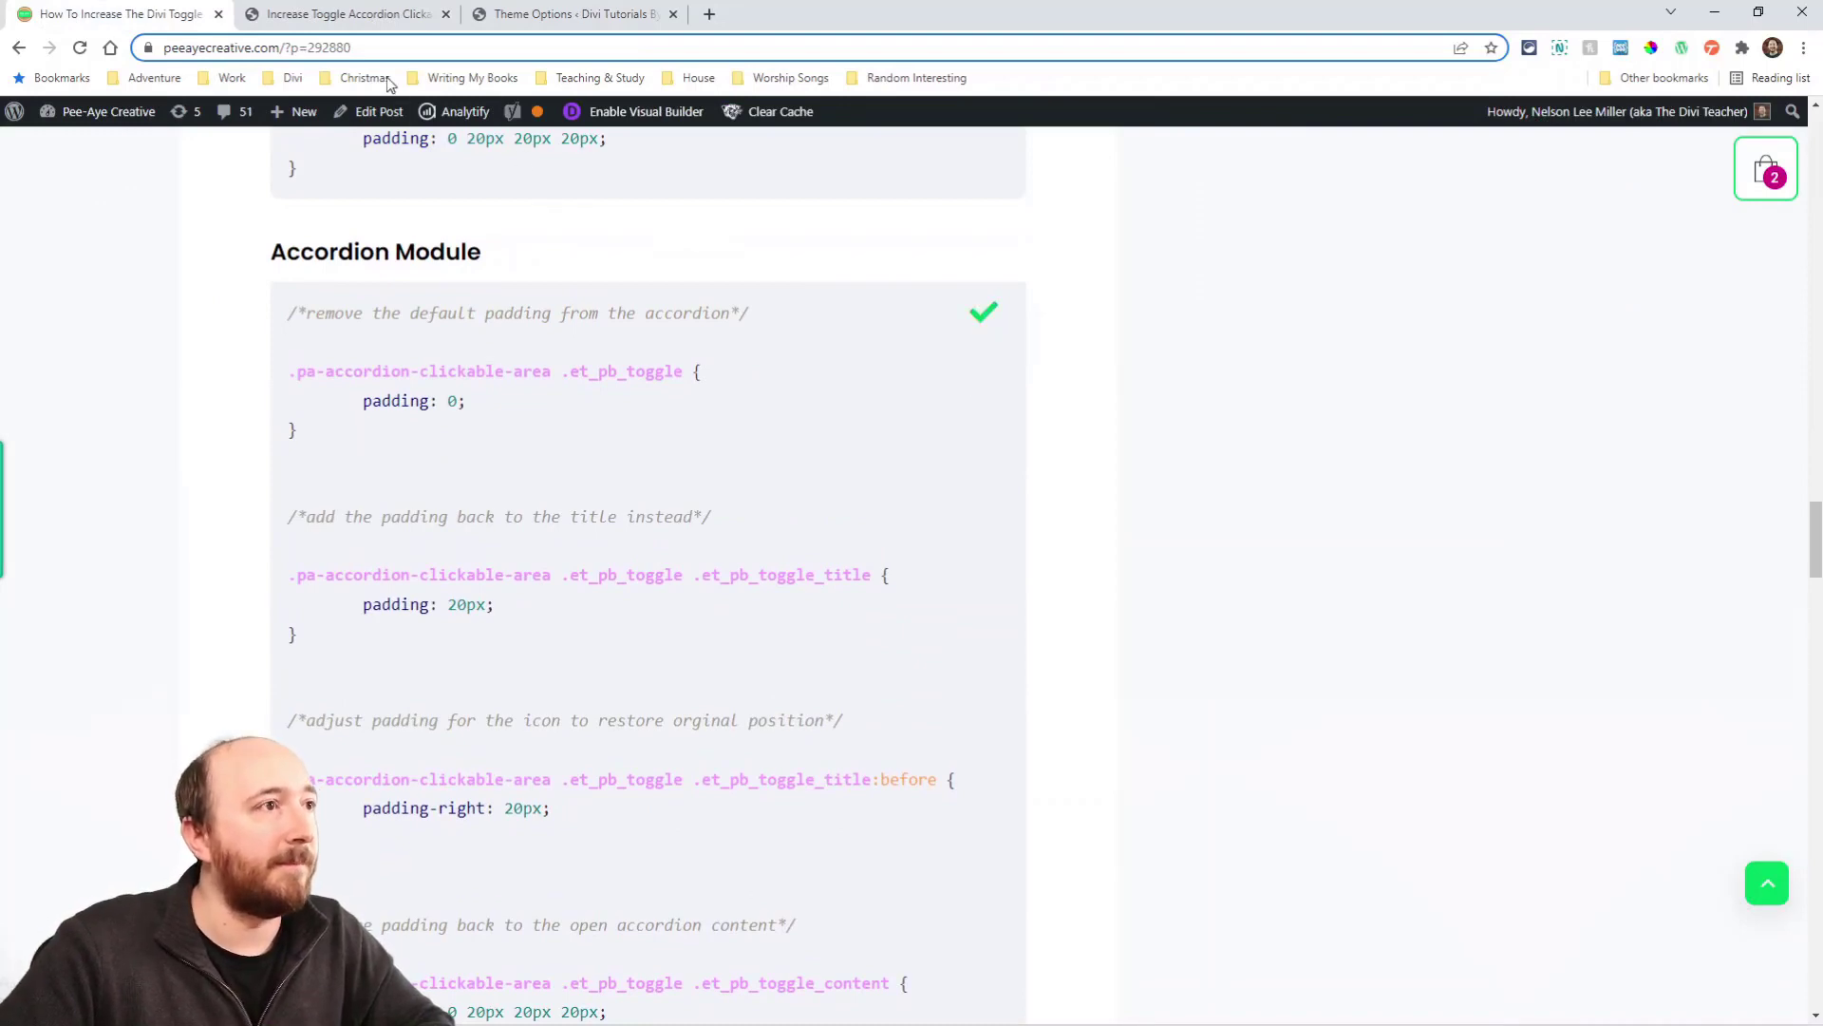
{"action": "left_click", "coordinate": [343, 14]}
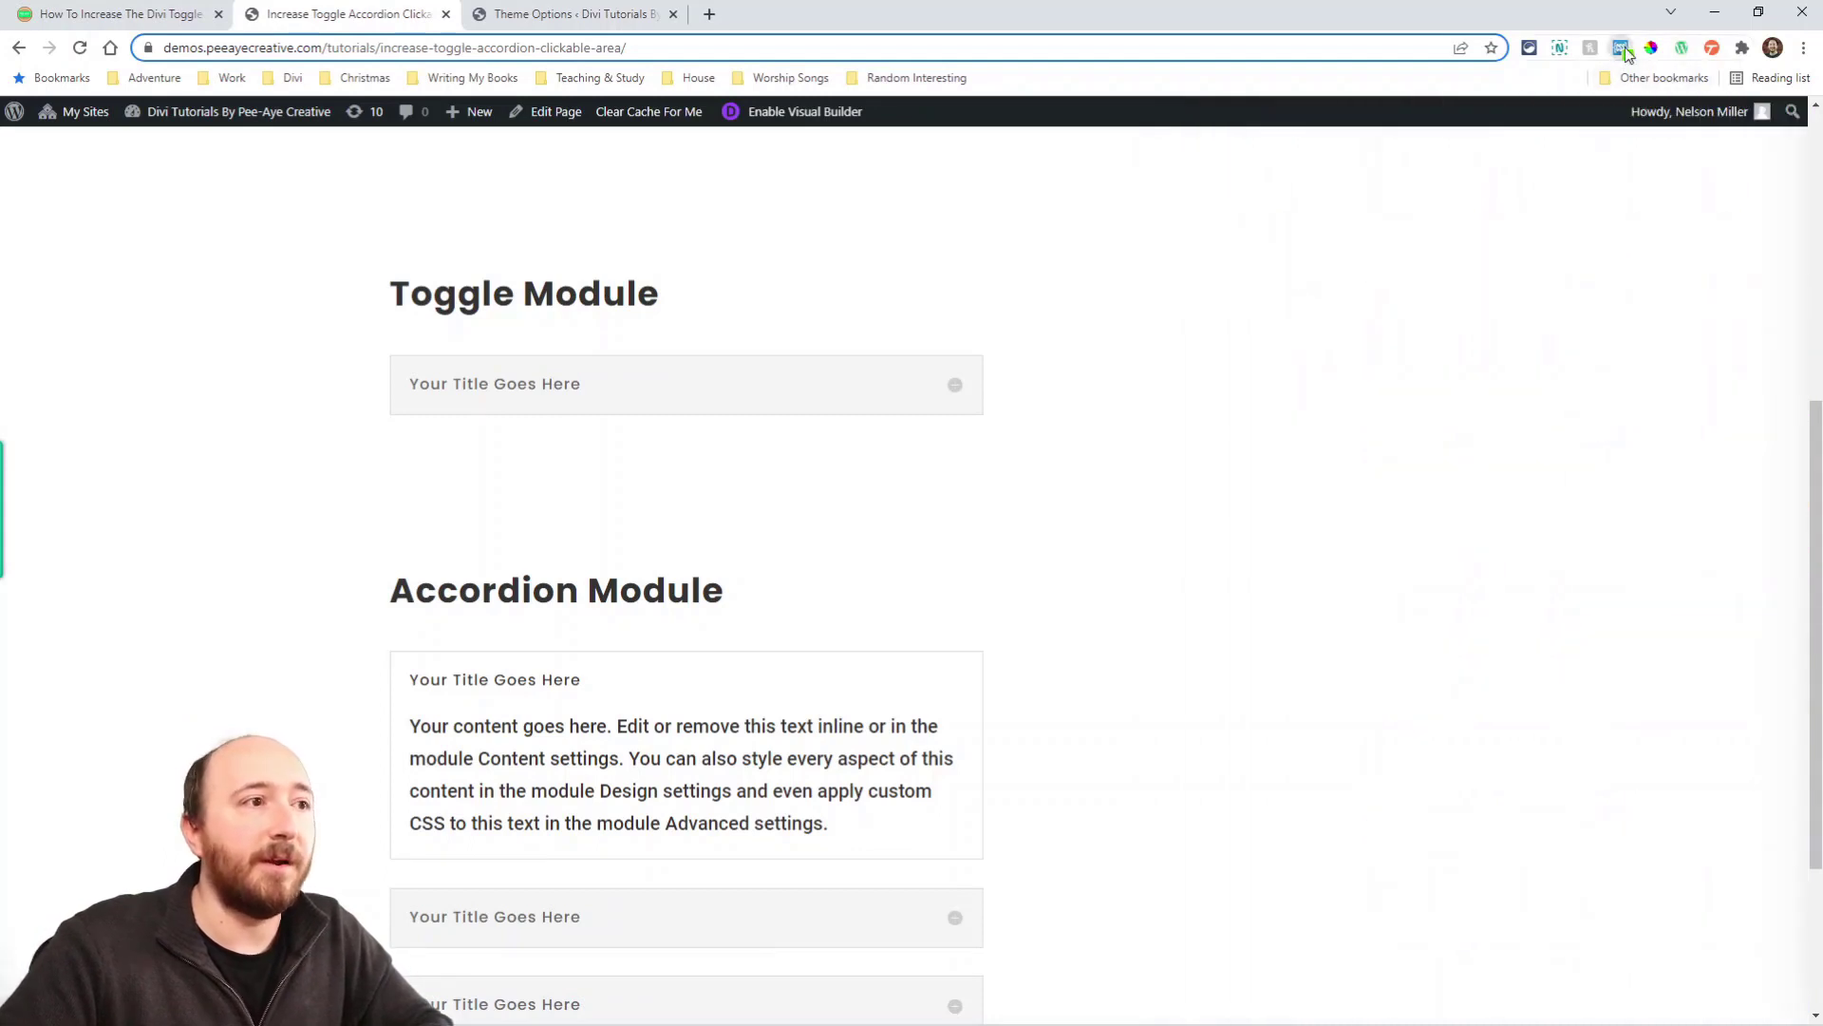
{"action": "mouse_move", "coordinate": [1374, 291]}
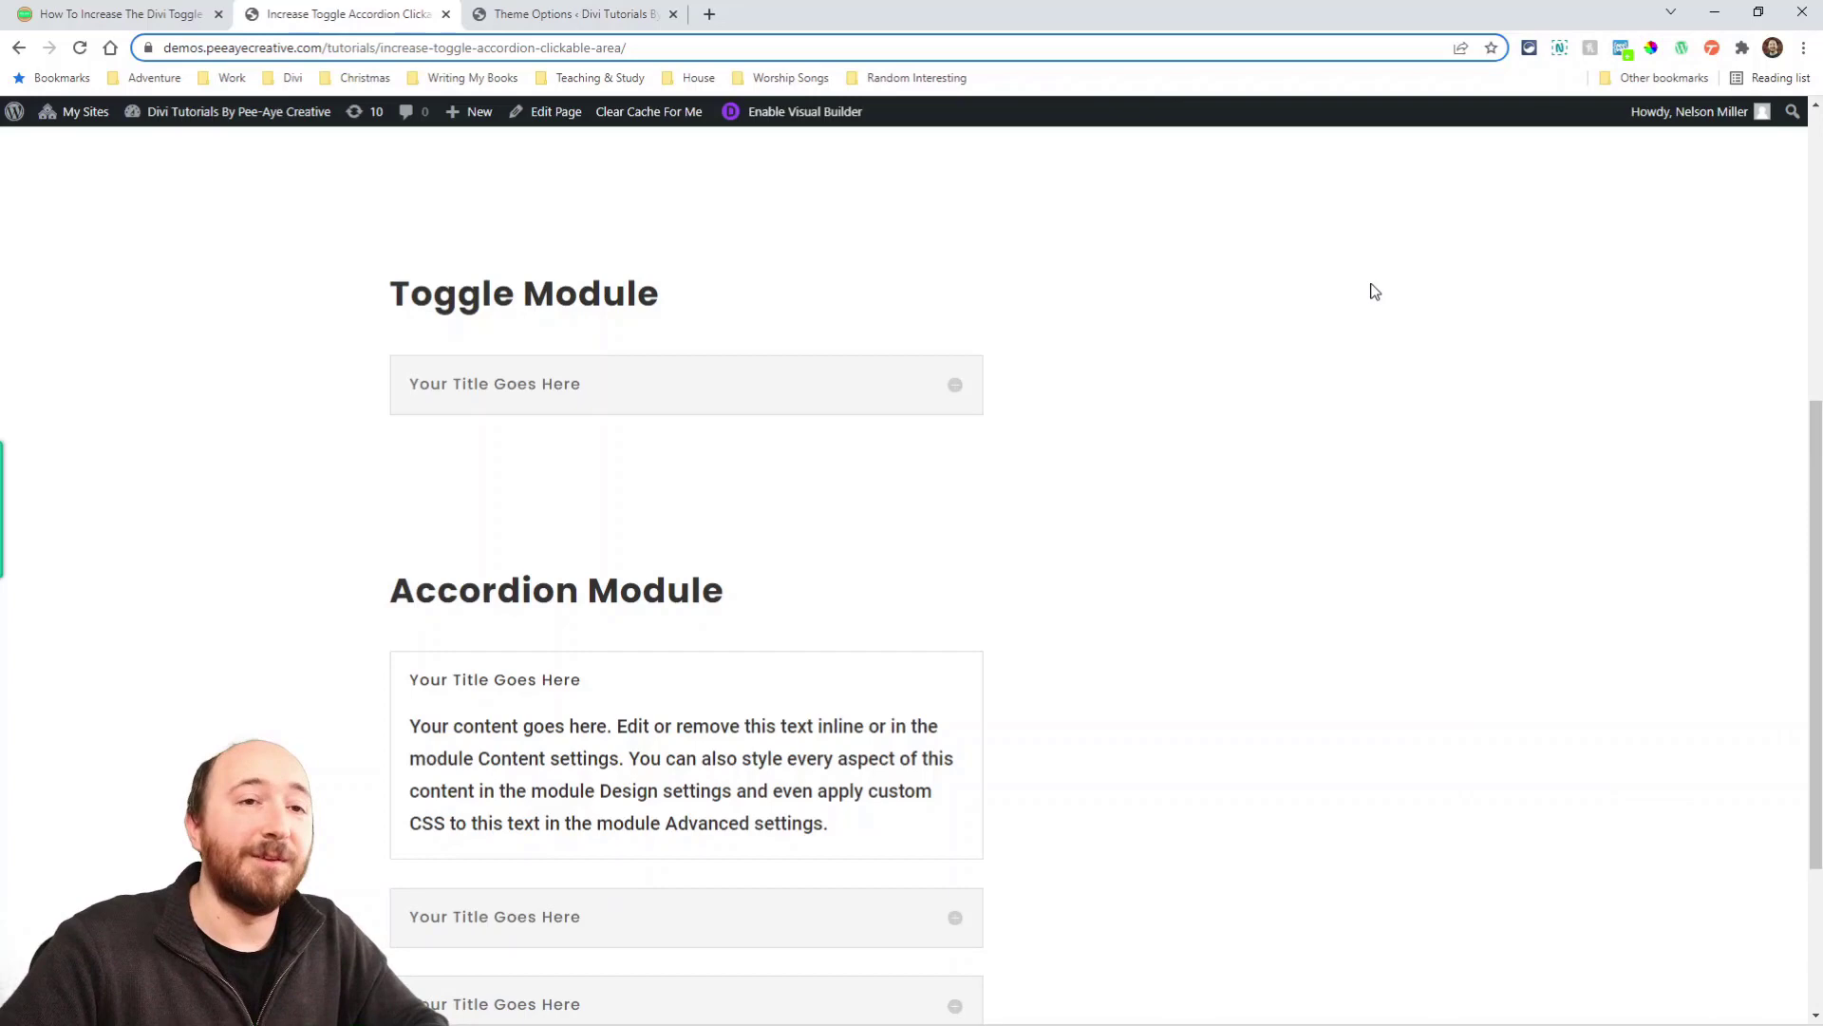
{"action": "mouse_move", "coordinate": [747, 295]}
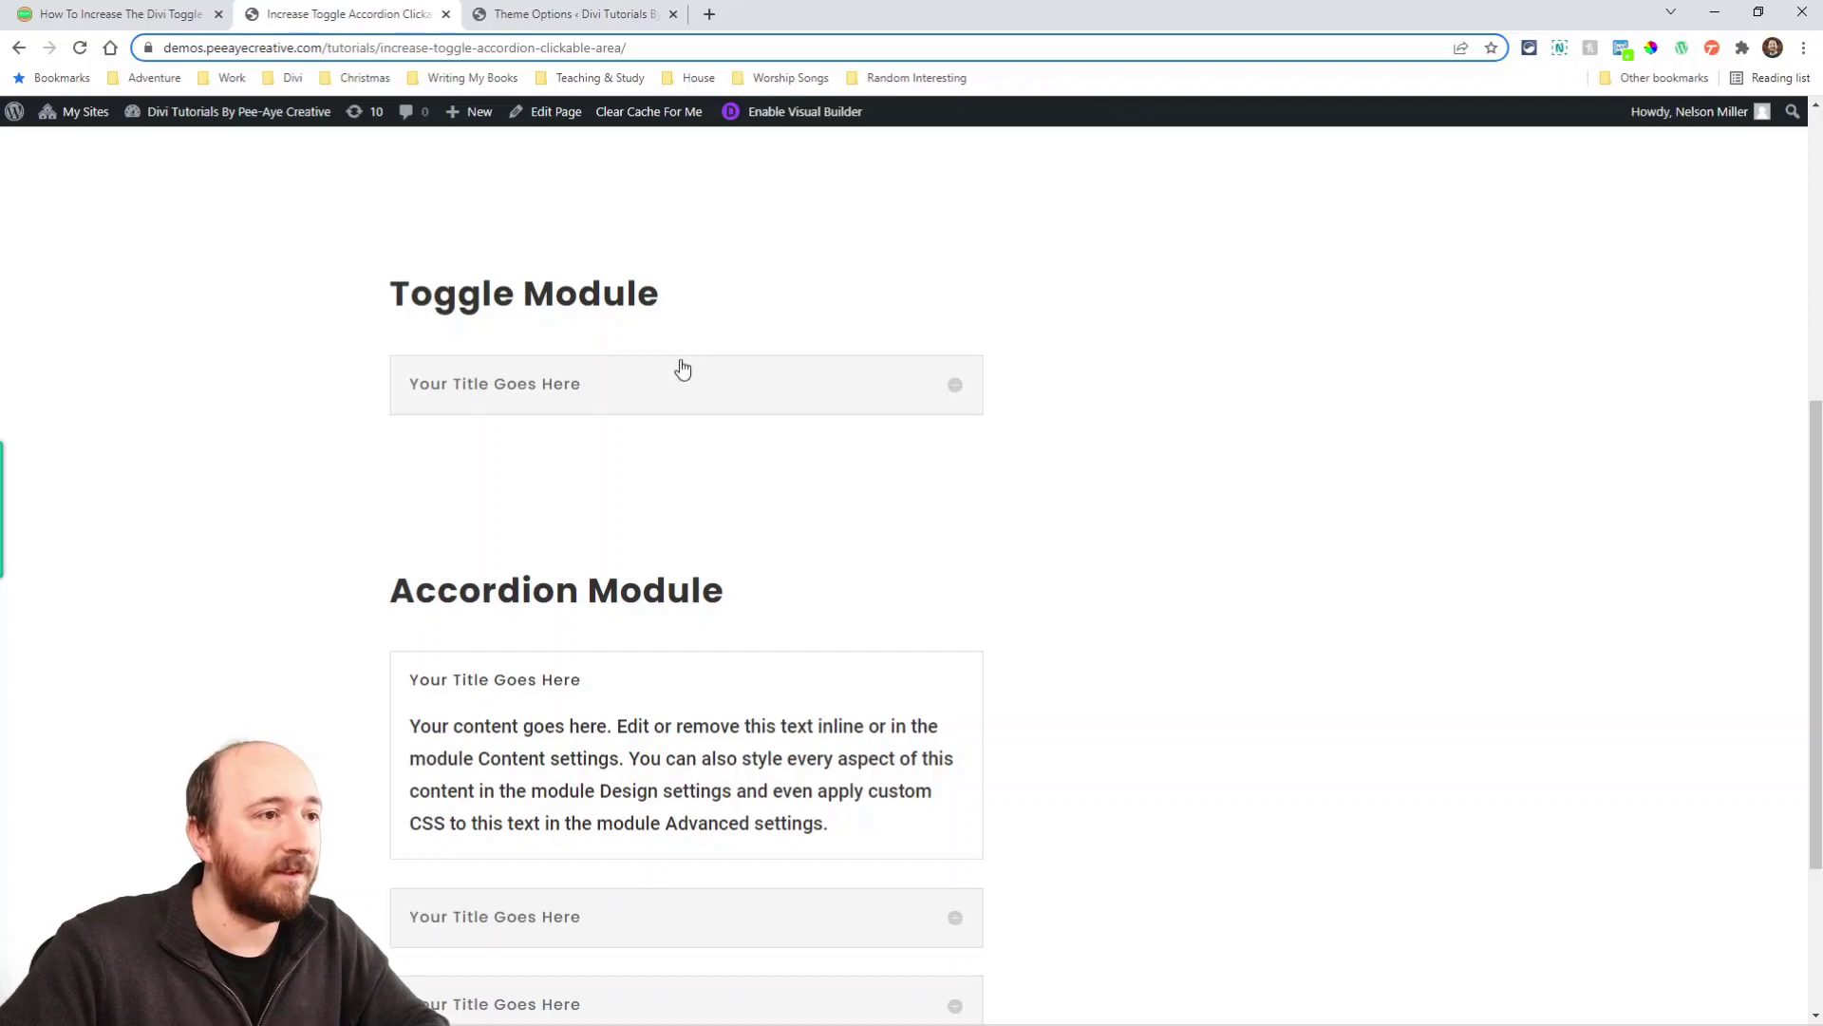
Step: Open and close the demo Toggle several times from its title bar, then test the accordion
{"action": "left_click", "coordinate": [686, 383]}
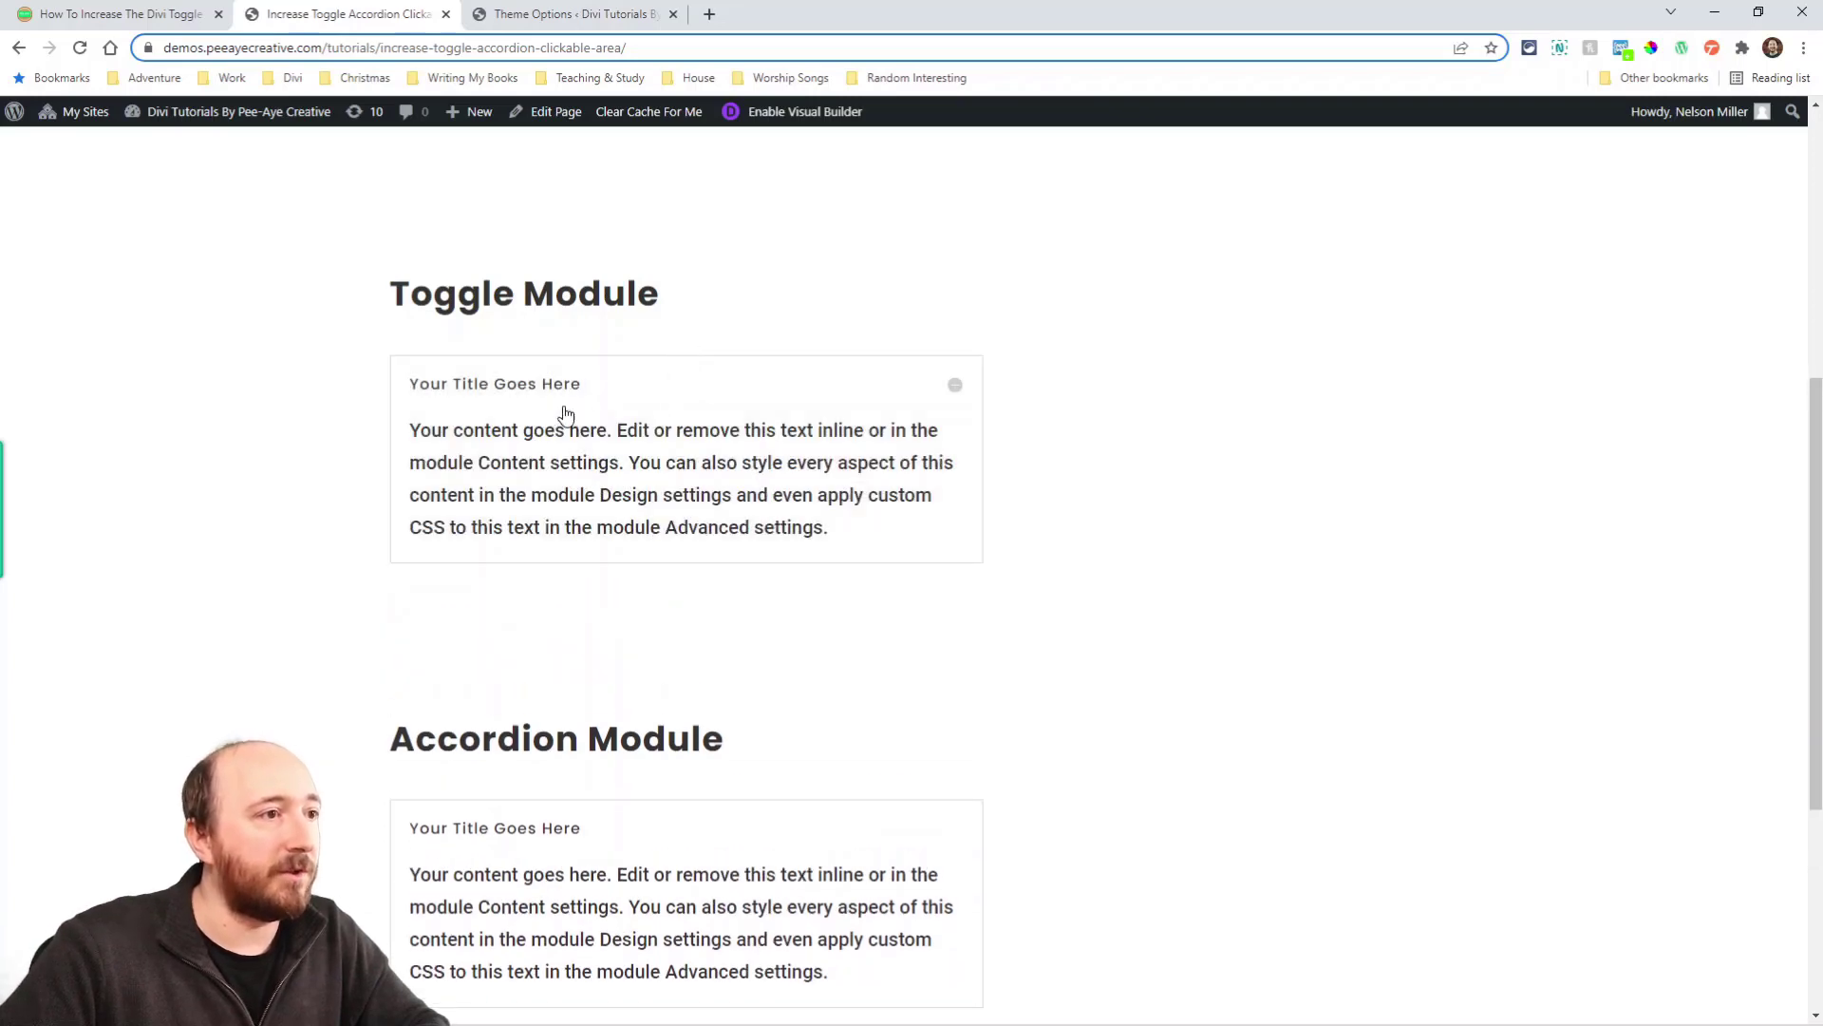
{"action": "left_click", "coordinate": [494, 383]}
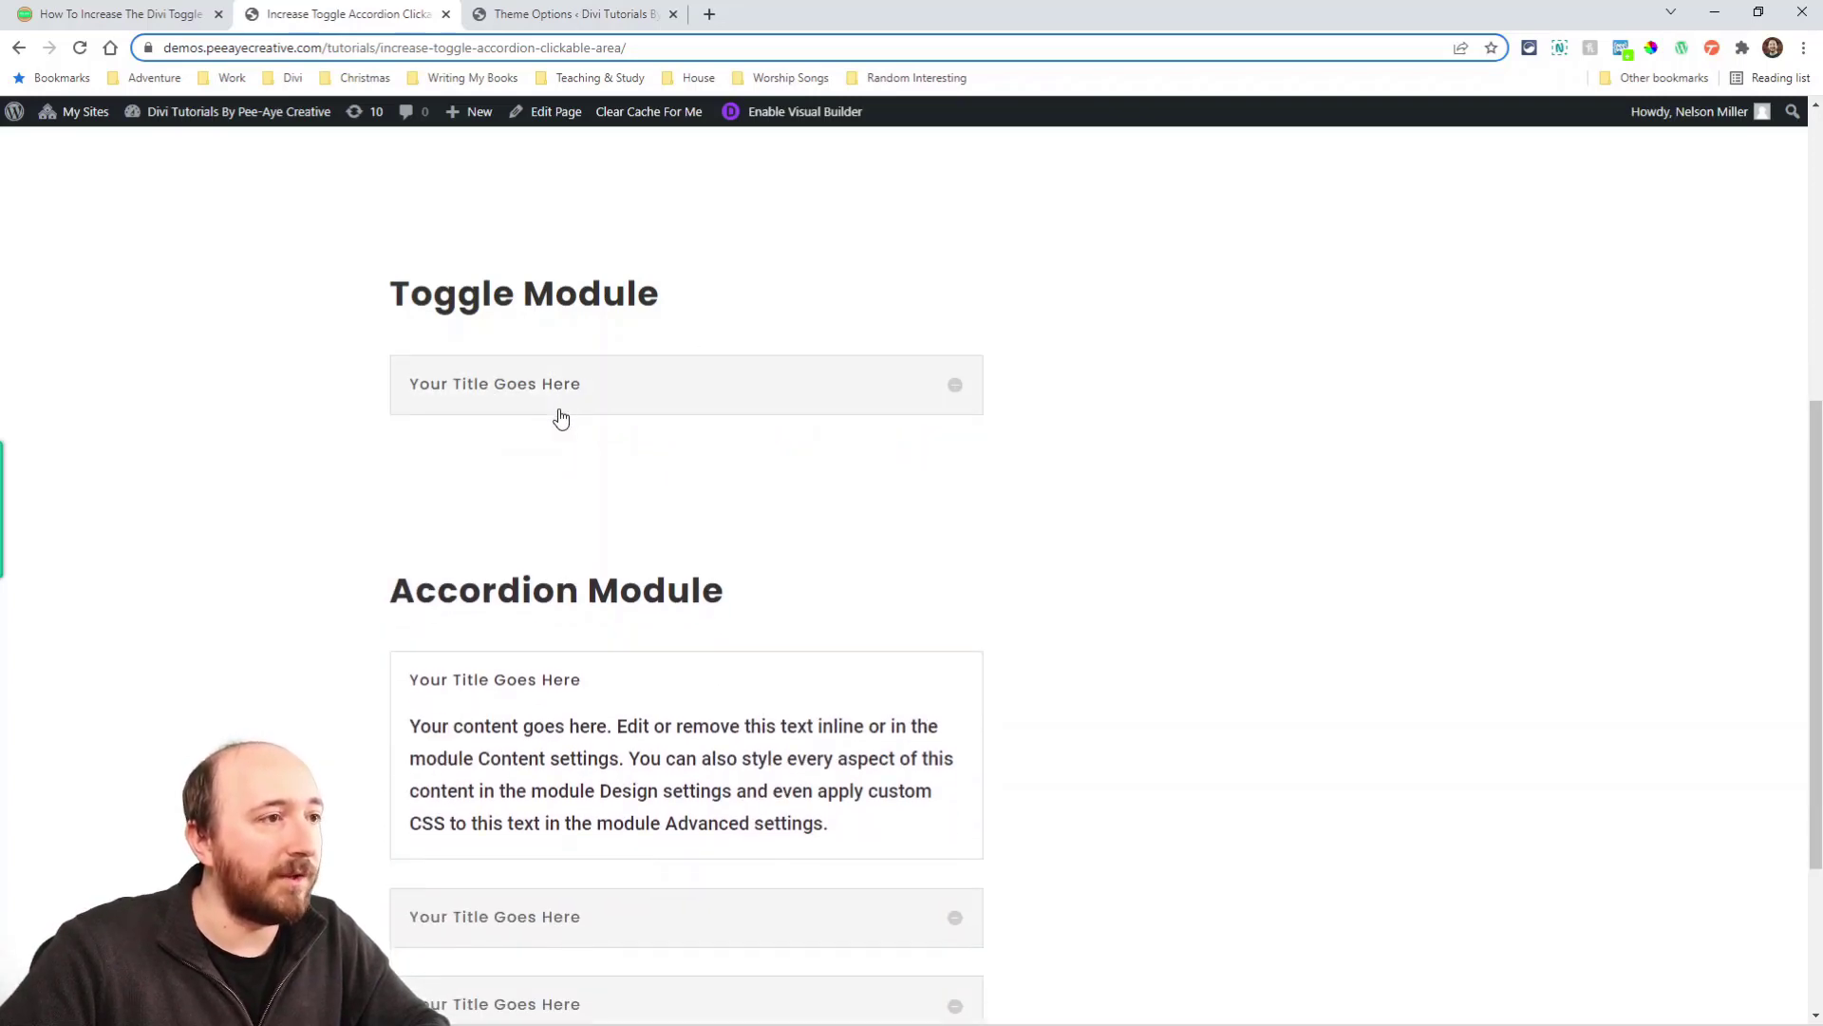
{"action": "left_click", "coordinate": [494, 384]}
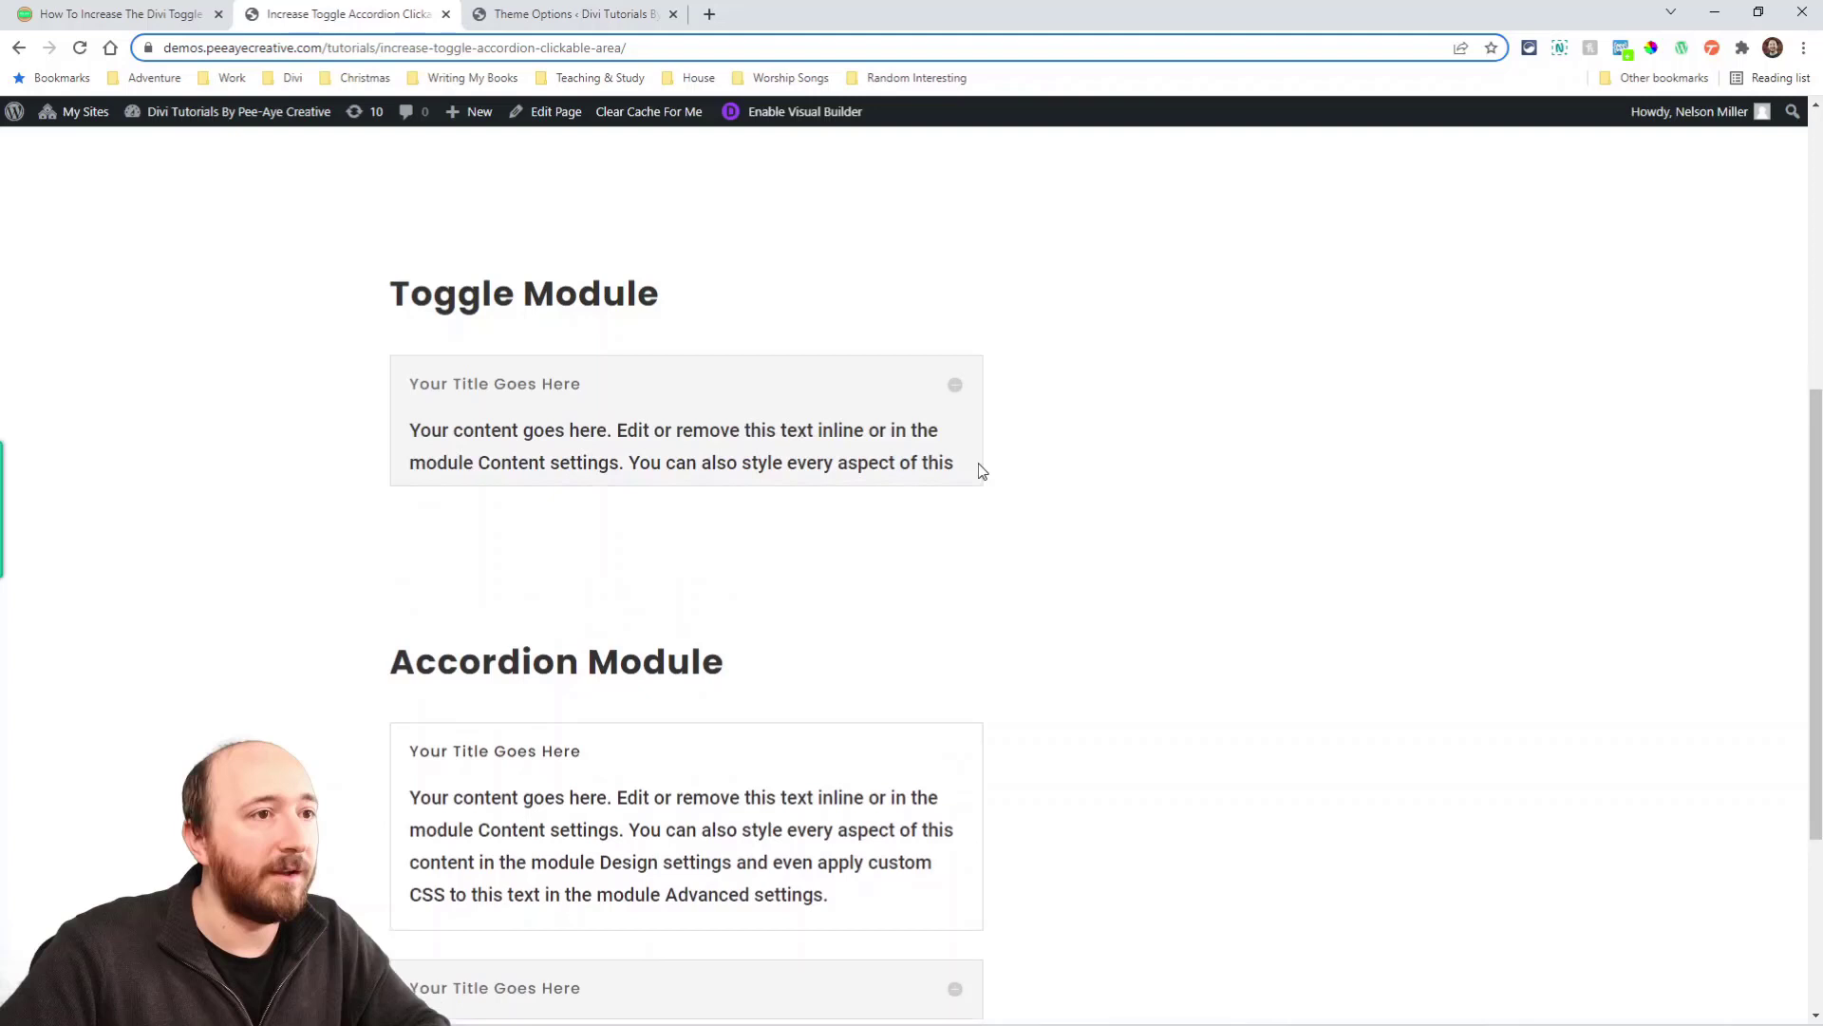
{"action": "left_click", "coordinate": [956, 383]}
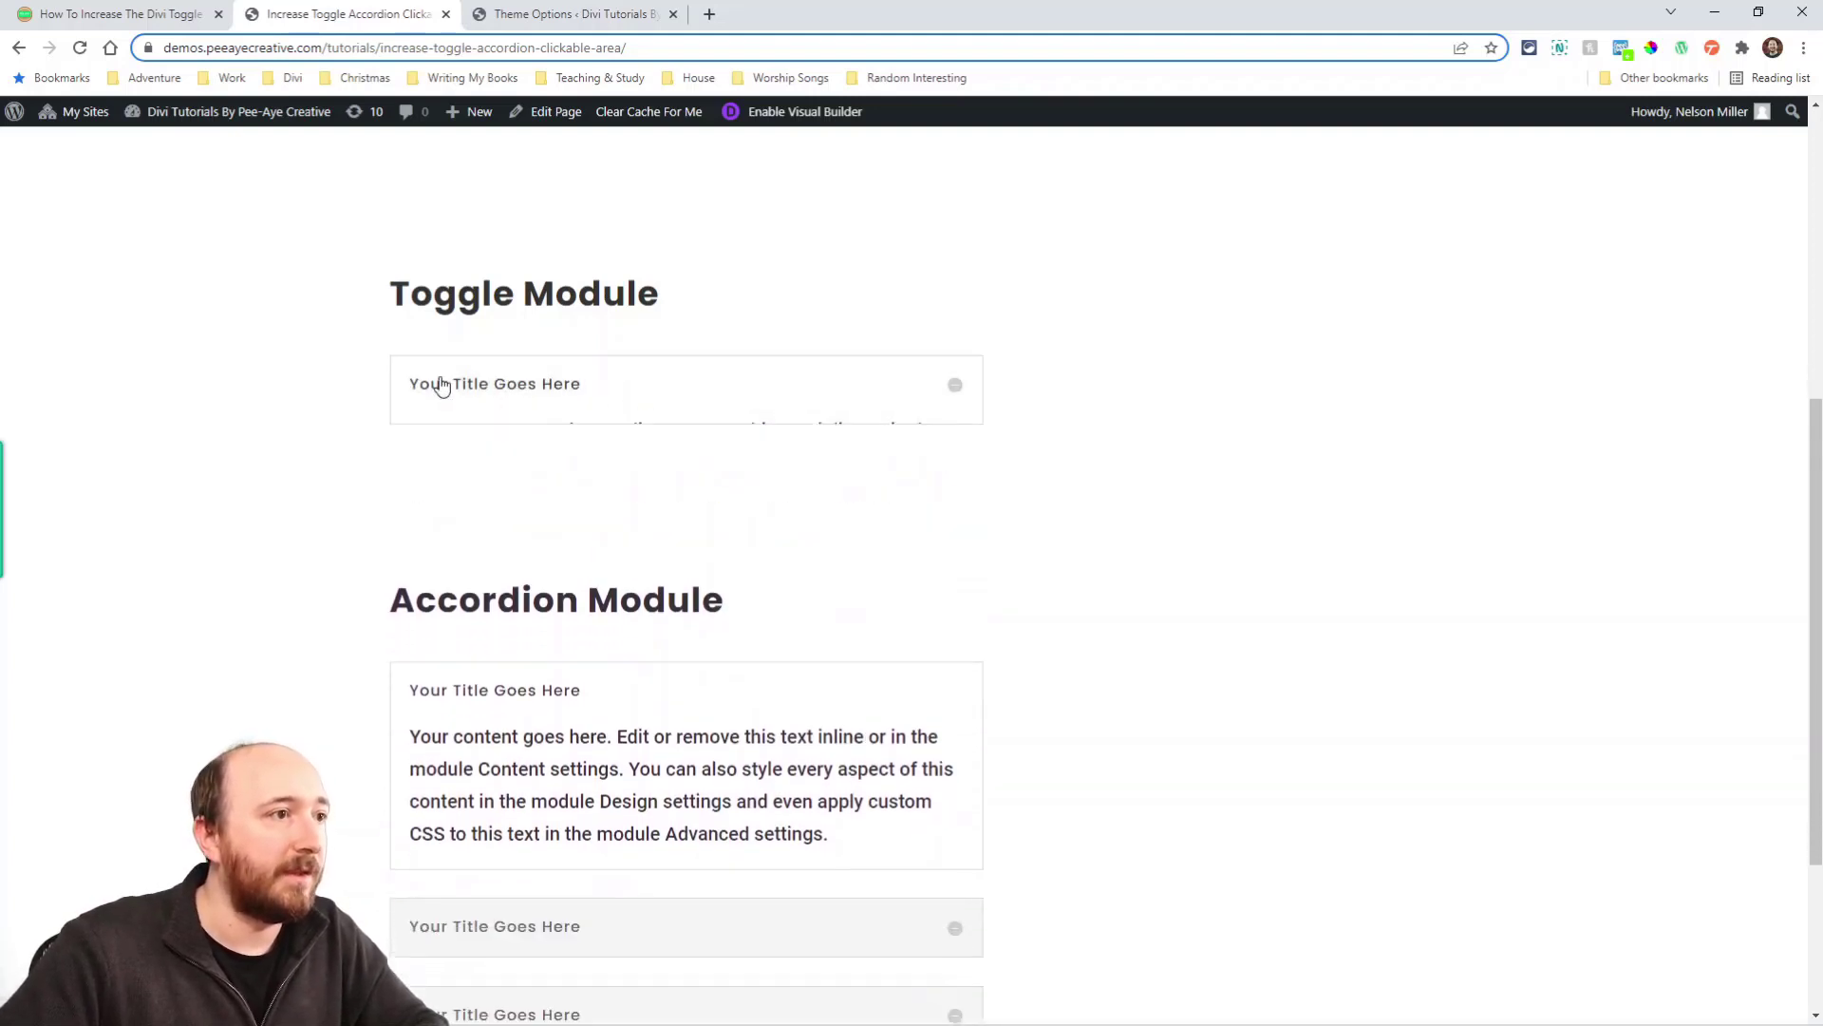
{"action": "scroll", "scroll_direction": "down", "scroll_amount": 3}
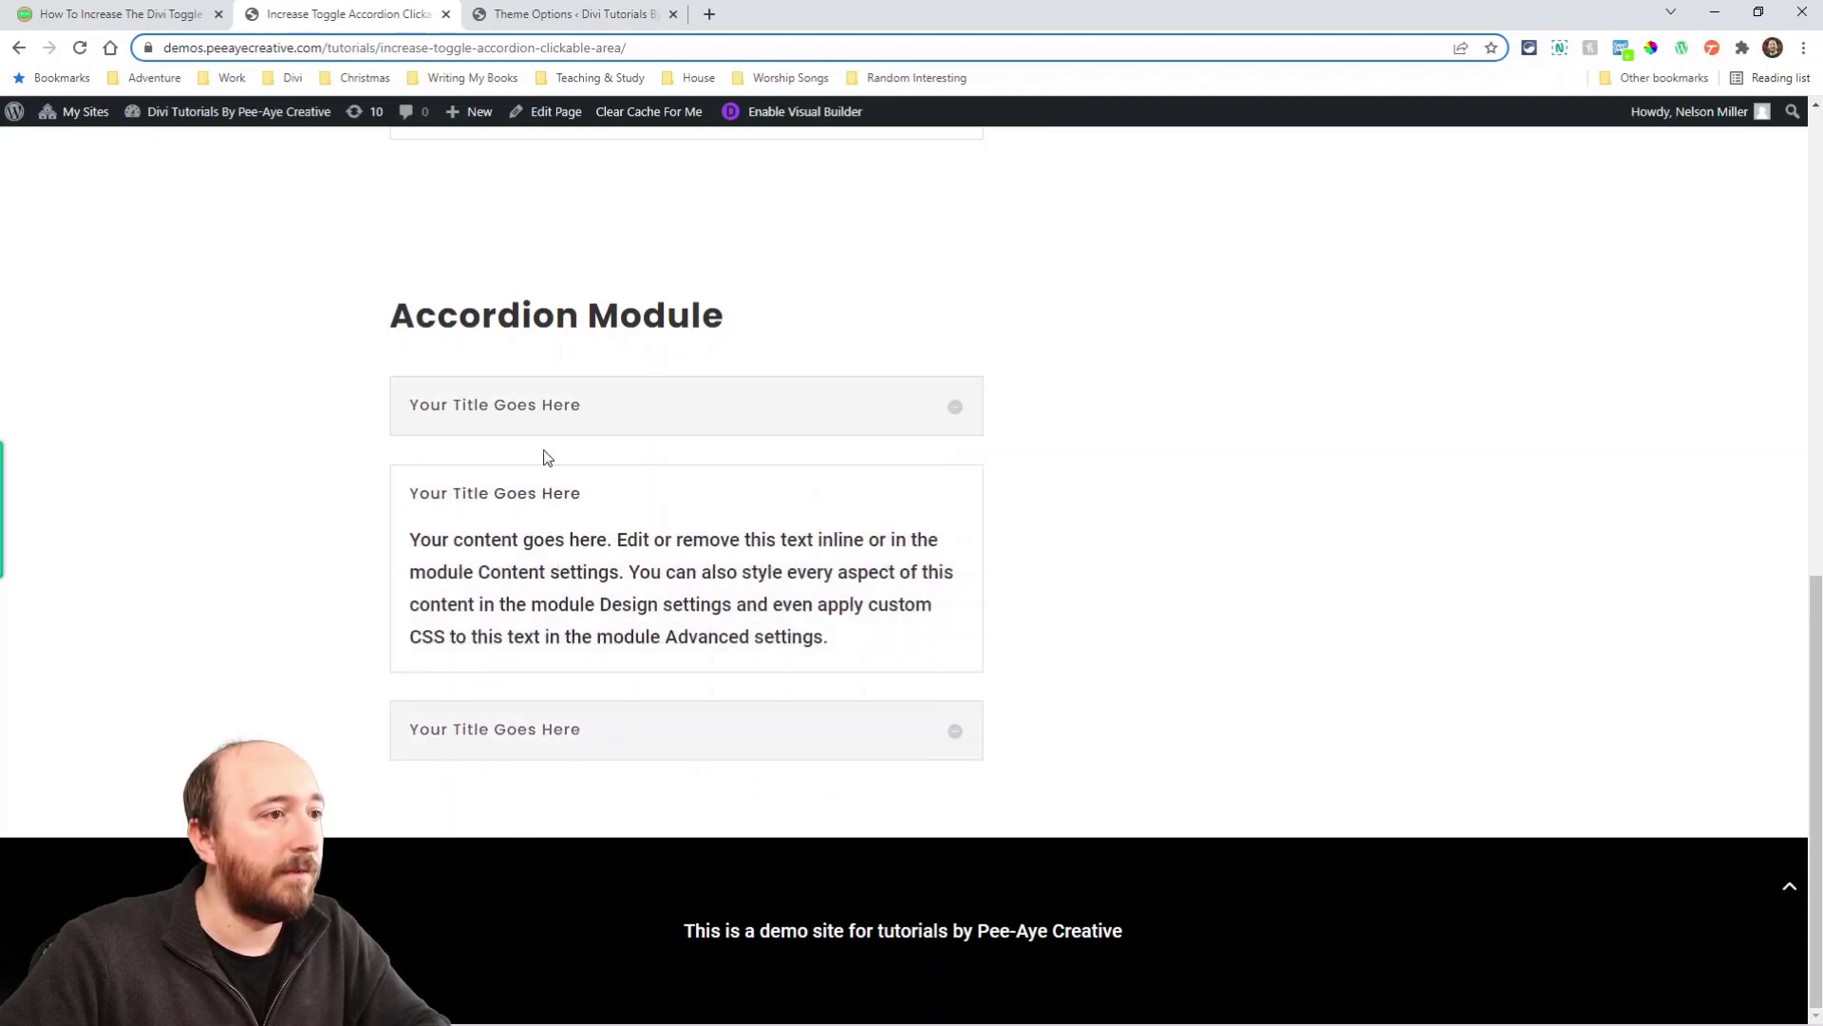
{"action": "left_click", "coordinate": [494, 404]}
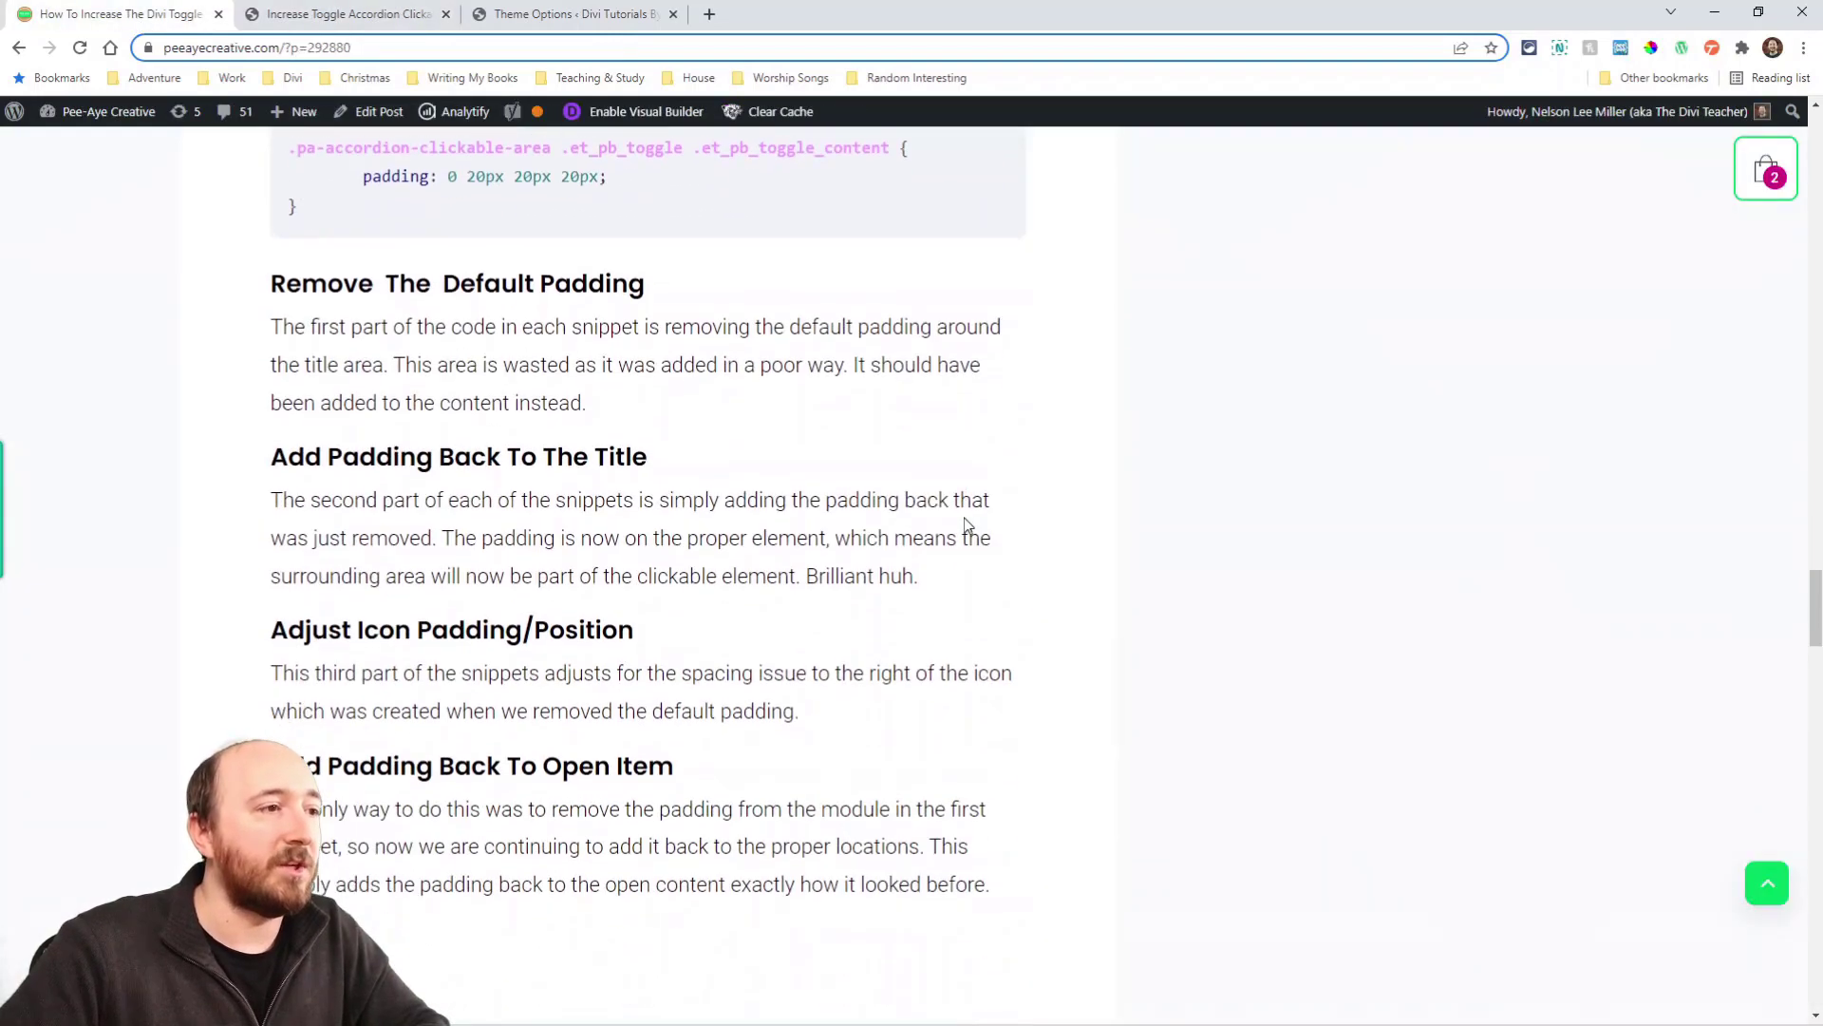
Step: Walk through the padding and icon CSS rules, then compare them on the demo page
{"action": "scroll", "scroll_direction": "down", "scroll_amount": 3}
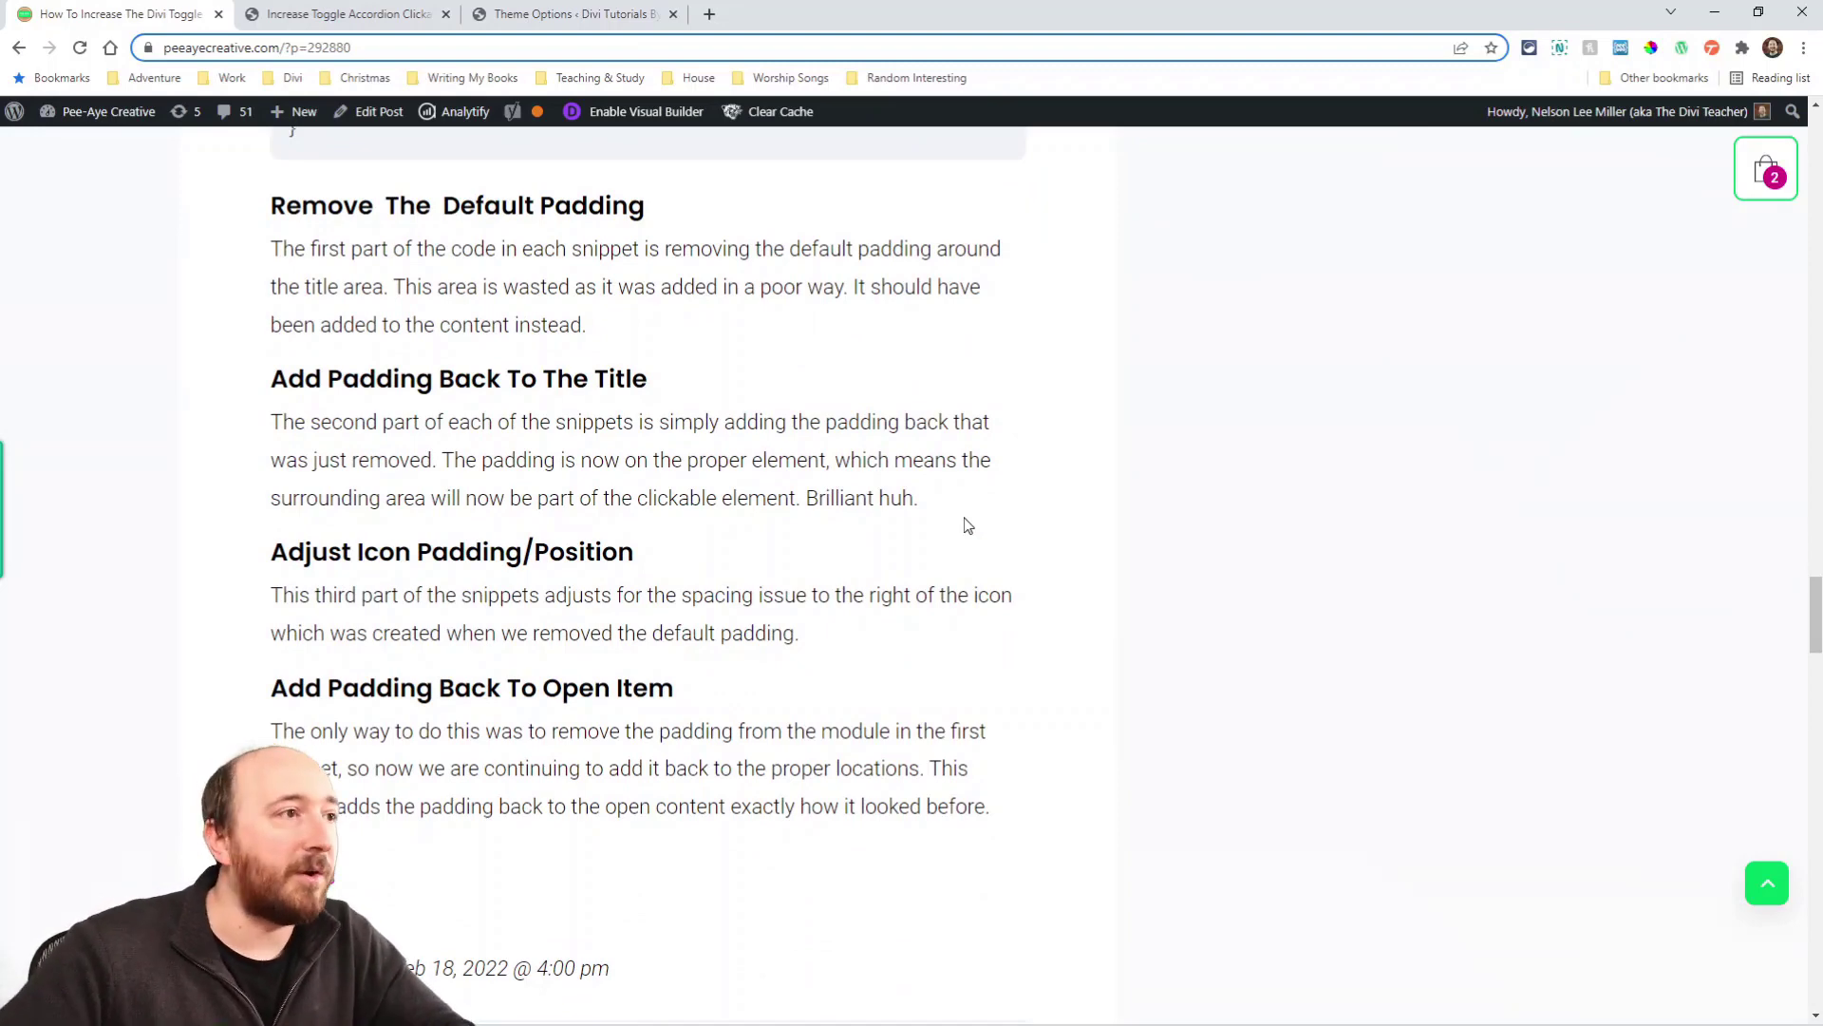
{"action": "scroll", "scroll_direction": "down", "scroll_amount": 3}
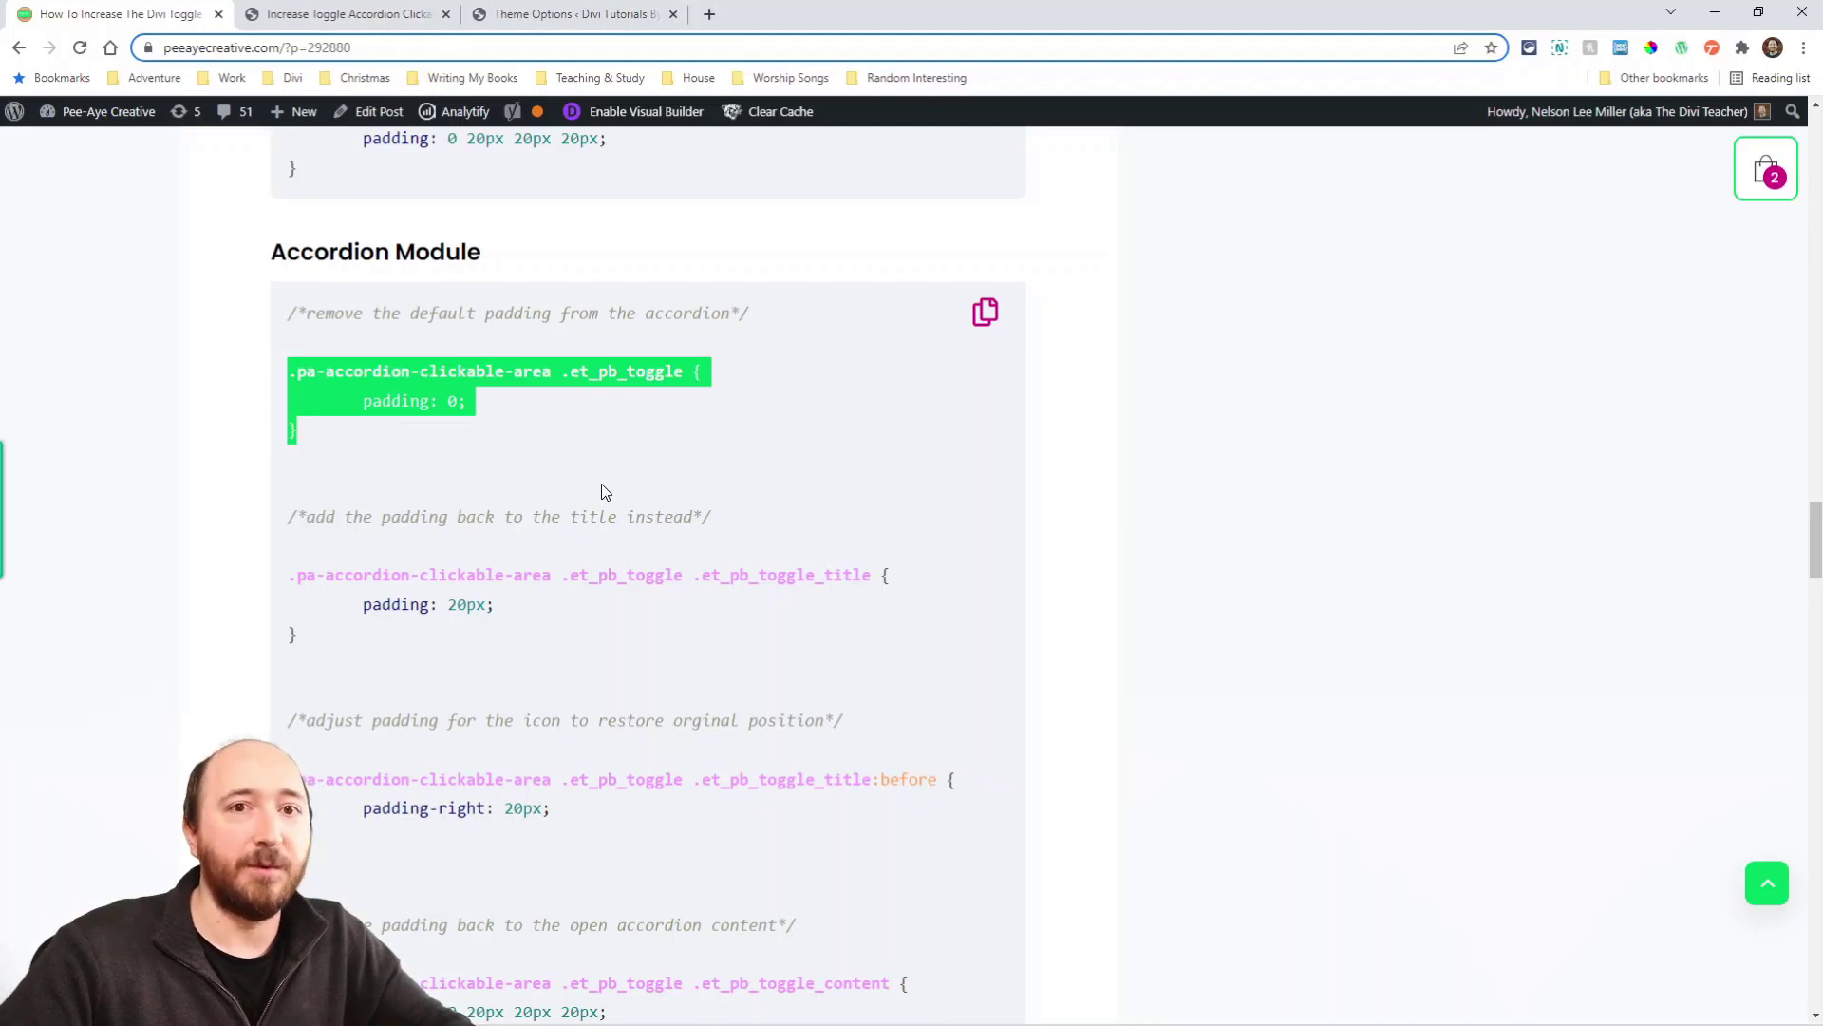
{"action": "scroll", "scroll_direction": "down", "scroll_amount": 3}
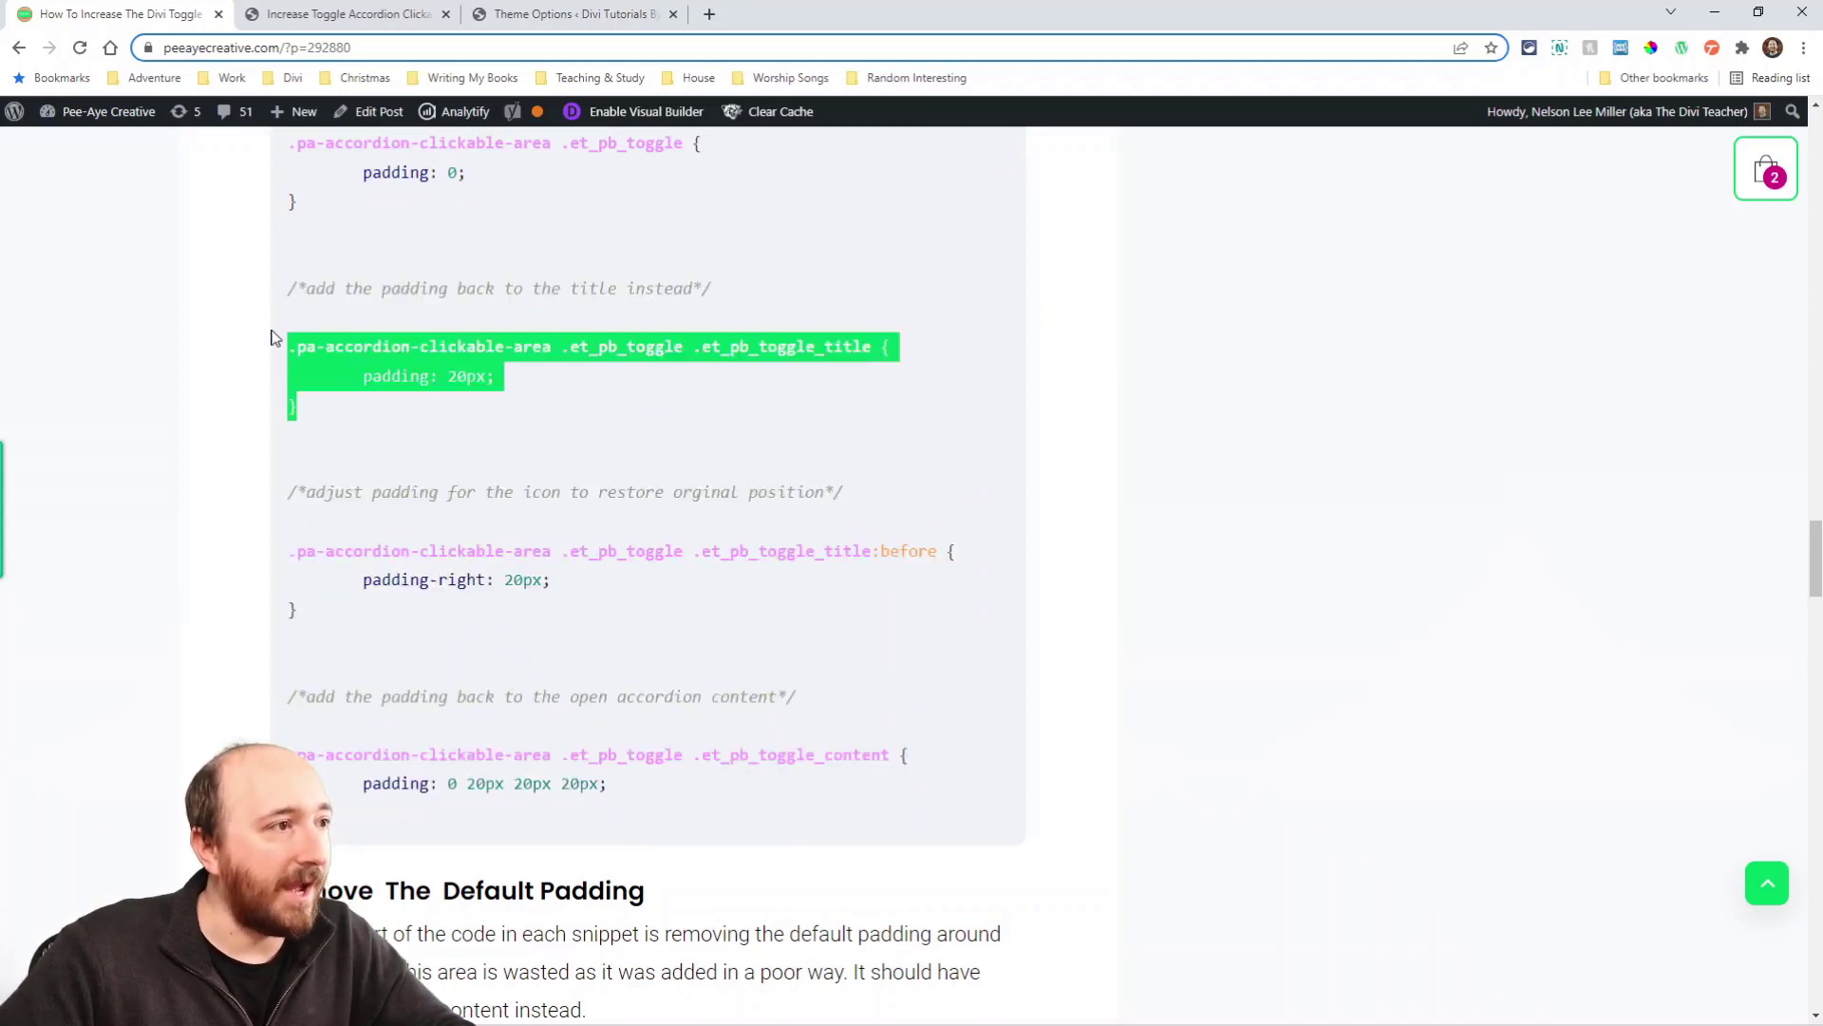
{"action": "left_click", "coordinate": [343, 14]}
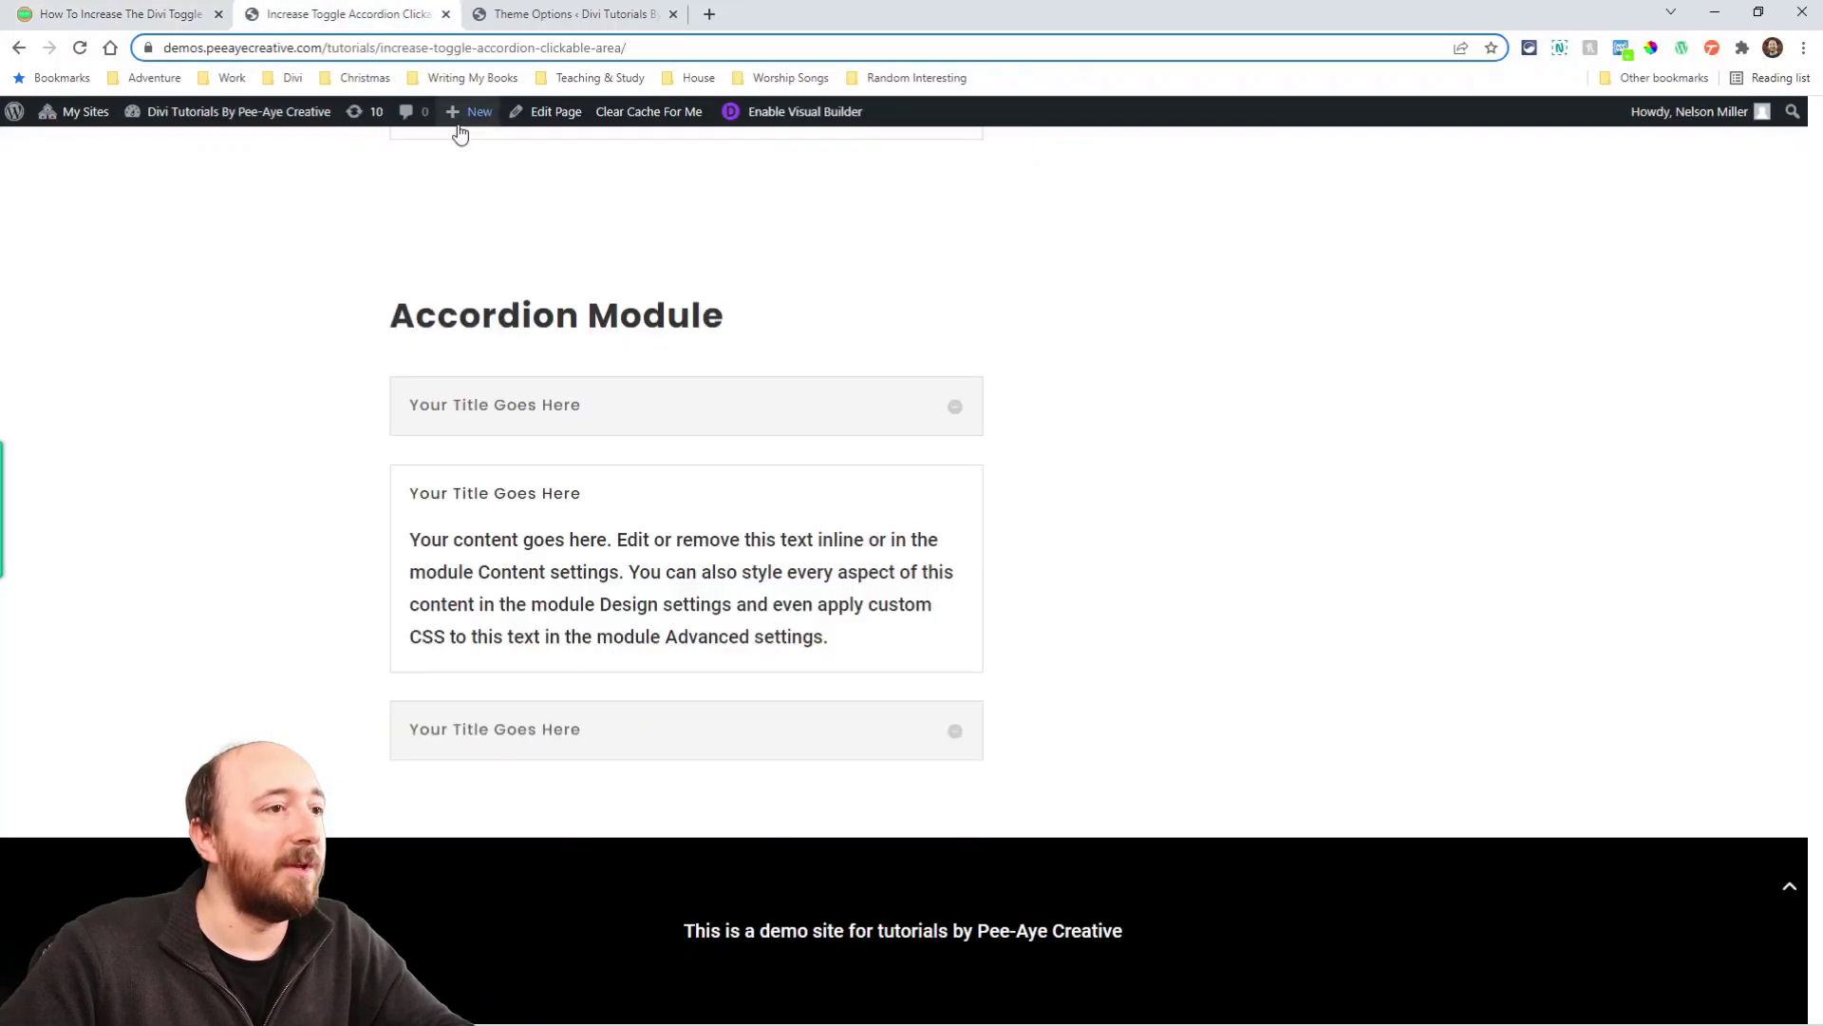
{"action": "mouse_move", "coordinate": [788, 451]}
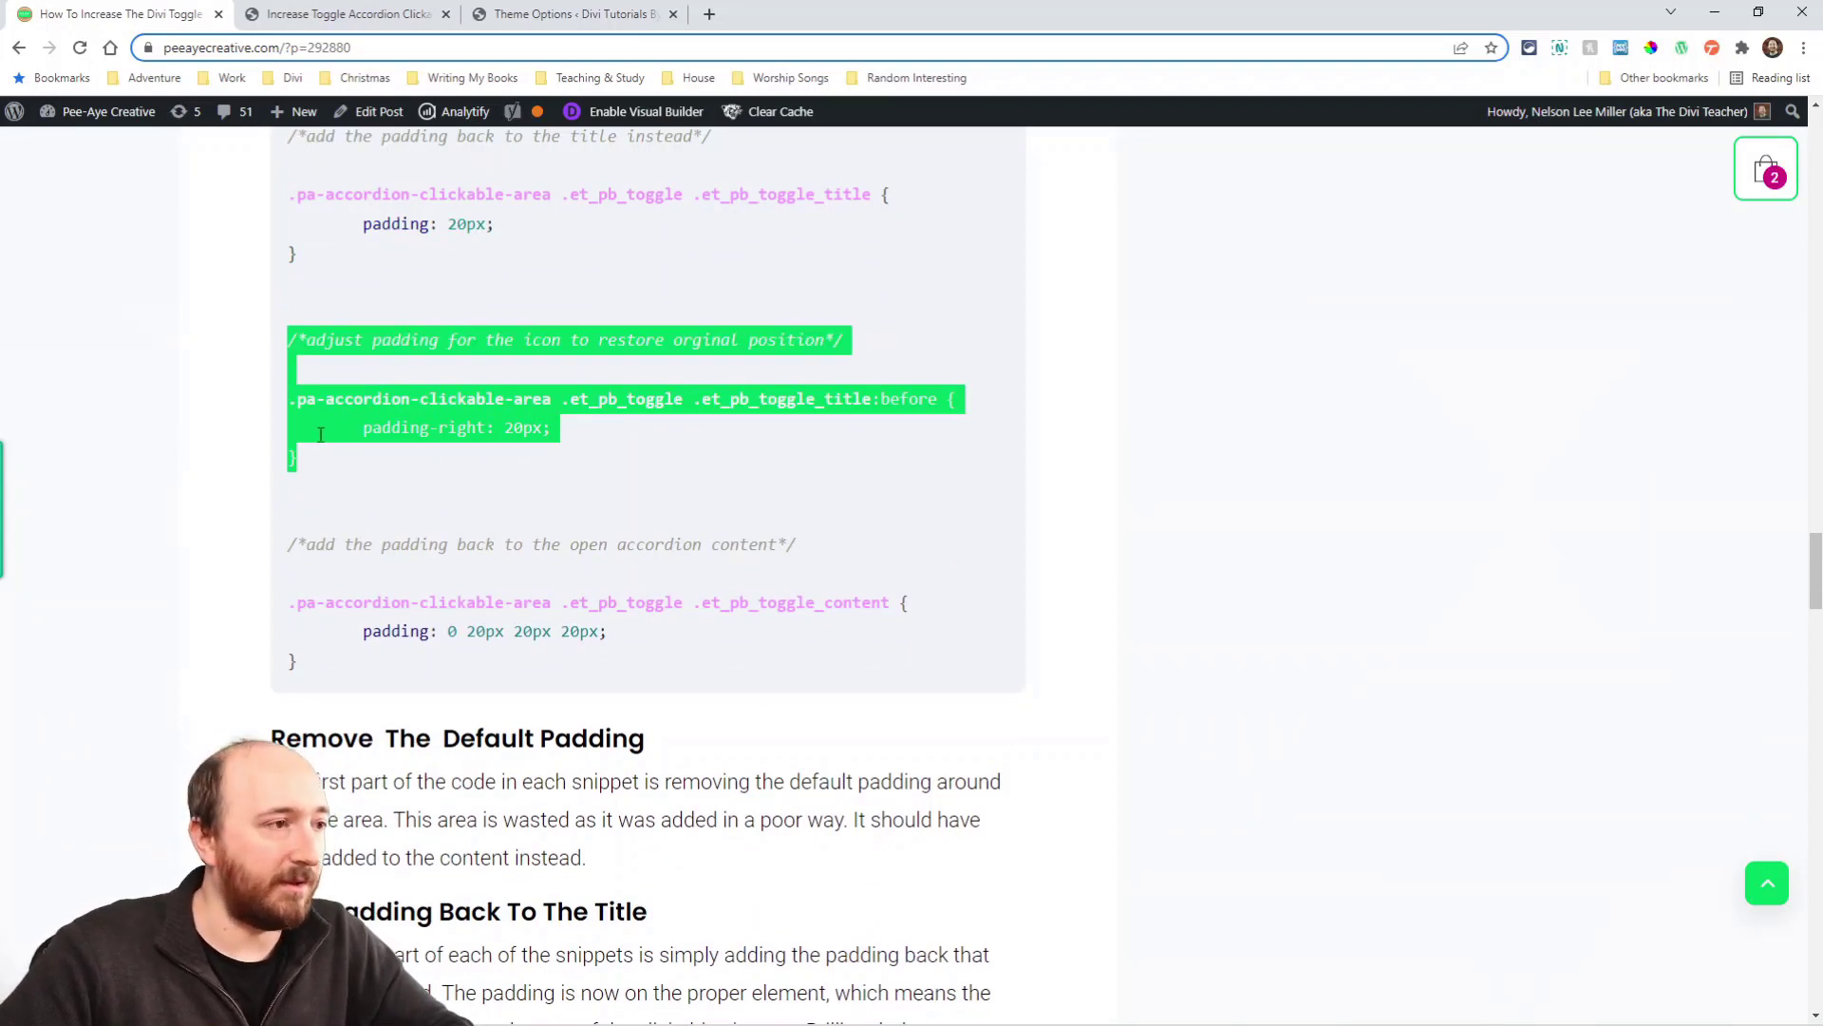
{"action": "scroll", "scroll_direction": "down", "scroll_amount": 3}
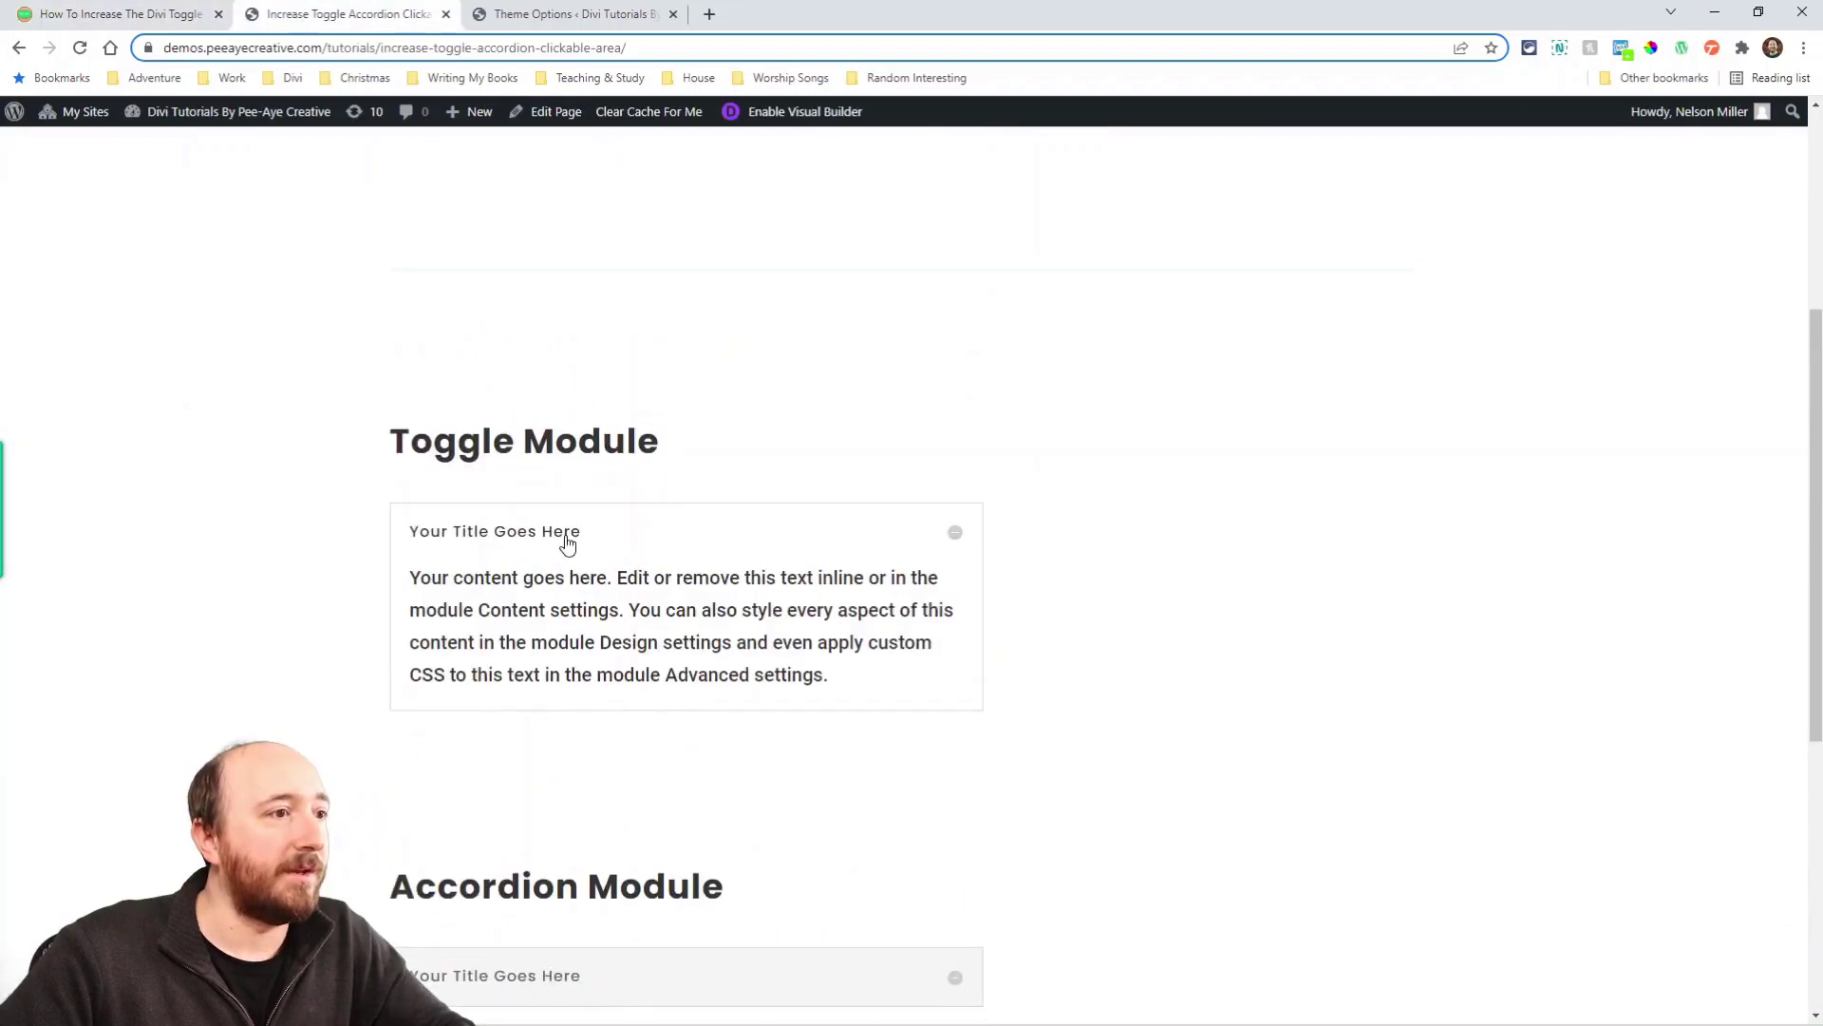
{"action": "mouse_move", "coordinate": [877, 697]}
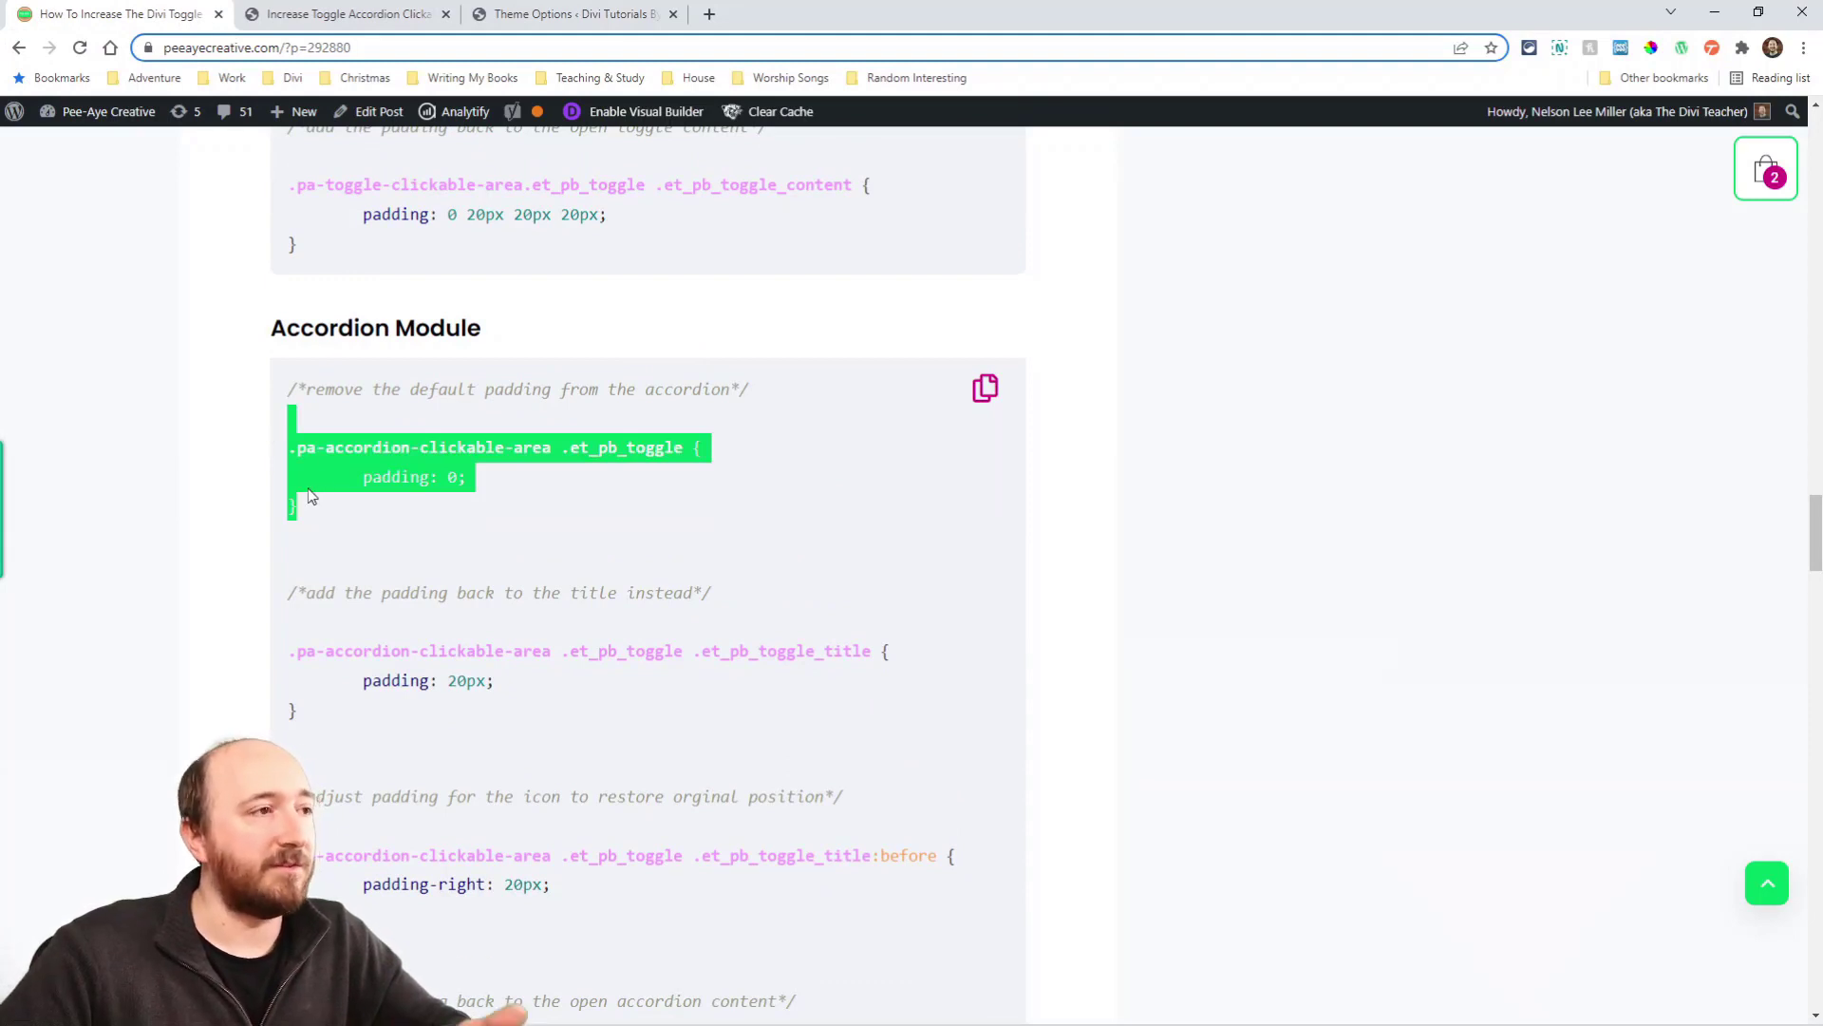
{"action": "mouse_move", "coordinate": [341, 518]}
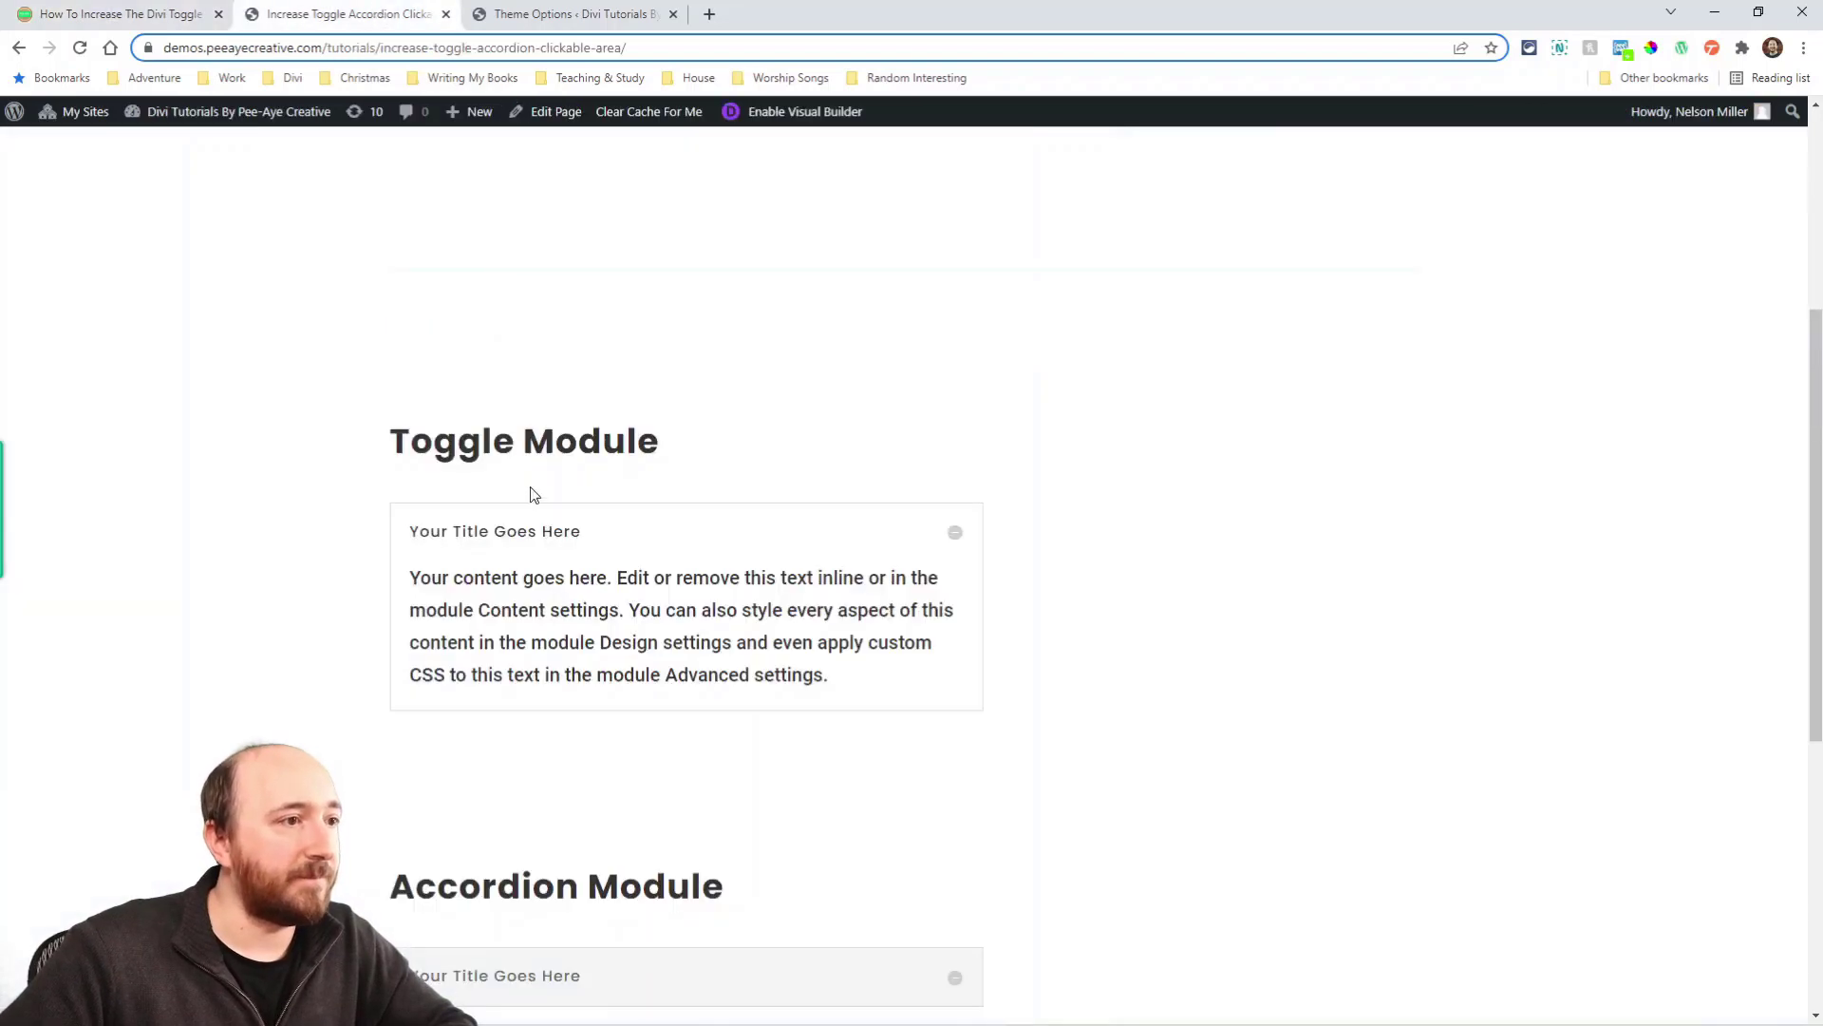
{"action": "mouse_move", "coordinate": [515, 542]}
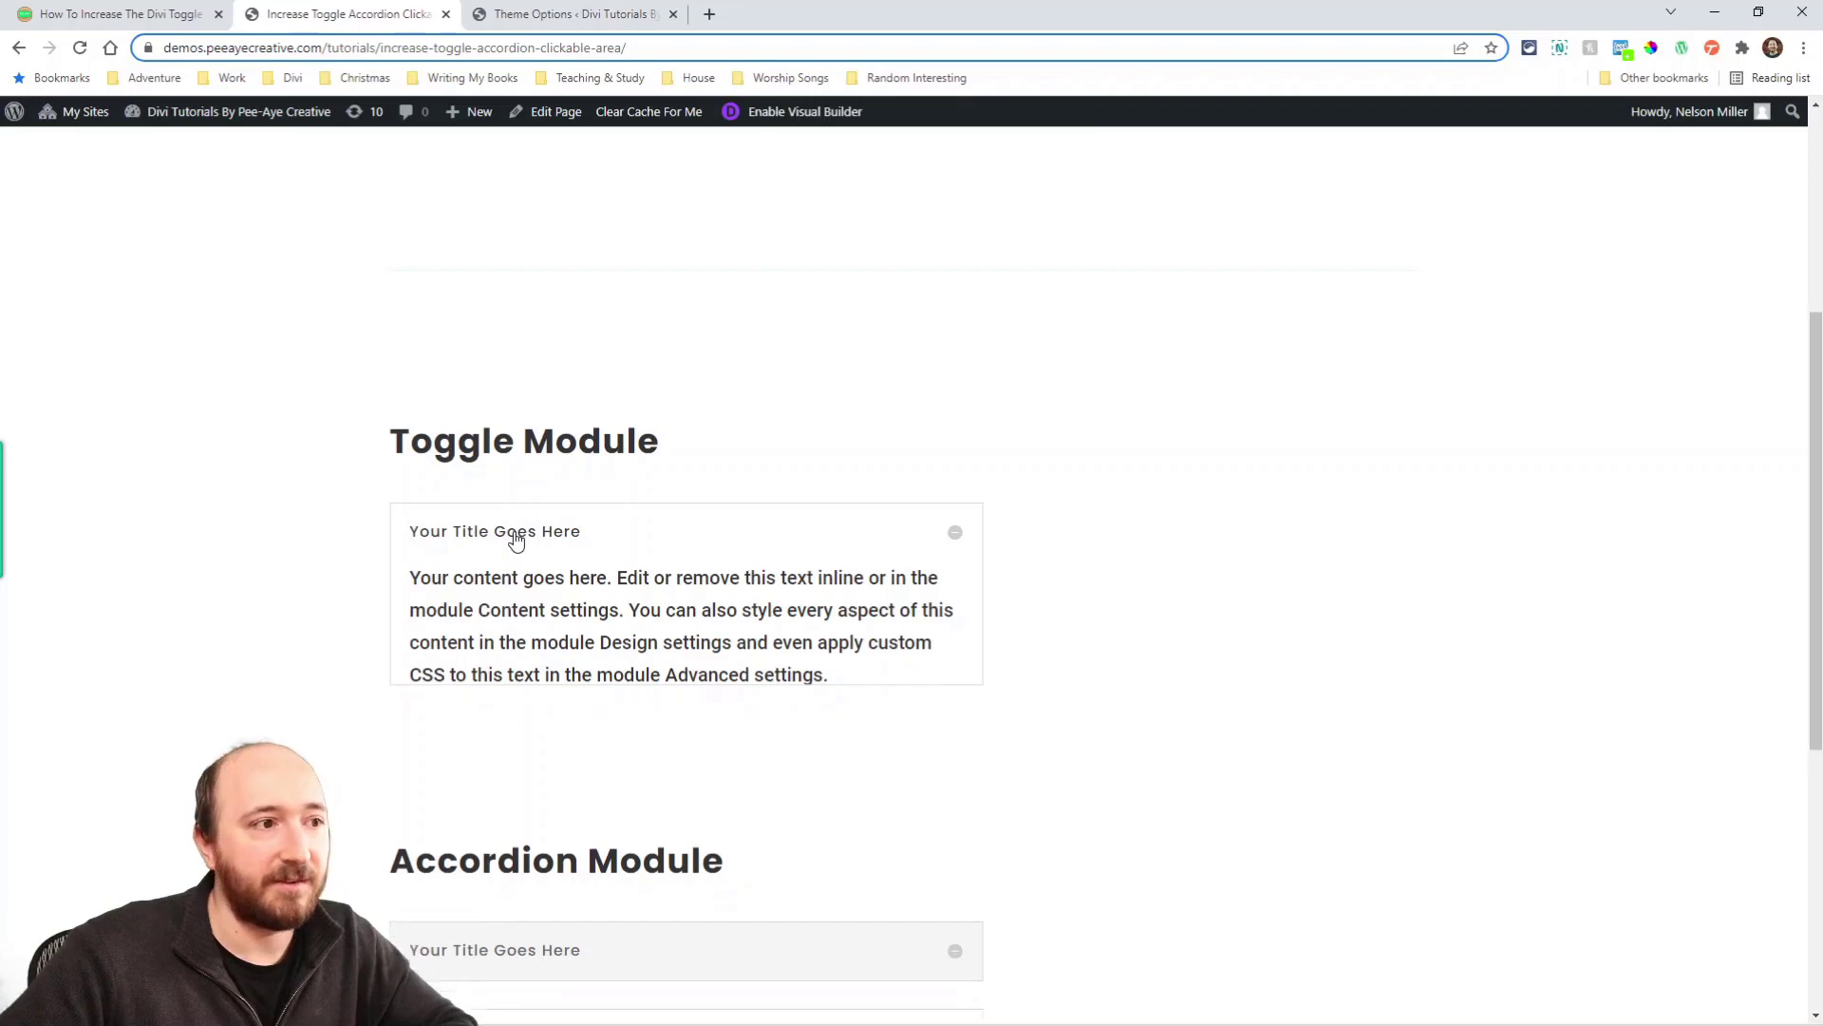
Step: Collapse the demo Toggle via its title bar, leaving the Accordion's second item open
{"action": "left_click", "coordinate": [494, 532]}
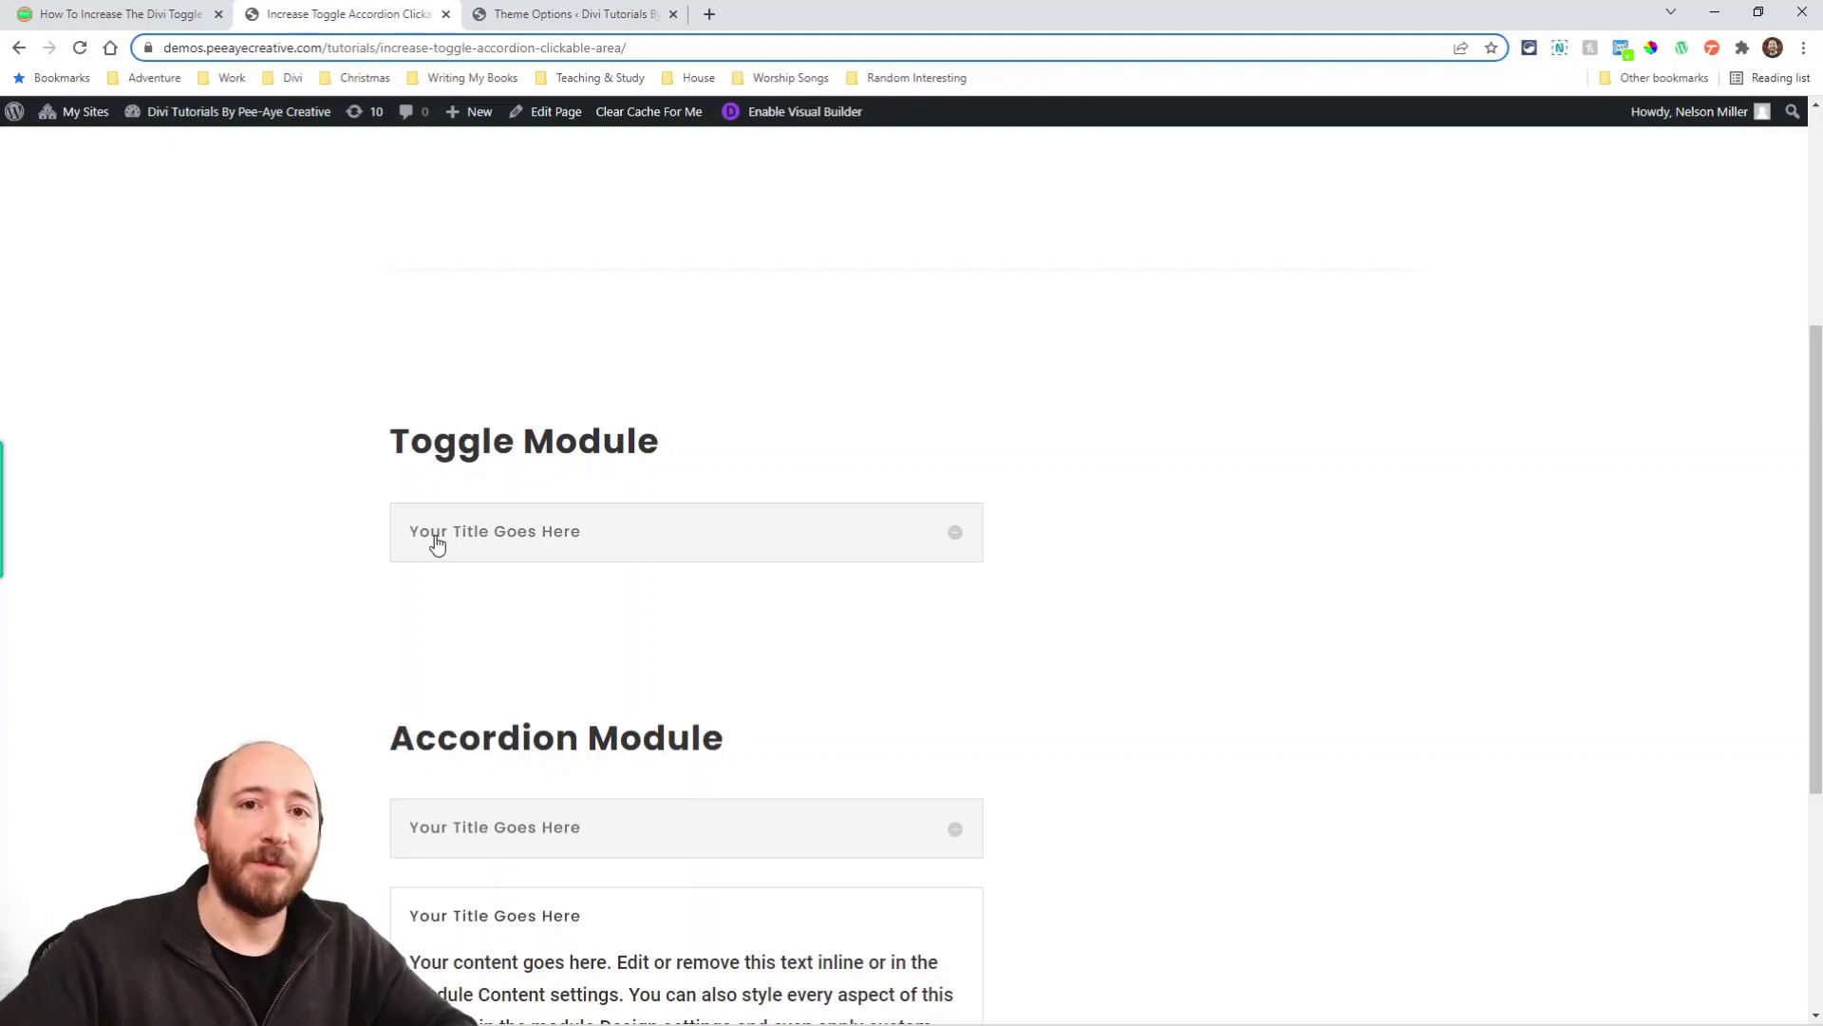
{"action": "mouse_move", "coordinate": [454, 515]}
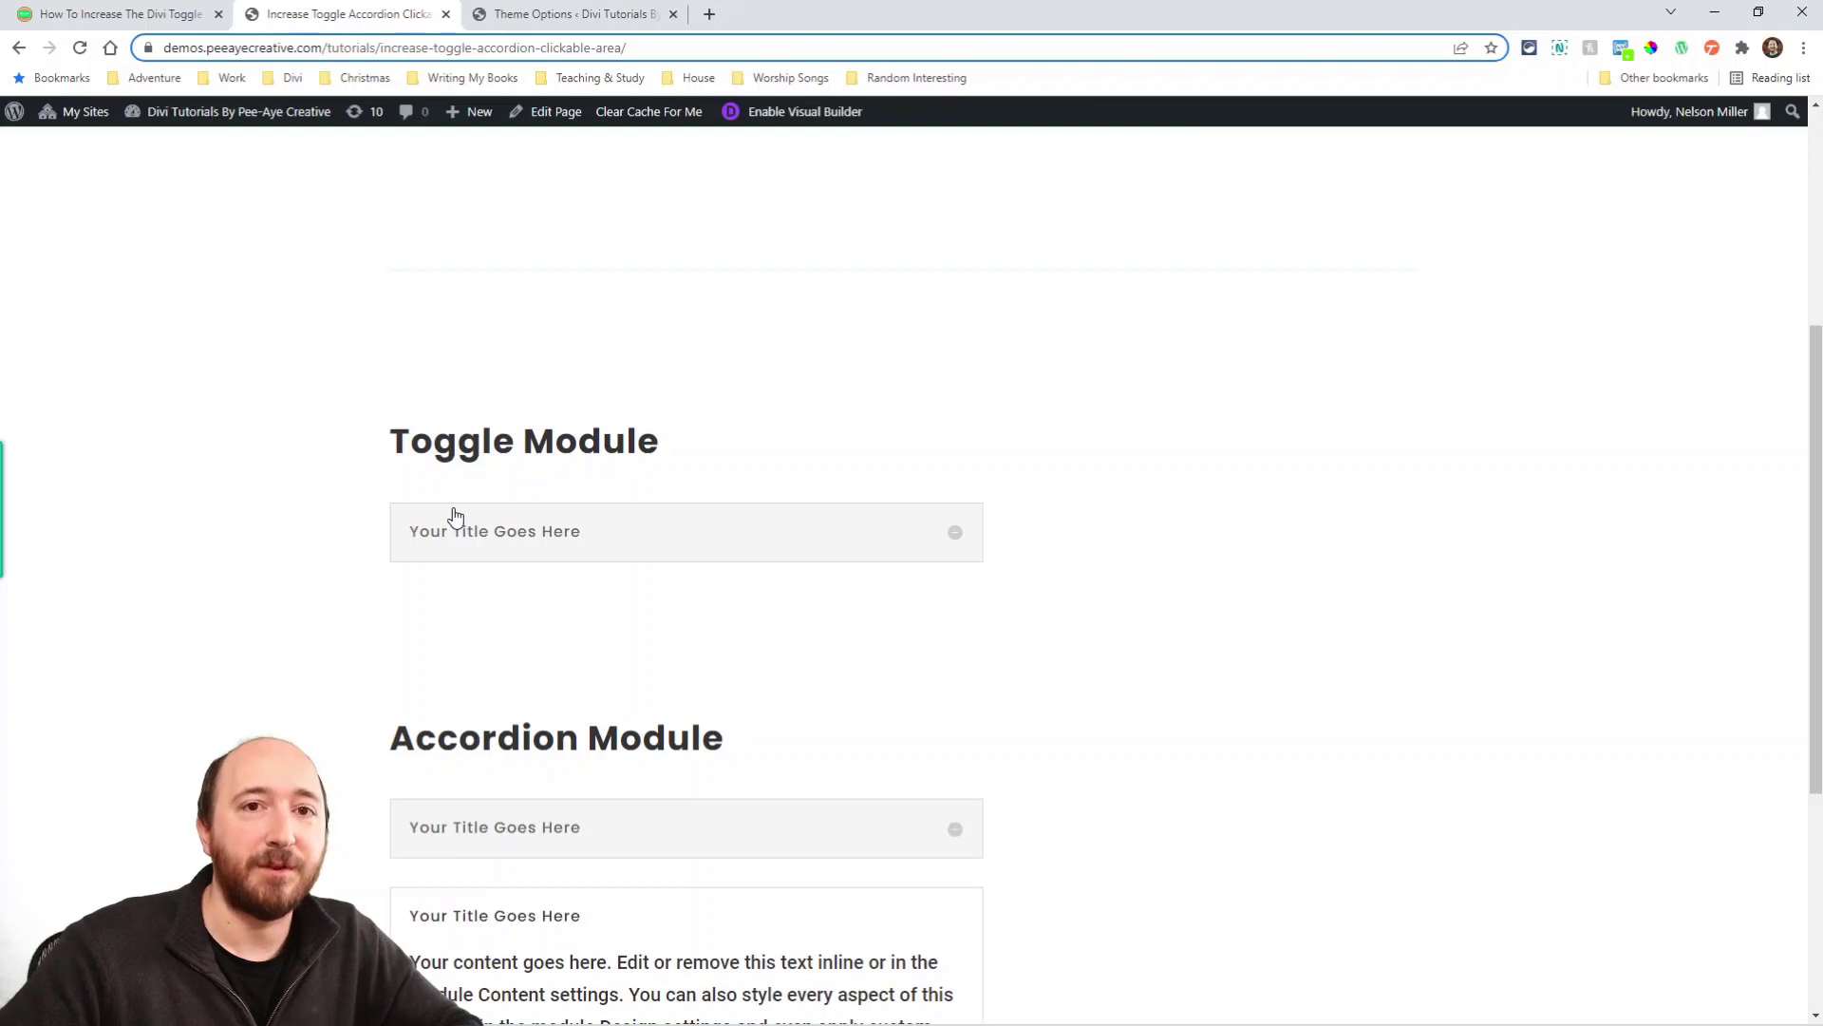
{"action": "mouse_move", "coordinate": [595, 524]}
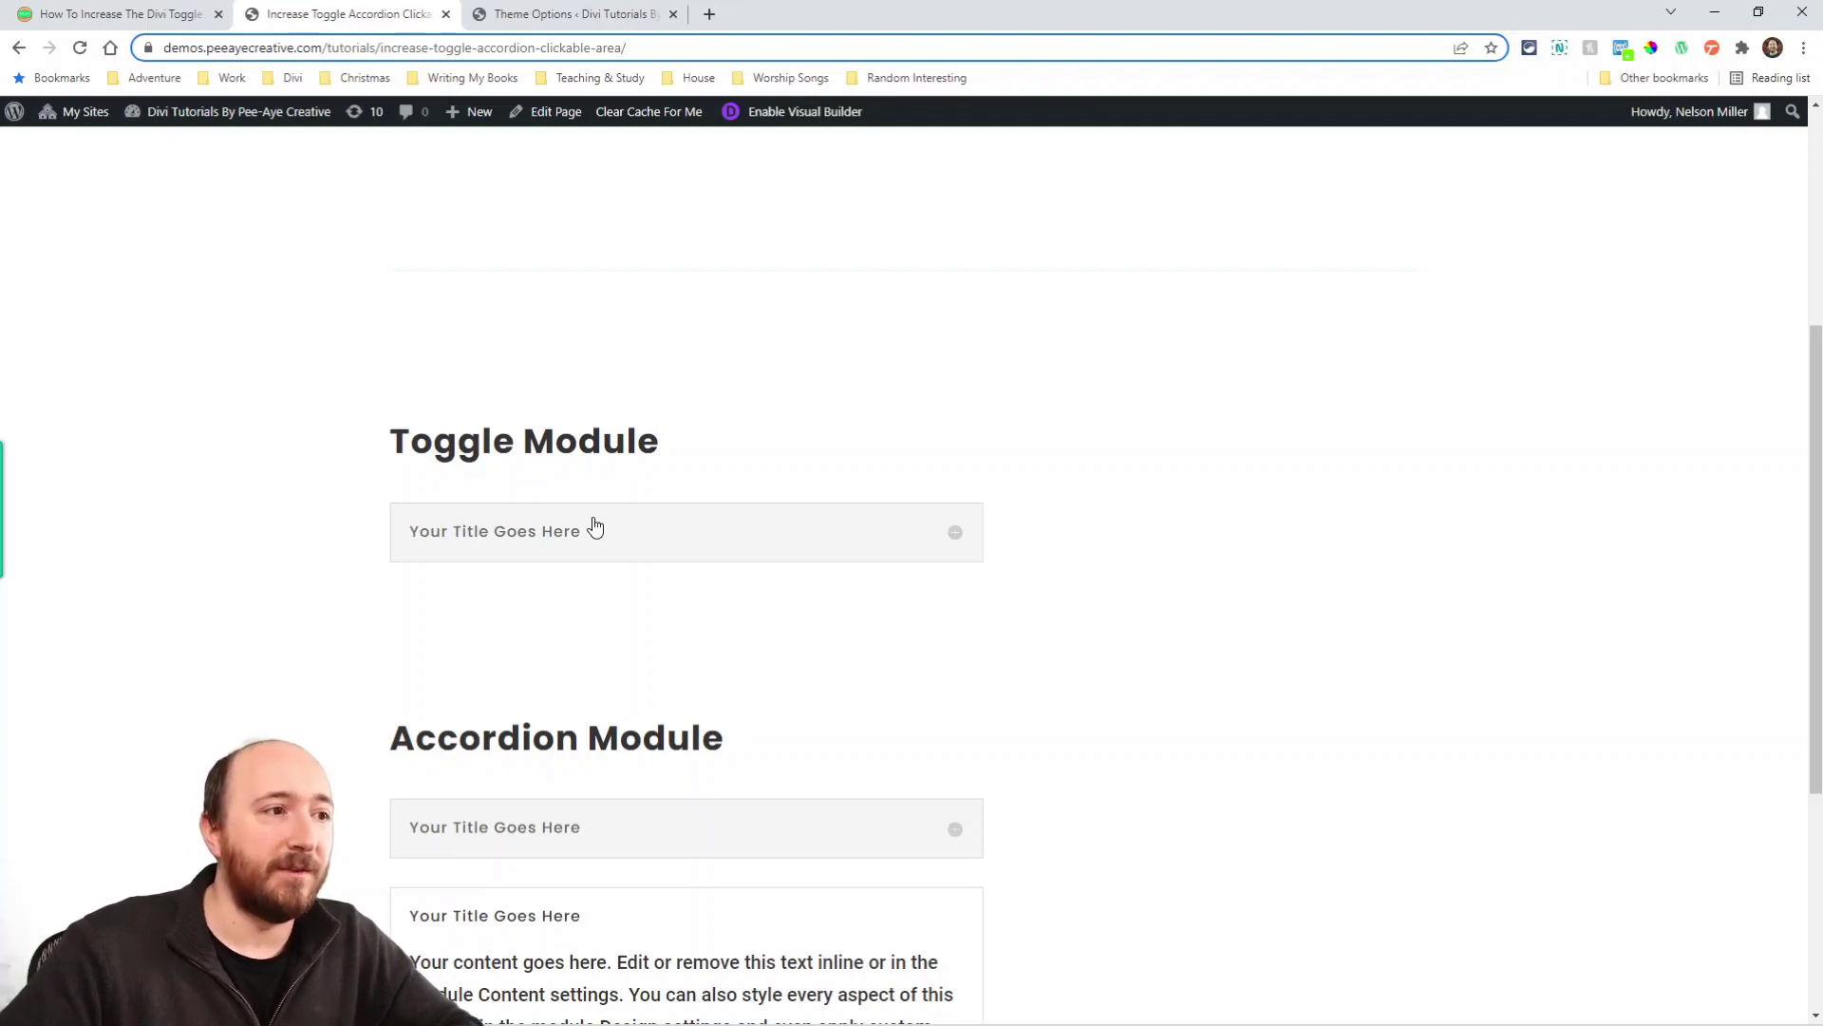